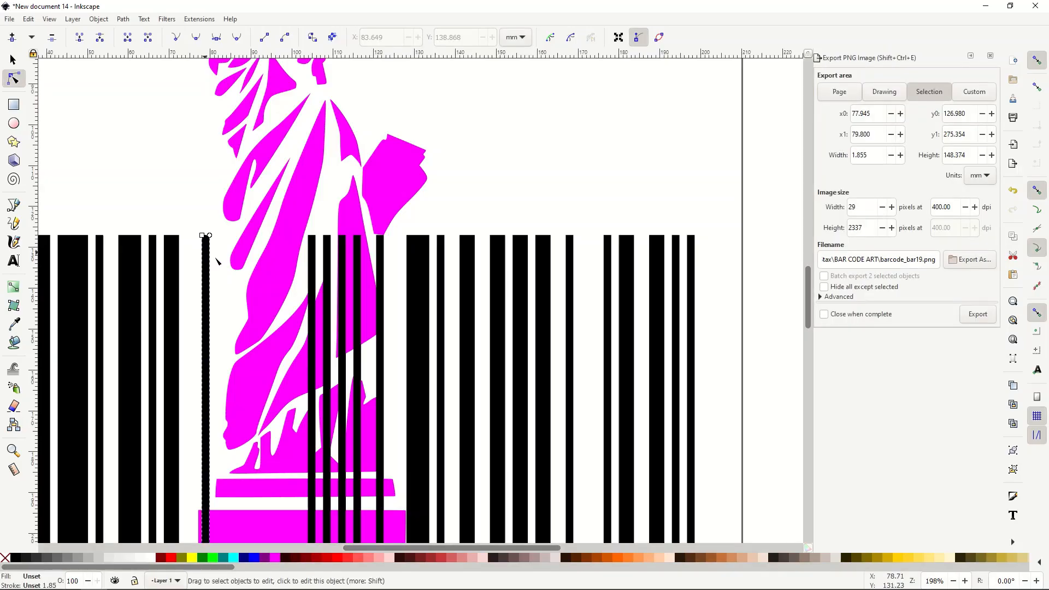
Start a fresh blank document in place of the earlier barcode-and-statue artwork
{"action": "left_click", "coordinate": [347, 287]}
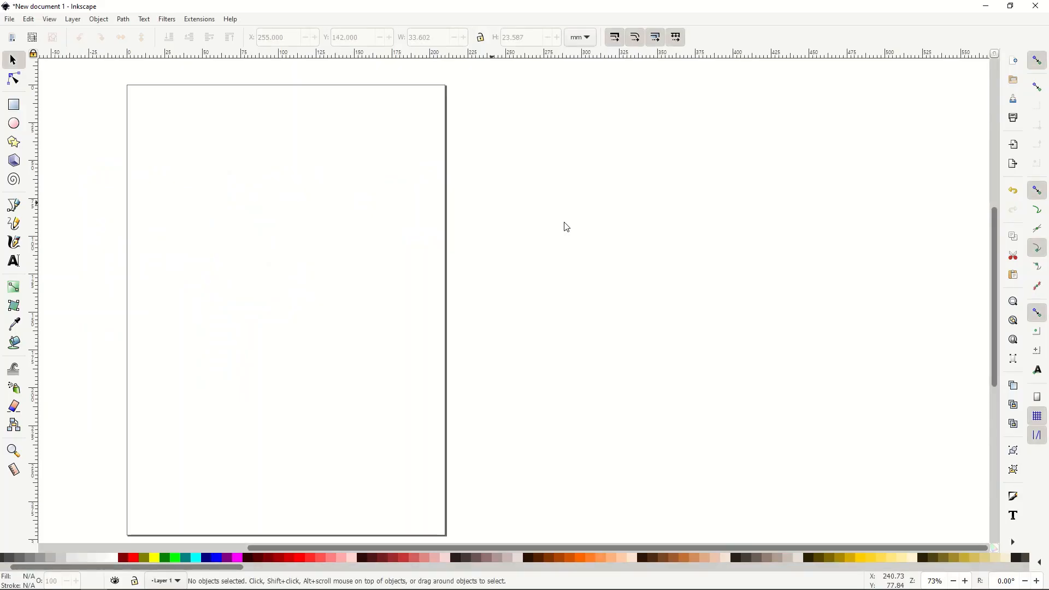
{"action": "mouse_move", "coordinate": [88, 110]}
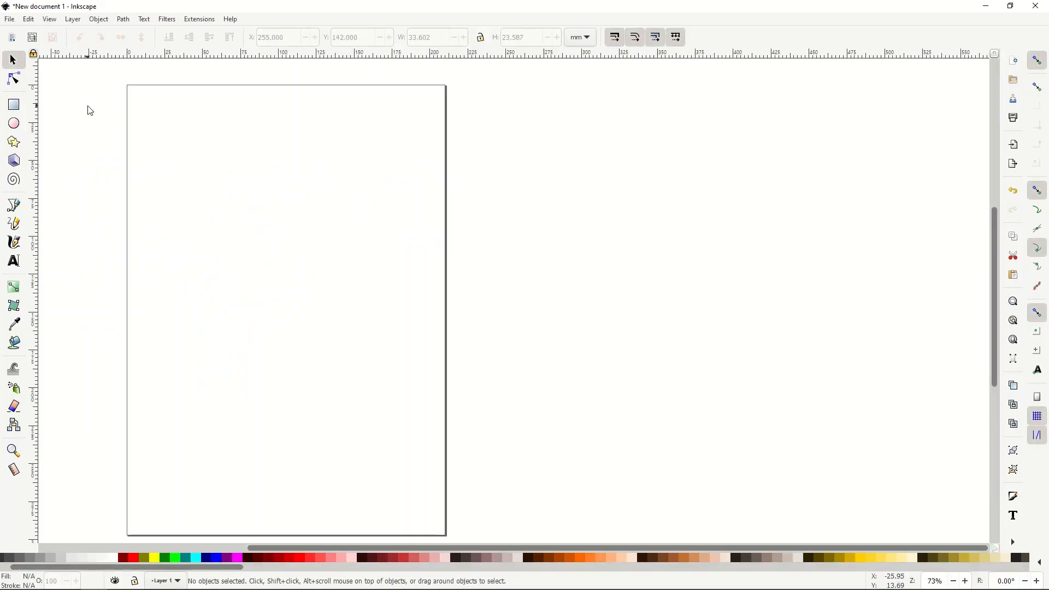
{"action": "mouse_move", "coordinate": [115, 127]}
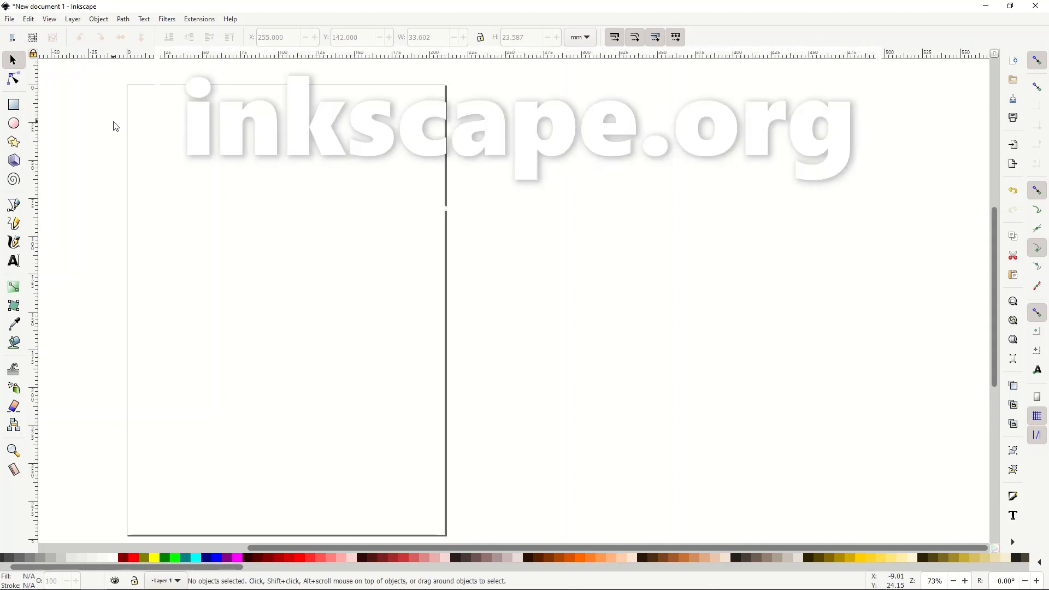
{"action": "mouse_move", "coordinate": [65, 104]}
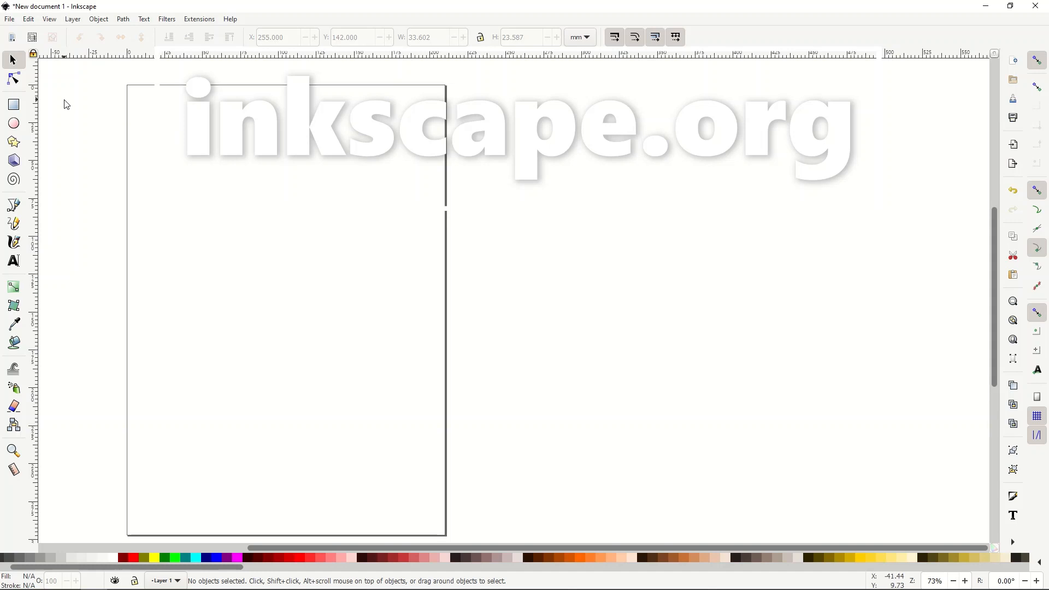
{"action": "mouse_move", "coordinate": [620, 288]}
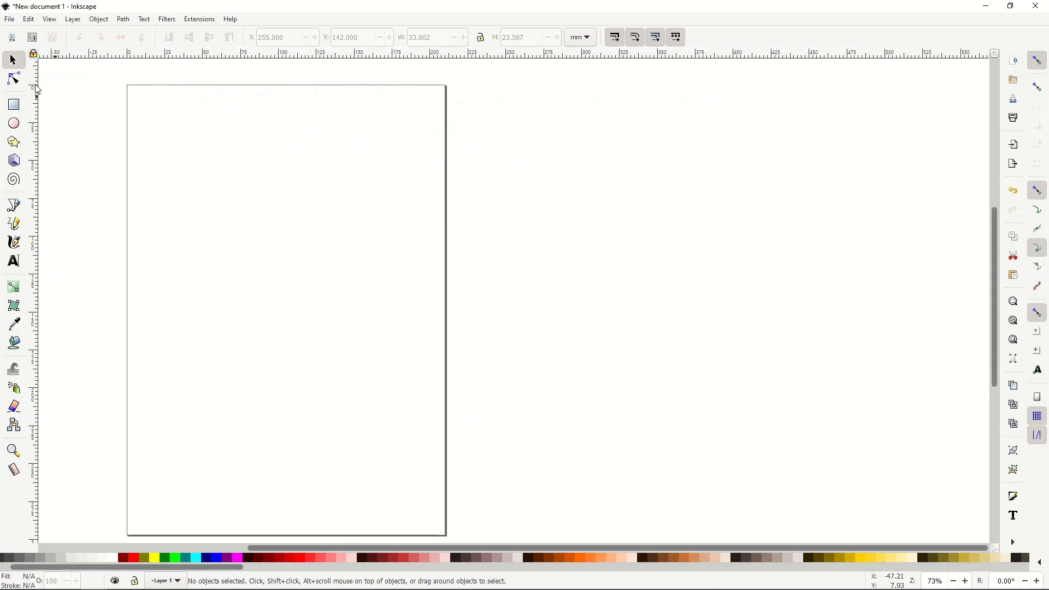
{"action": "mouse_move", "coordinate": [11, 59]}
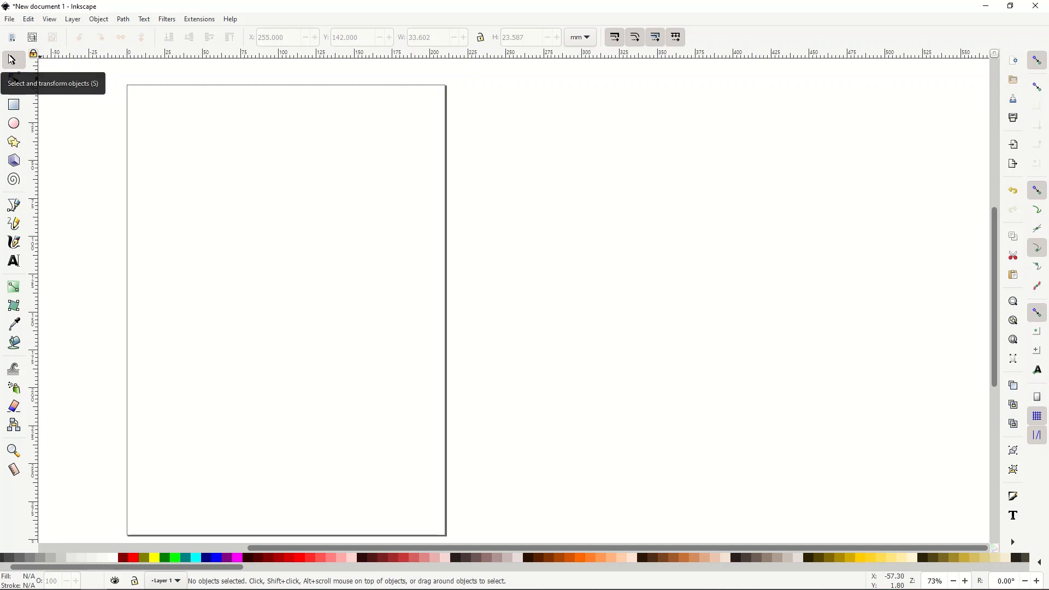
{"action": "mouse_move", "coordinate": [144, 18]}
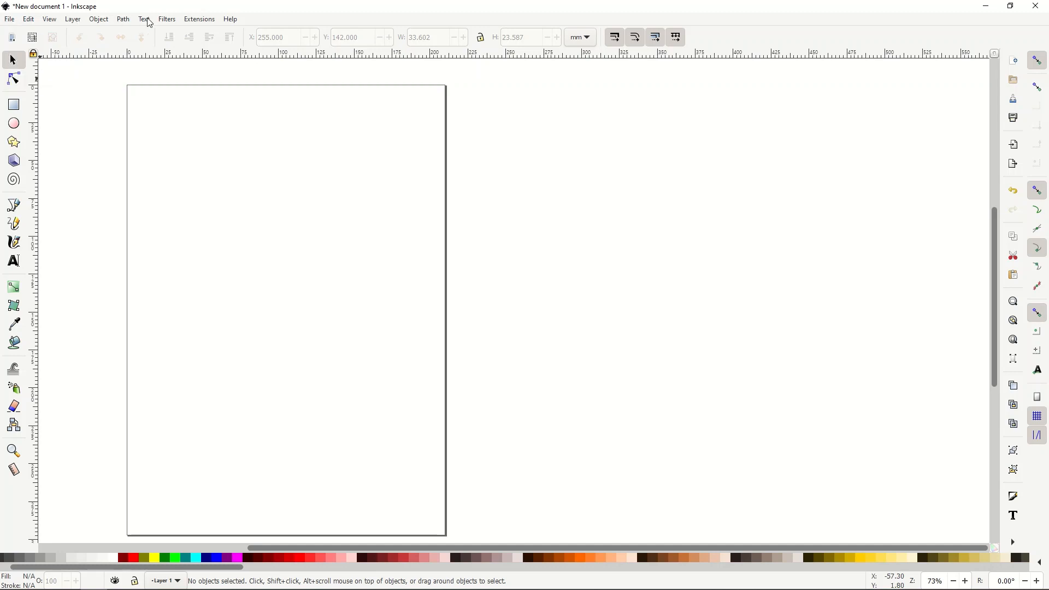
{"action": "left_click", "coordinate": [9, 19]}
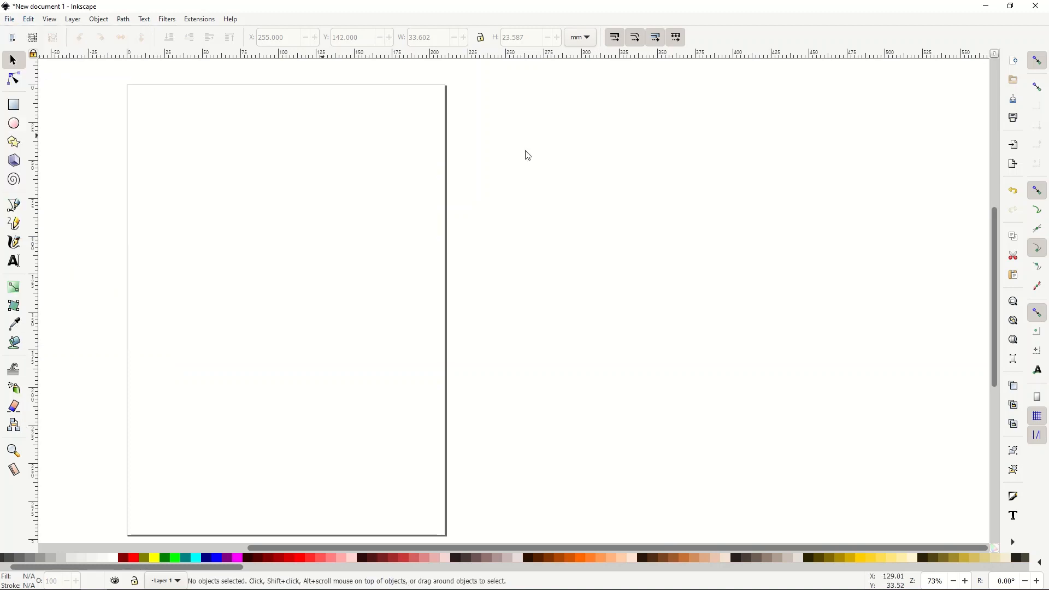
{"action": "mouse_move", "coordinate": [1014, 496]}
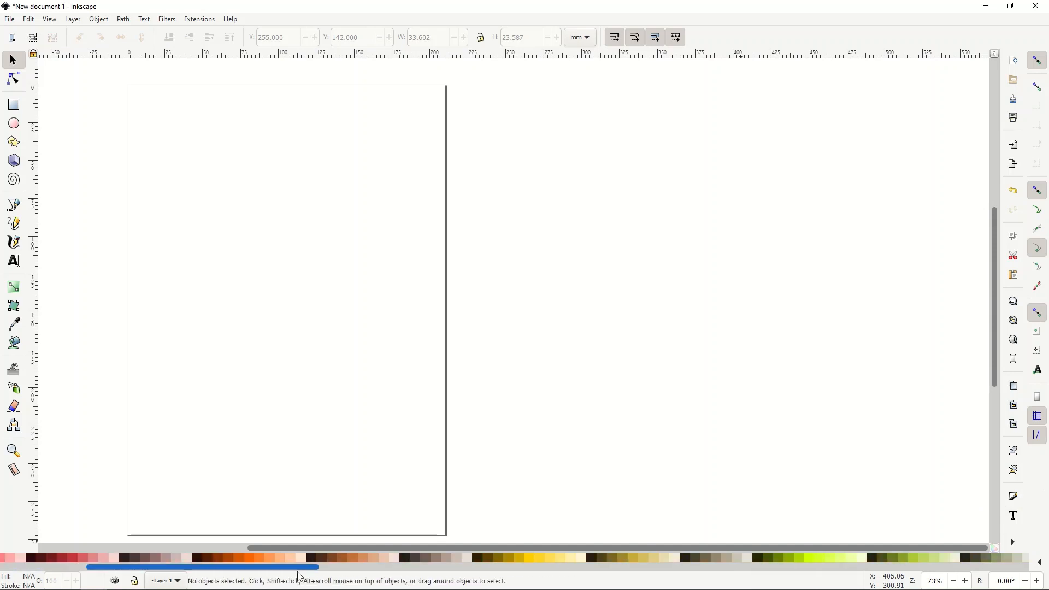
{"action": "scroll", "scroll_direction": "left", "scroll_amount": 3}
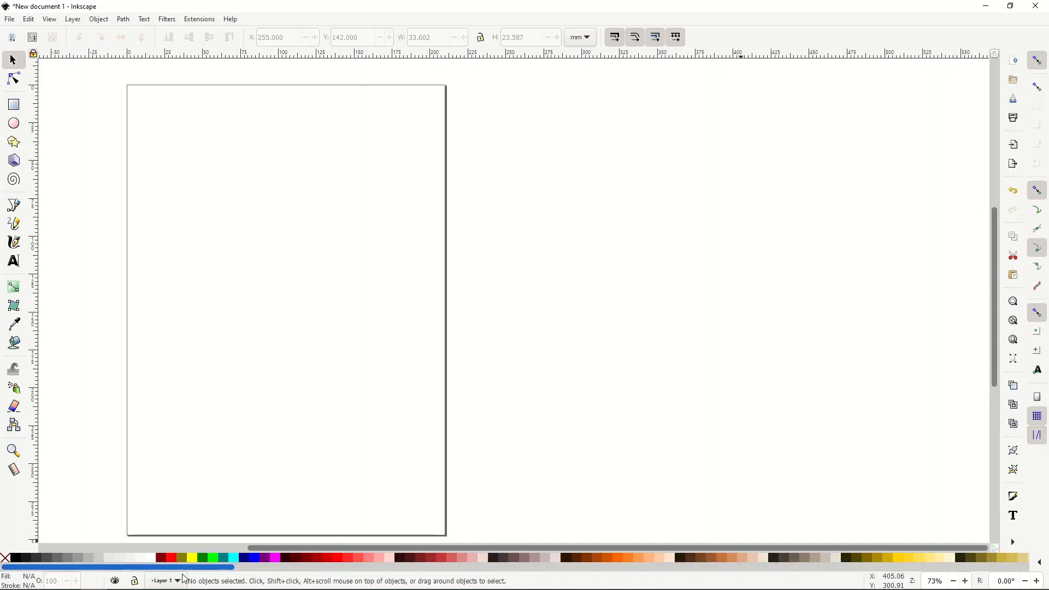
{"action": "mouse_move", "coordinate": [105, 289]}
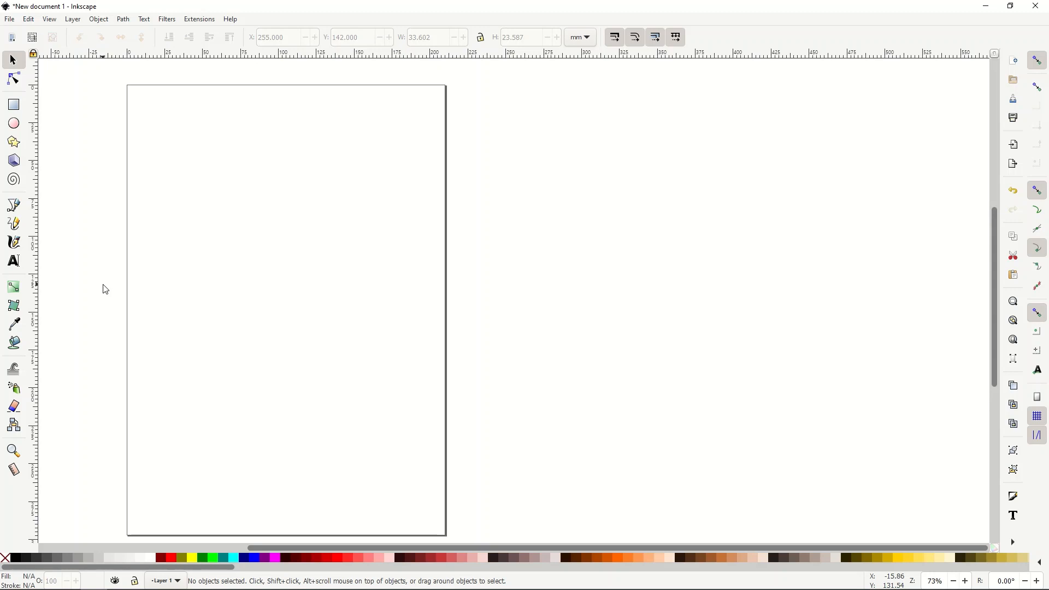
{"action": "mouse_move", "coordinate": [172, 28]}
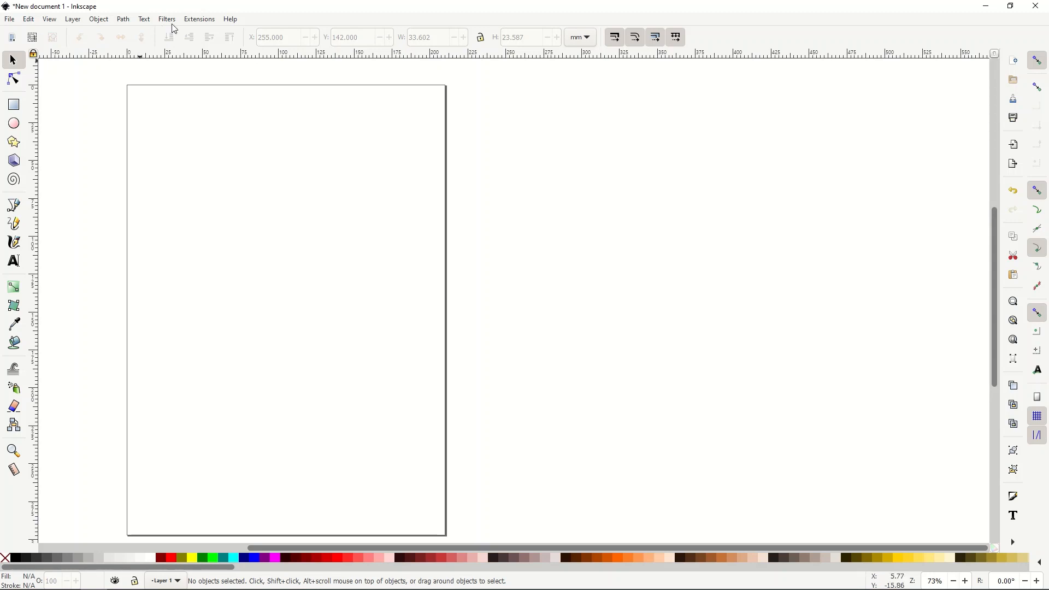
Bring up the Classic barcode generator from Extensions > Render > Barcode
{"action": "left_click", "coordinate": [199, 18]}
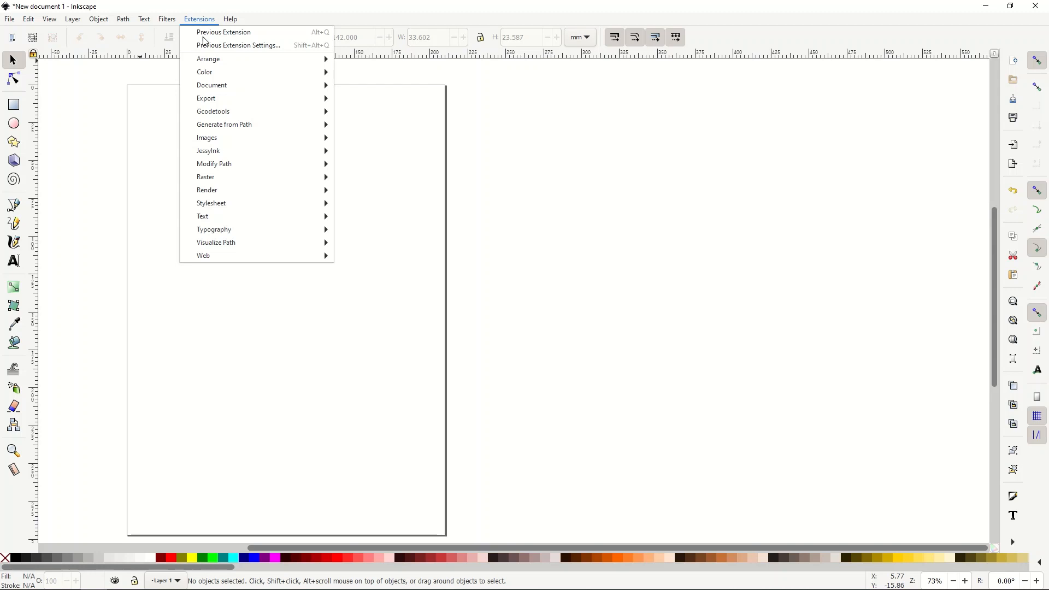
{"action": "mouse_move", "coordinate": [214, 190]}
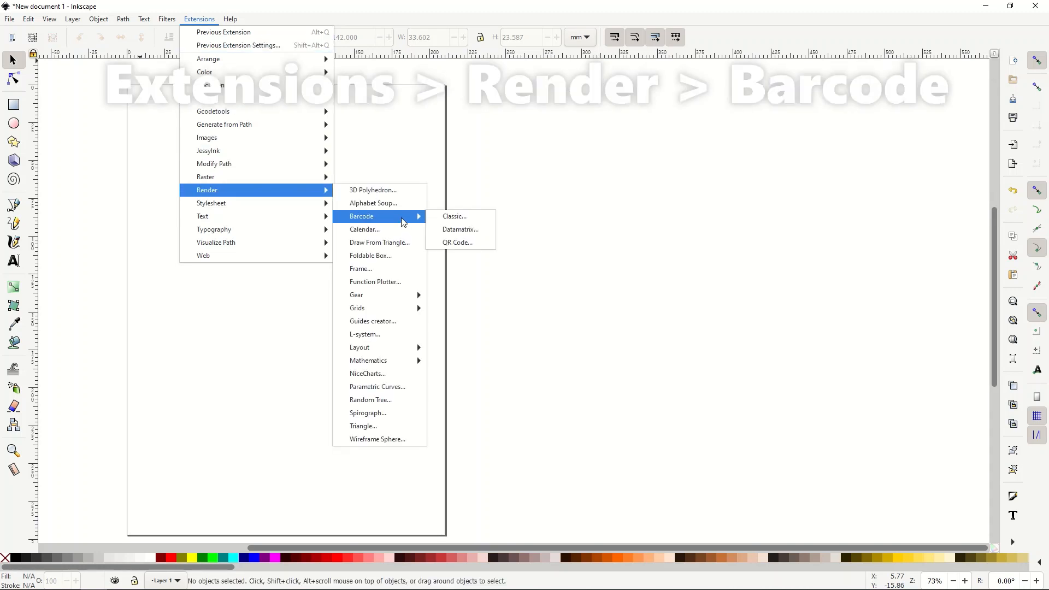
{"action": "mouse_move", "coordinate": [455, 216]}
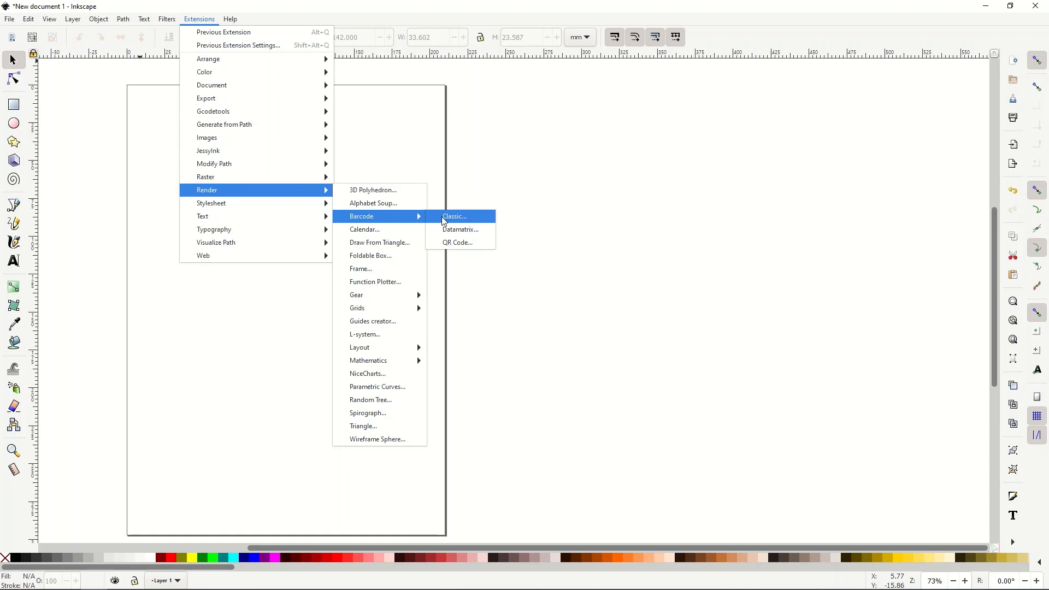
{"action": "mouse_move", "coordinate": [441, 218]}
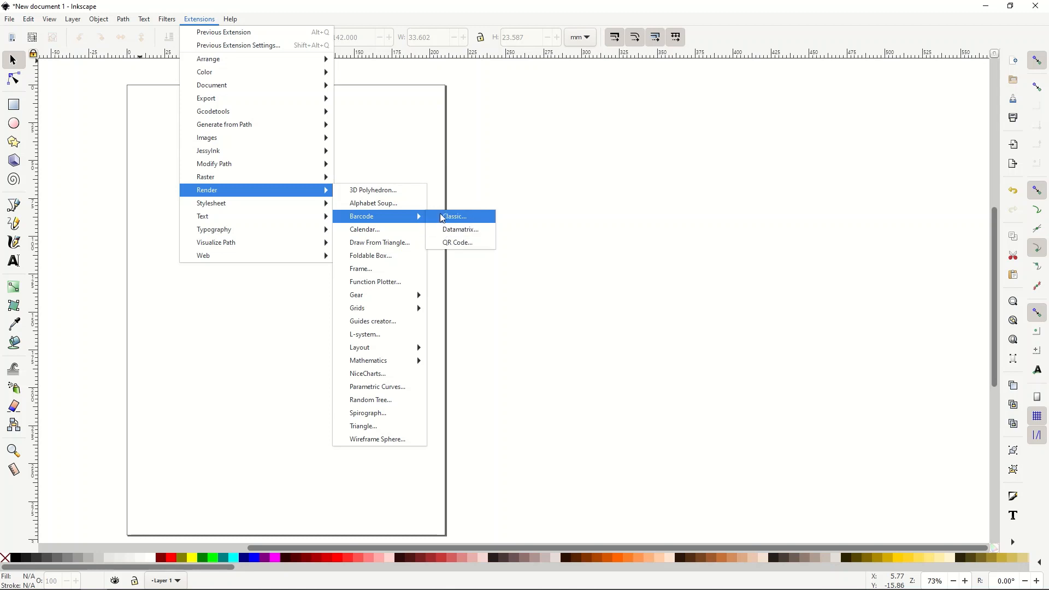
{"action": "left_click", "coordinate": [455, 216]}
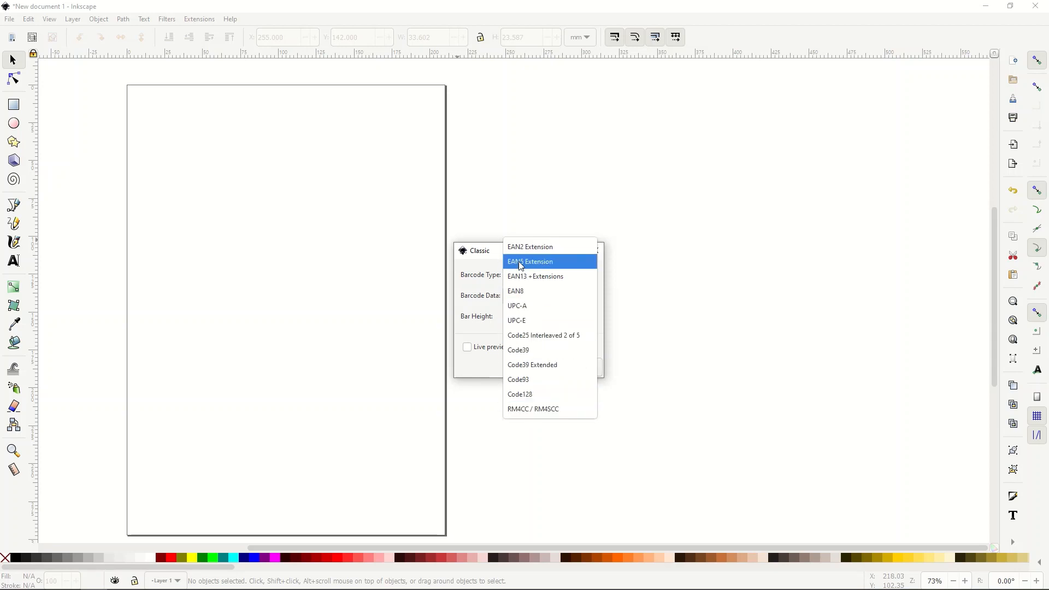
{"action": "mouse_move", "coordinate": [528, 245]}
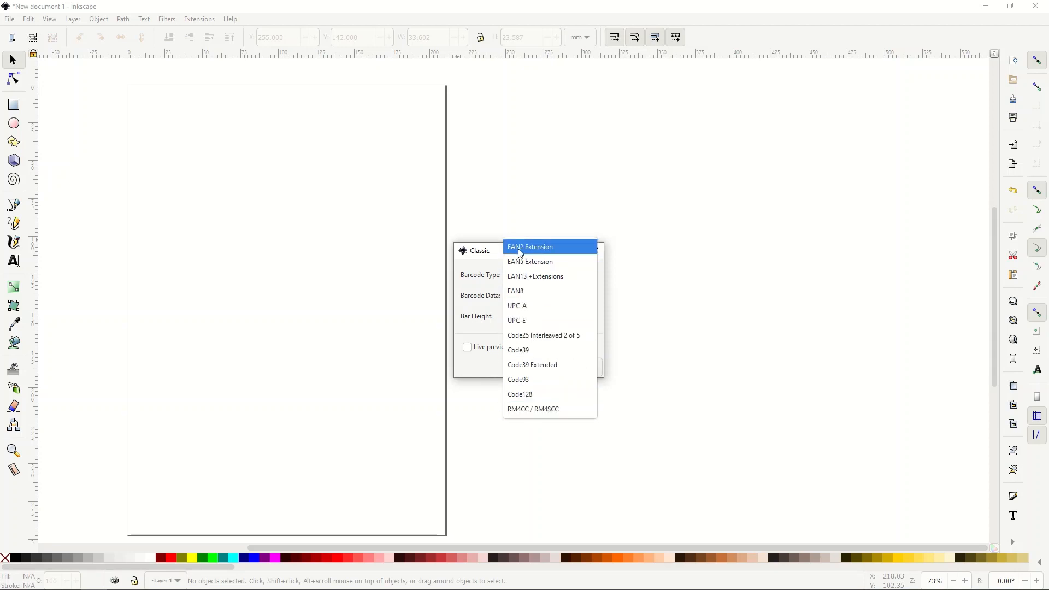
Generate an EAN2 Extension barcode with data 12, live preview on and bar height 57
{"action": "left_click", "coordinate": [530, 246]}
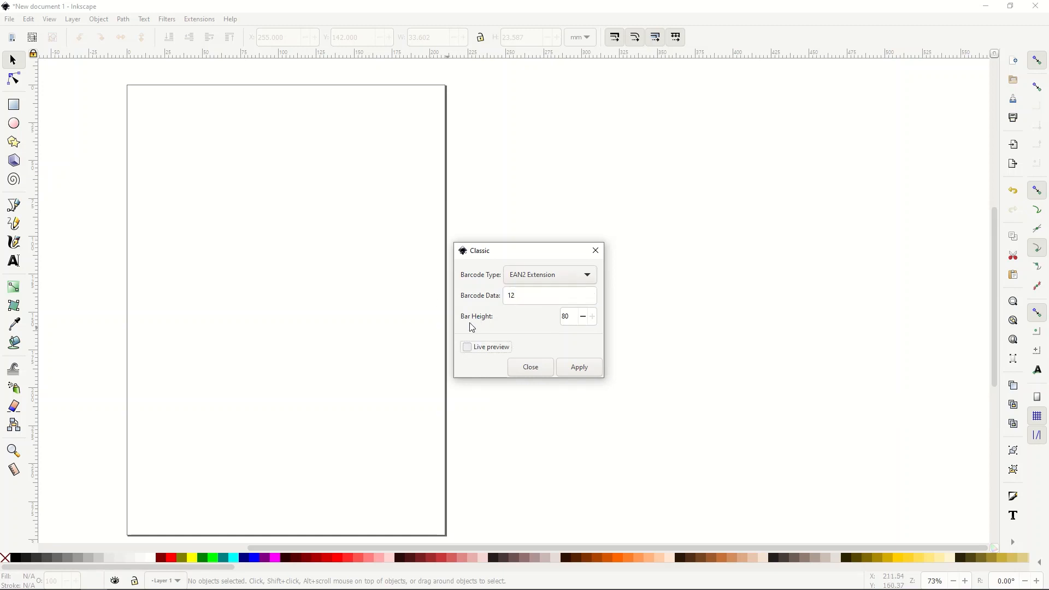
{"action": "left_click", "coordinate": [467, 346]}
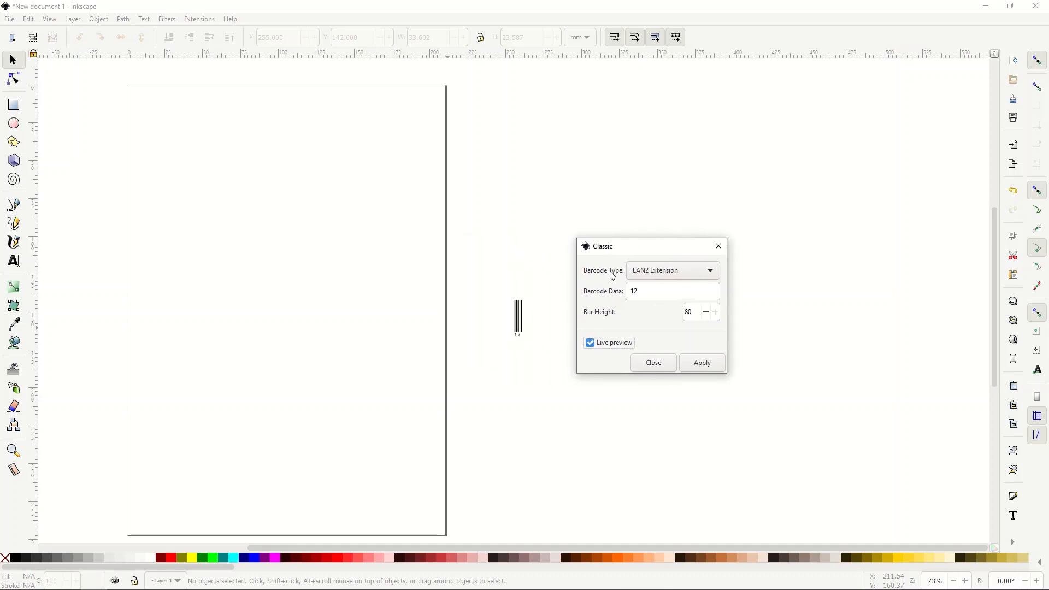
{"action": "mouse_move", "coordinate": [551, 324]}
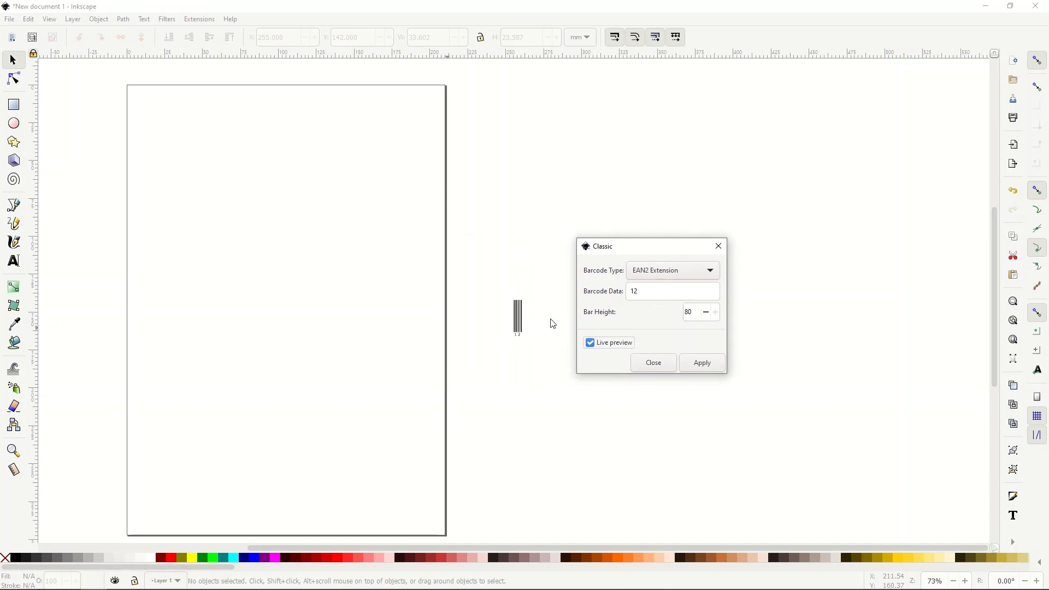
{"action": "left_click", "coordinate": [706, 312]}
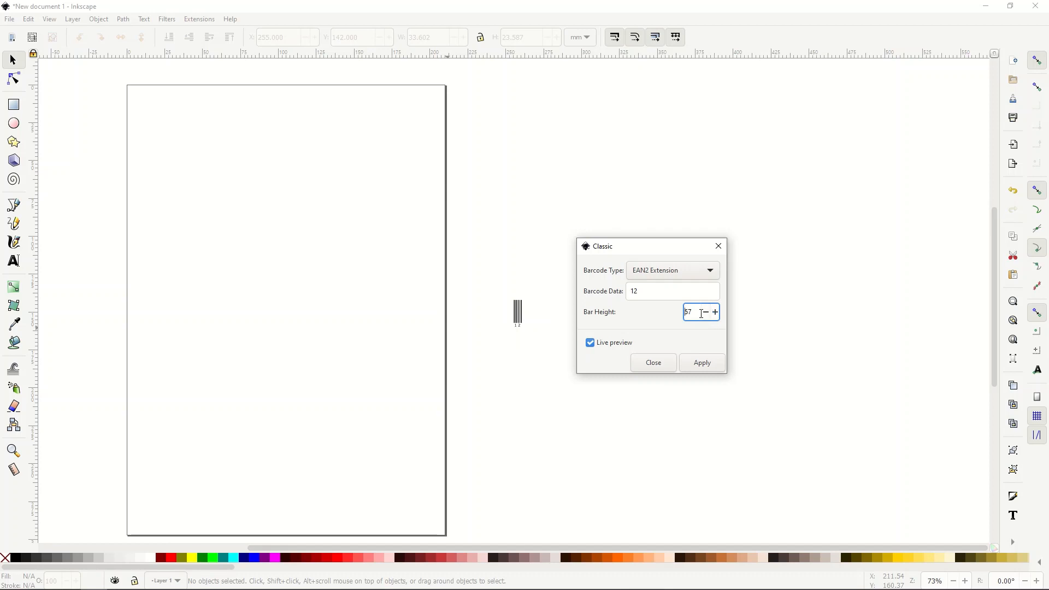
{"action": "mouse_move", "coordinate": [618, 337]}
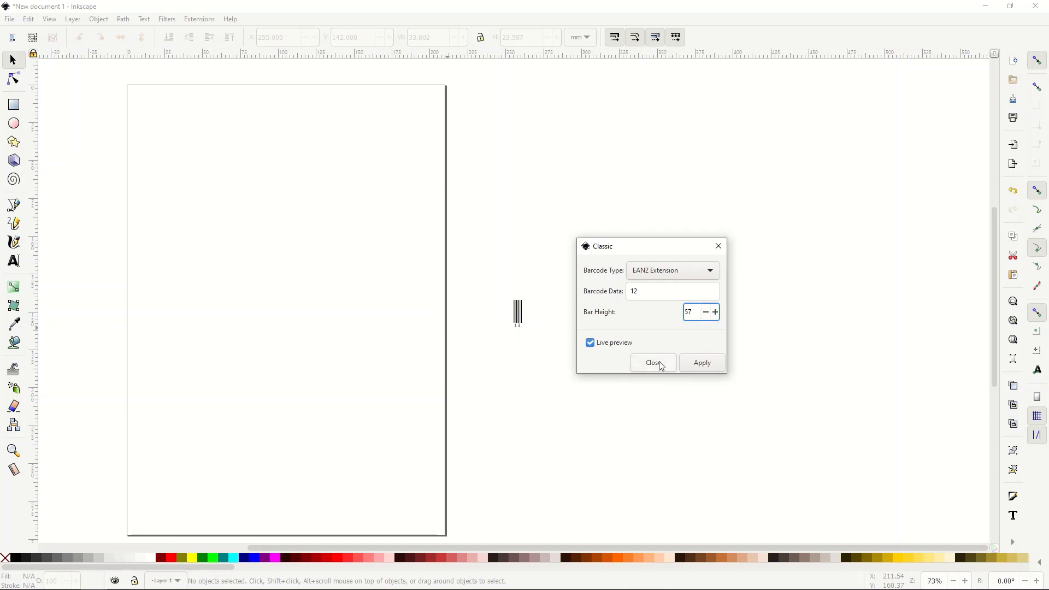
{"action": "left_click", "coordinate": [590, 342]}
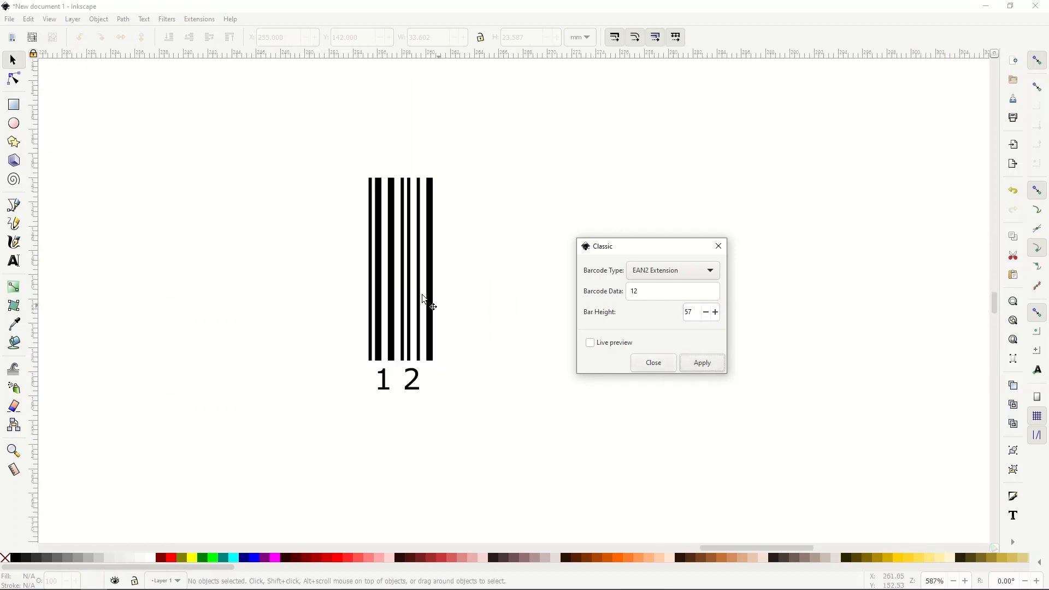
Add a second EAN2 barcode for data 12 at bar height 77 and leave the generator
{"action": "left_click", "coordinate": [715, 311]}
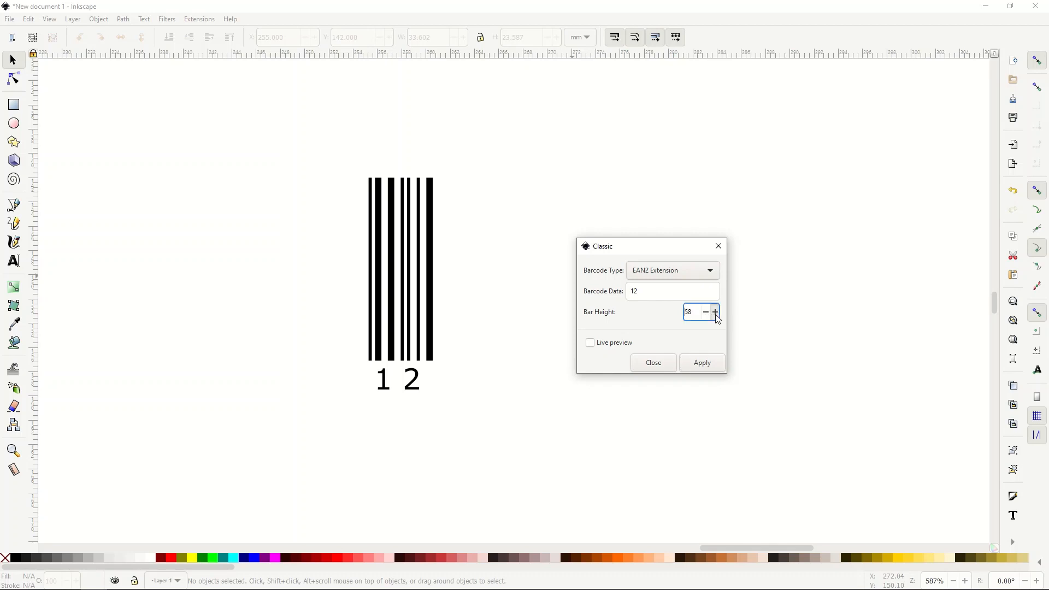
{"action": "left_click", "coordinate": [714, 311]}
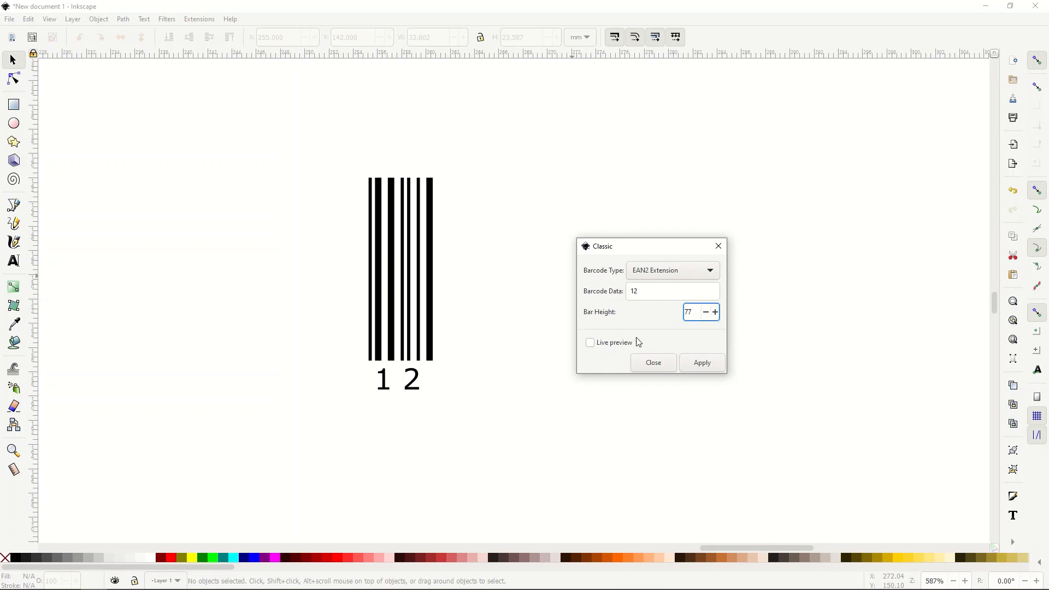
{"action": "left_click", "coordinate": [589, 342]}
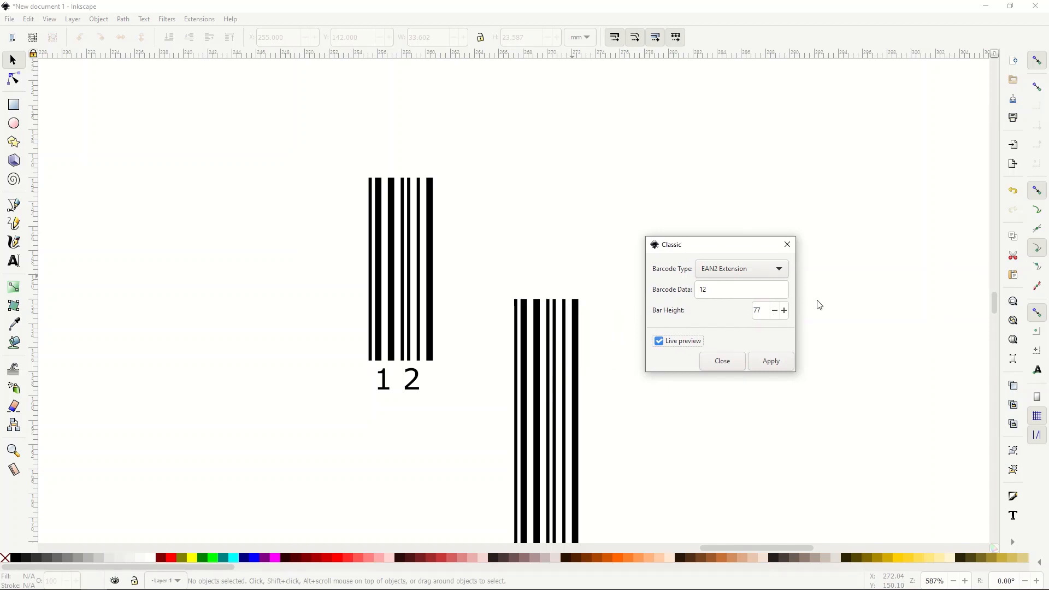
{"action": "left_click", "coordinate": [658, 341]}
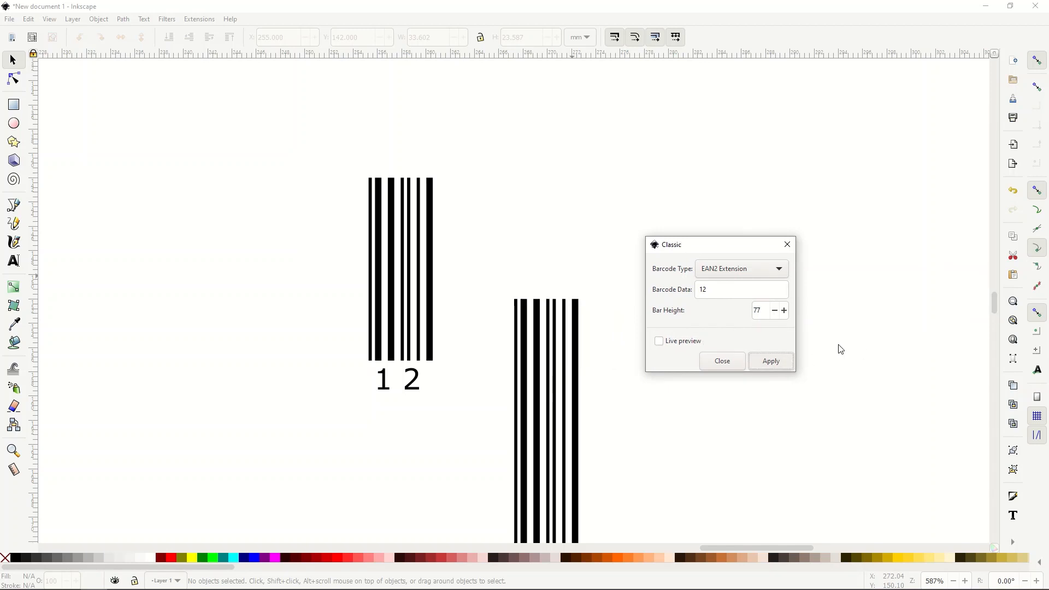
{"action": "scroll", "scroll_direction": "down", "scroll_amount": 3}
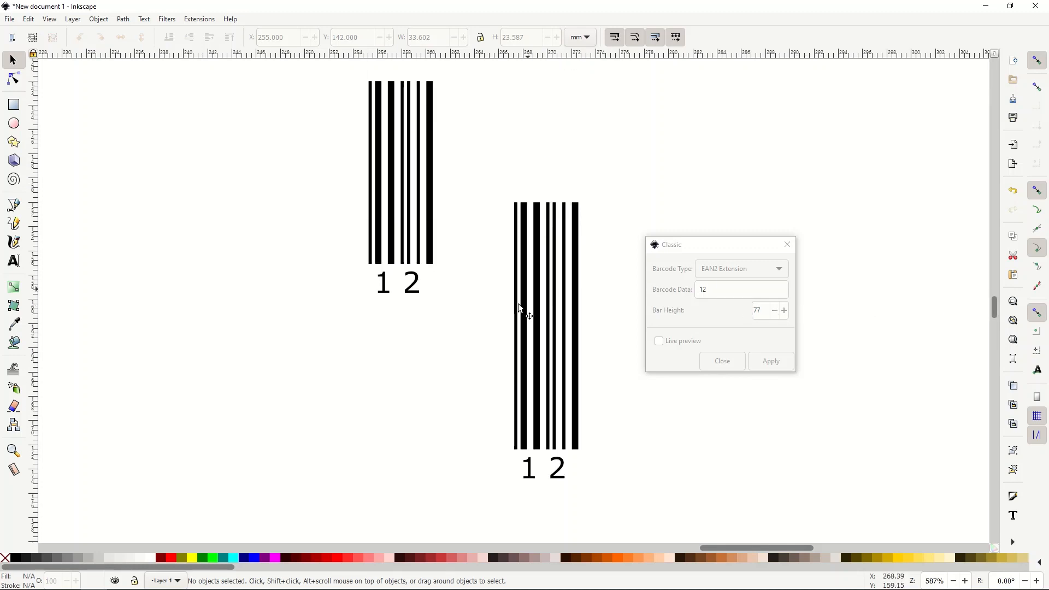
{"action": "mouse_move", "coordinate": [793, 258]}
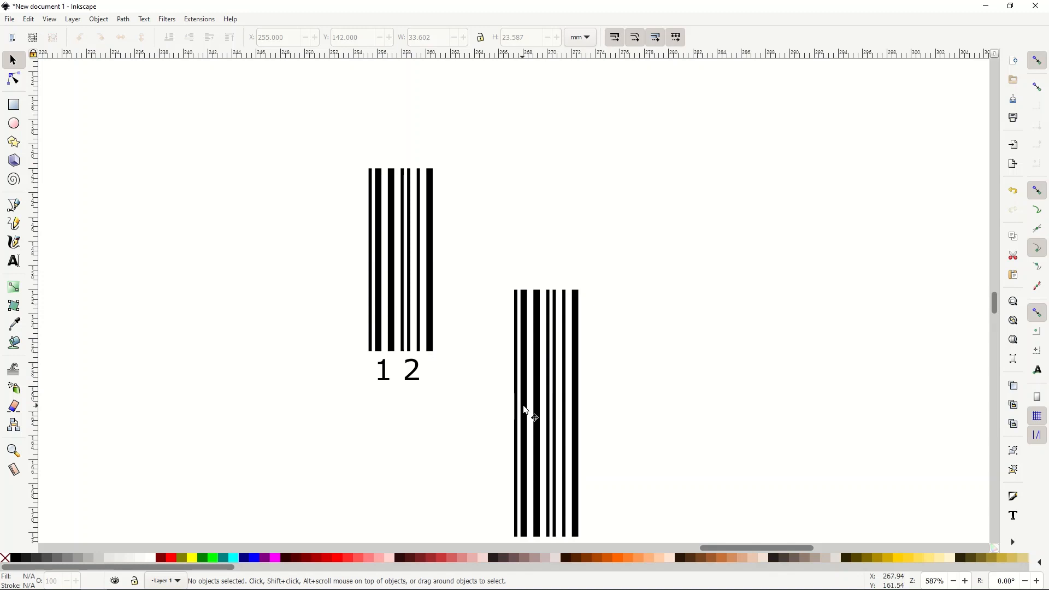
{"action": "scroll", "scroll_direction": "down", "scroll_amount": 3}
{"action": "type", "text": "text"}
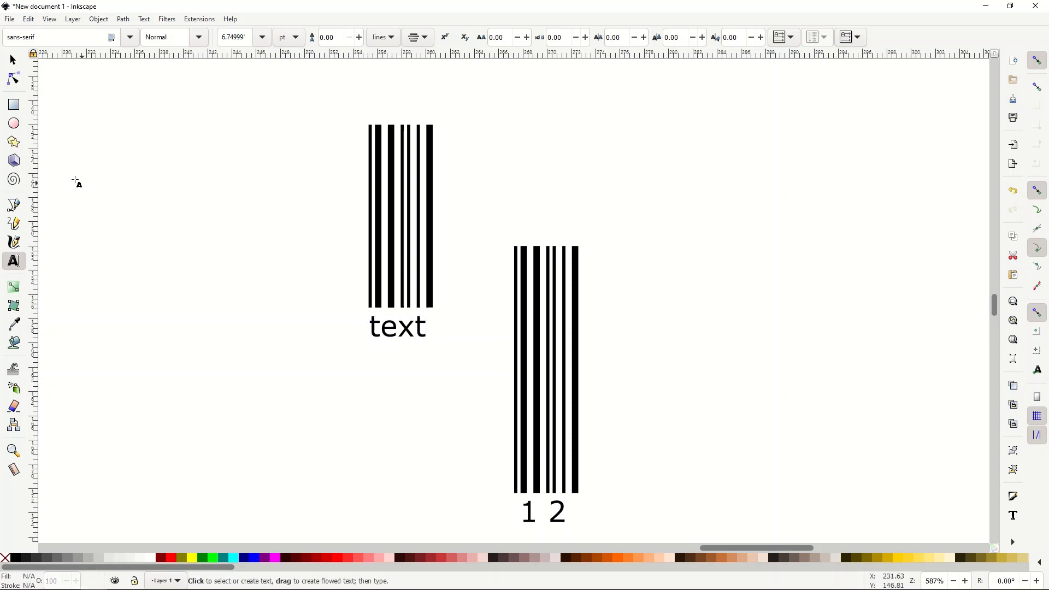
Stretch the upper barcode group wider and slightly taller from its top-left handle
{"action": "left_click", "coordinate": [398, 214]}
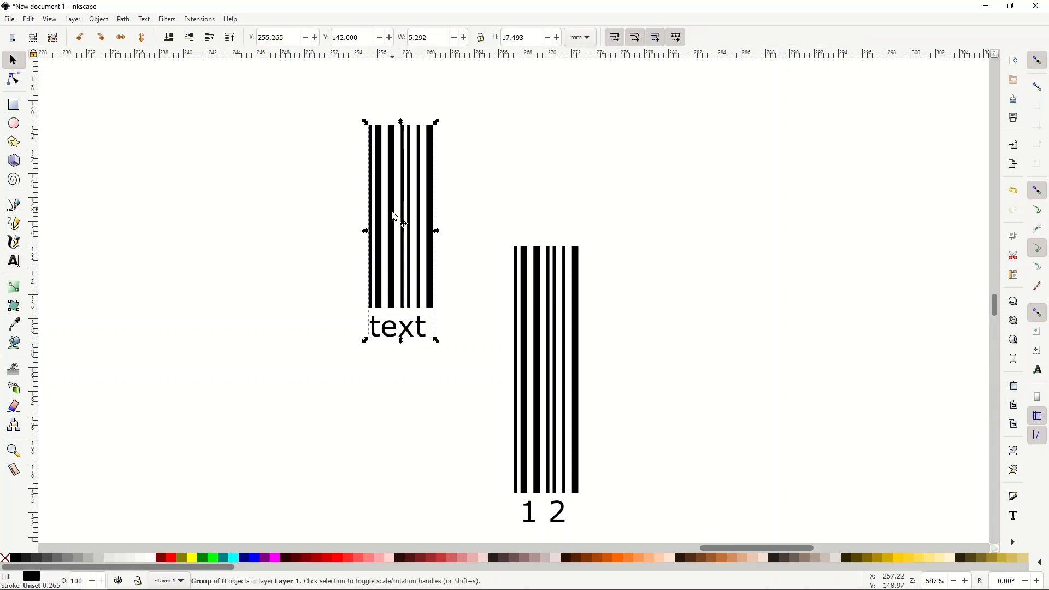
{"action": "mouse_move", "coordinate": [385, 231]}
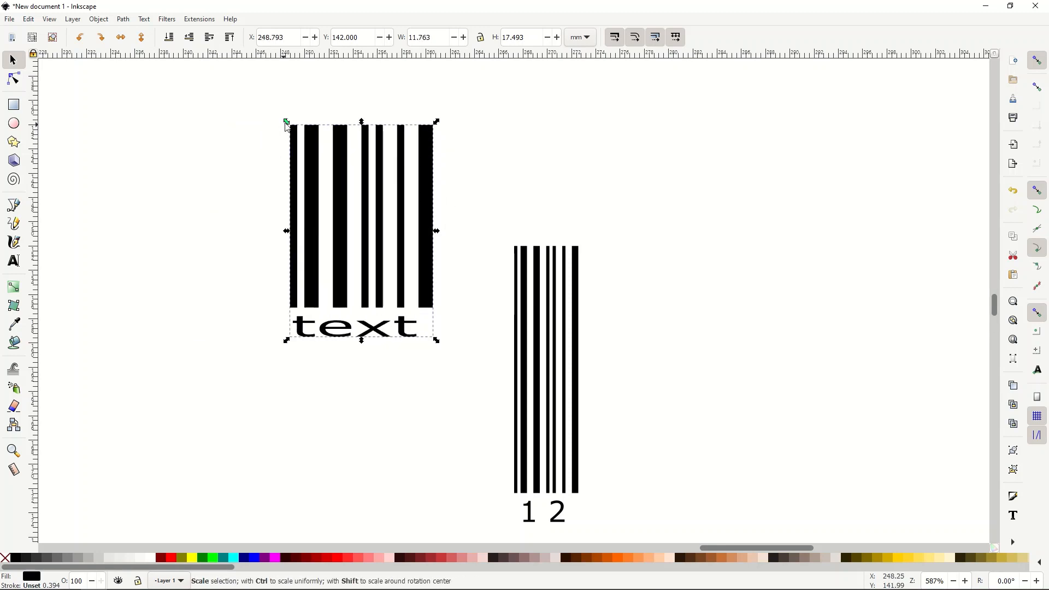
{"action": "left_click_drag", "start_coordinate": [285, 122], "coordinate": [241, 118]}
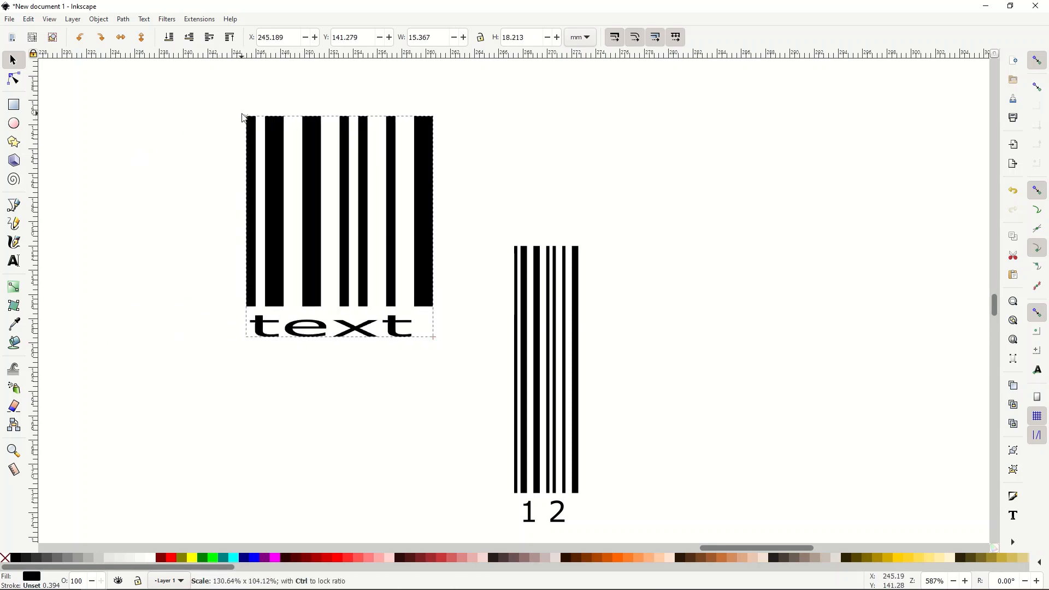
{"action": "left_click", "coordinate": [335, 223]}
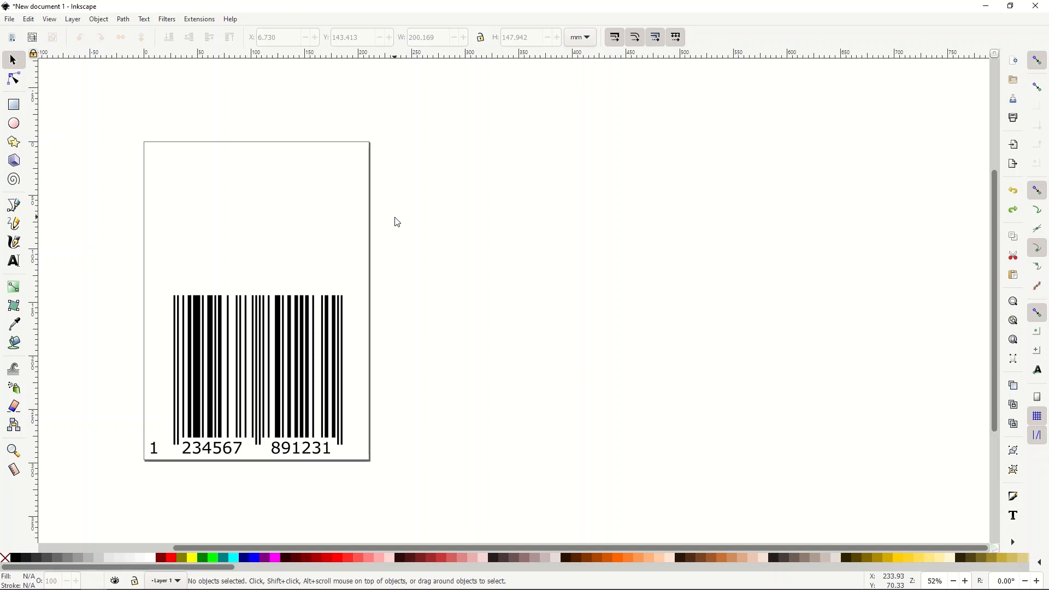
{"action": "mouse_move", "coordinate": [275, 426]}
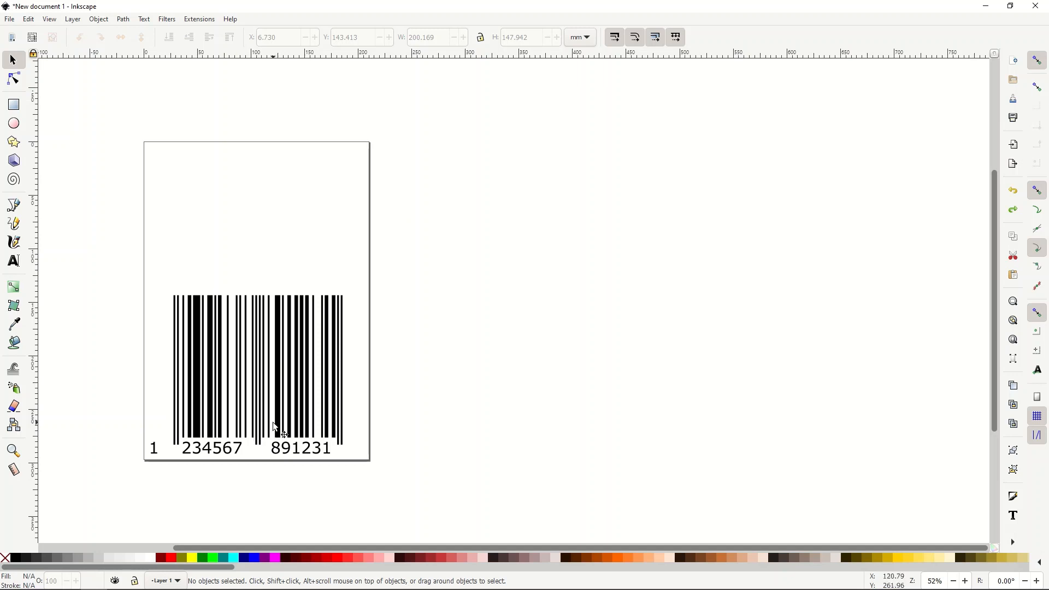
{"action": "mouse_move", "coordinate": [196, 26]}
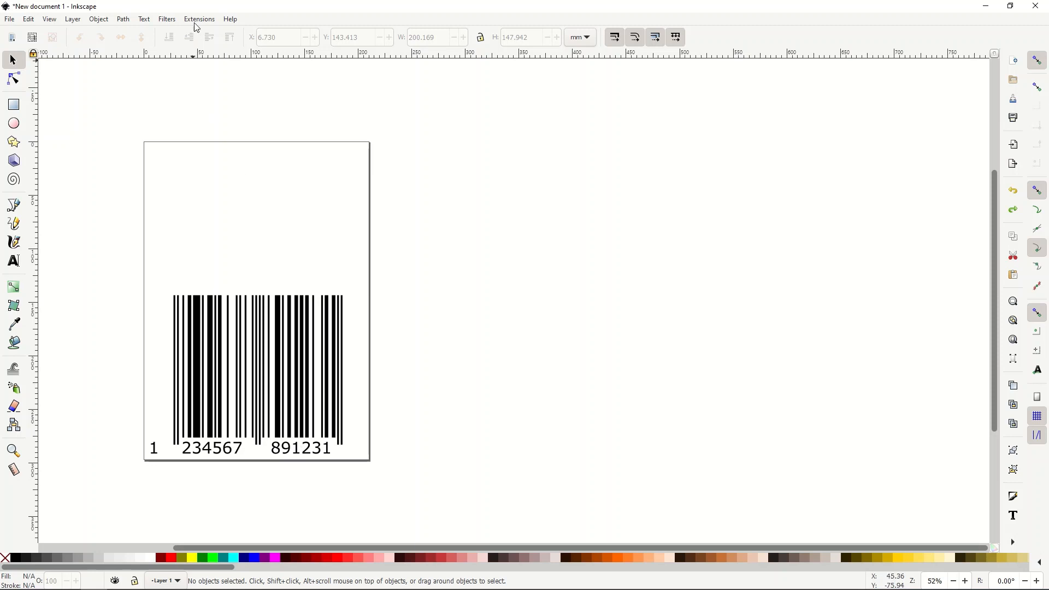
{"action": "left_click", "coordinate": [199, 19]}
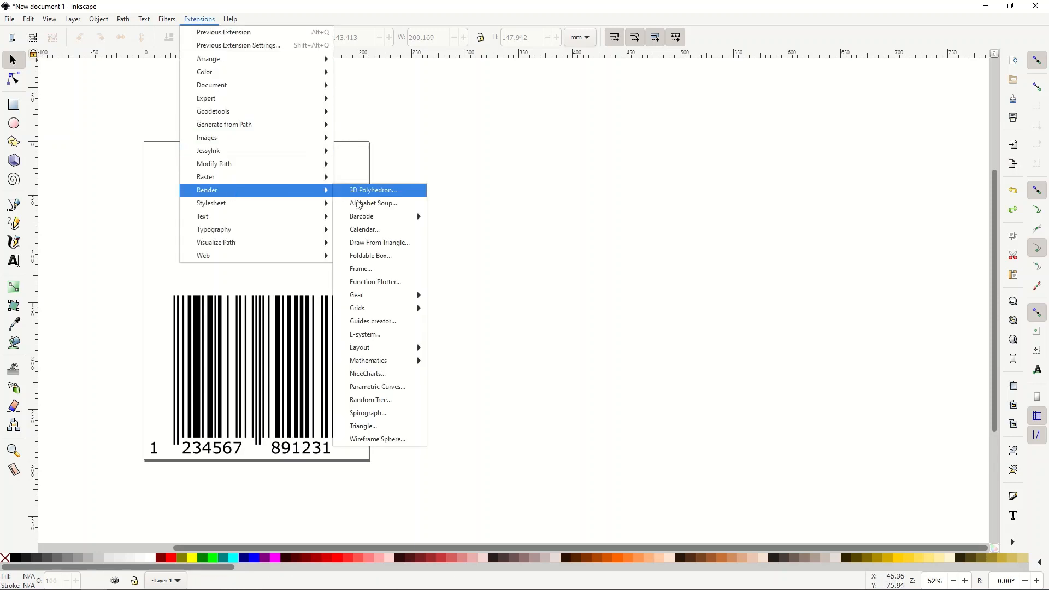
{"action": "mouse_move", "coordinate": [362, 216]}
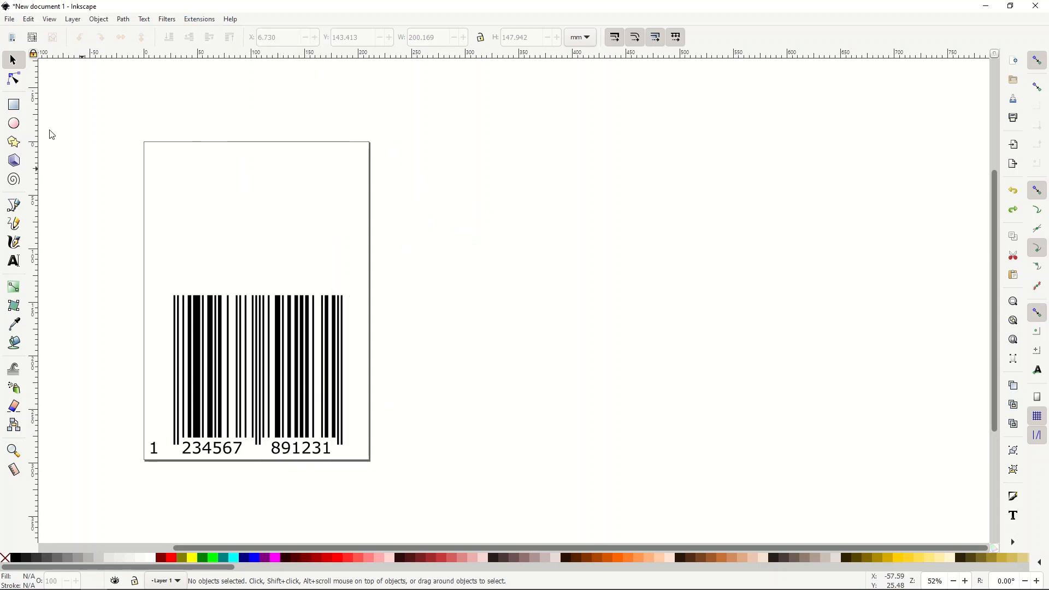
{"action": "left_click", "coordinate": [254, 371]}
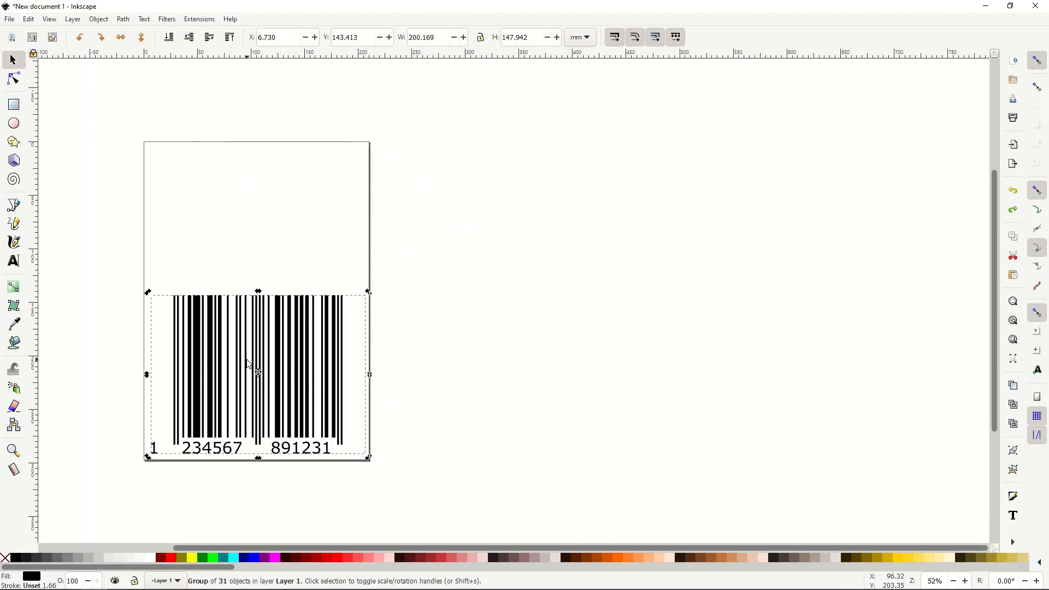
{"action": "mouse_move", "coordinate": [154, 446]}
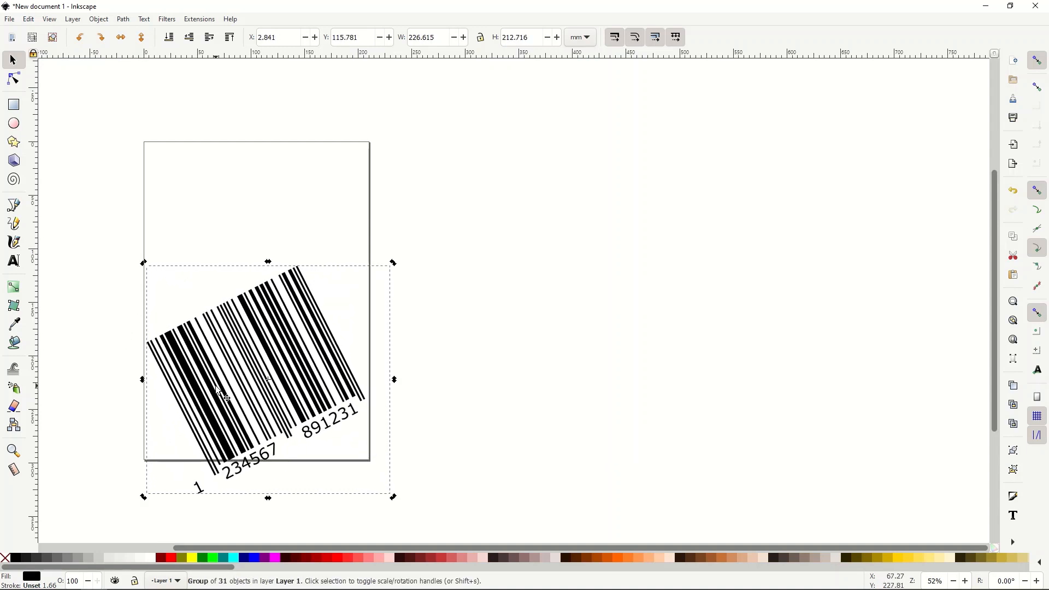
{"action": "mouse_move", "coordinate": [230, 344]}
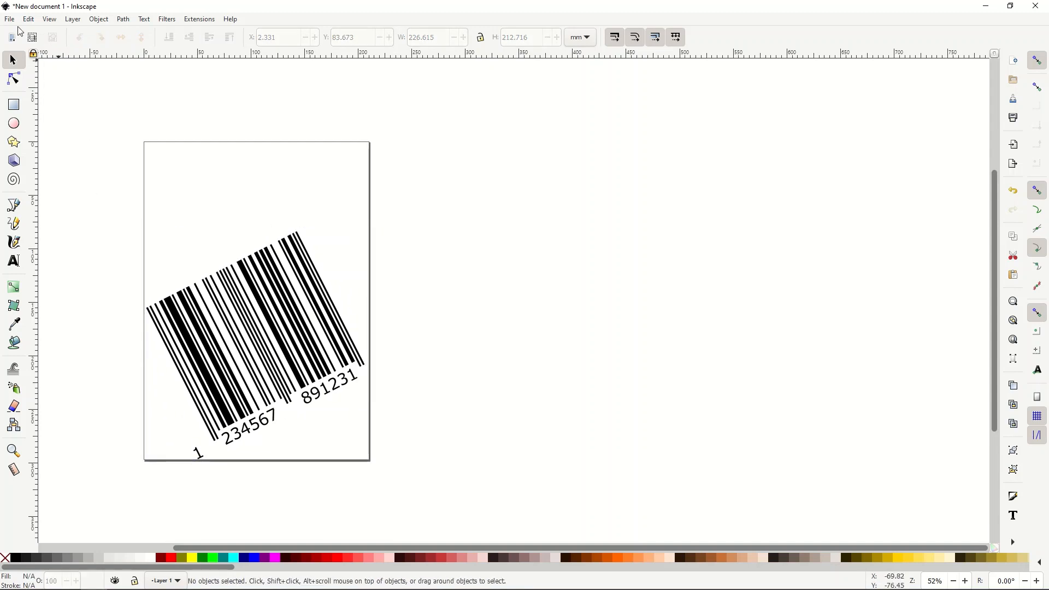
{"action": "mouse_move", "coordinate": [211, 202]}
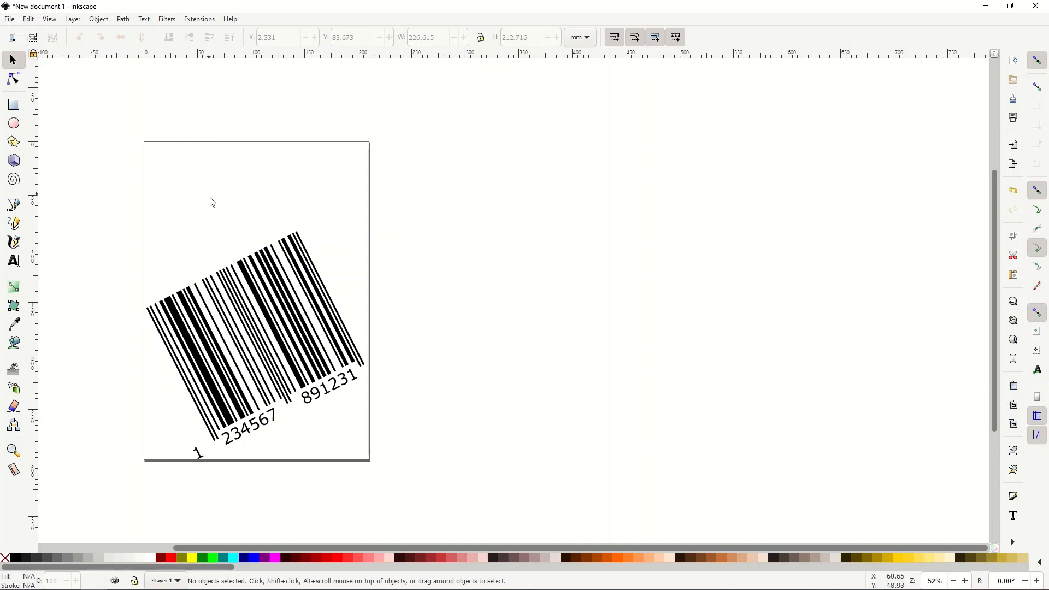
{"action": "mouse_move", "coordinate": [205, 264]}
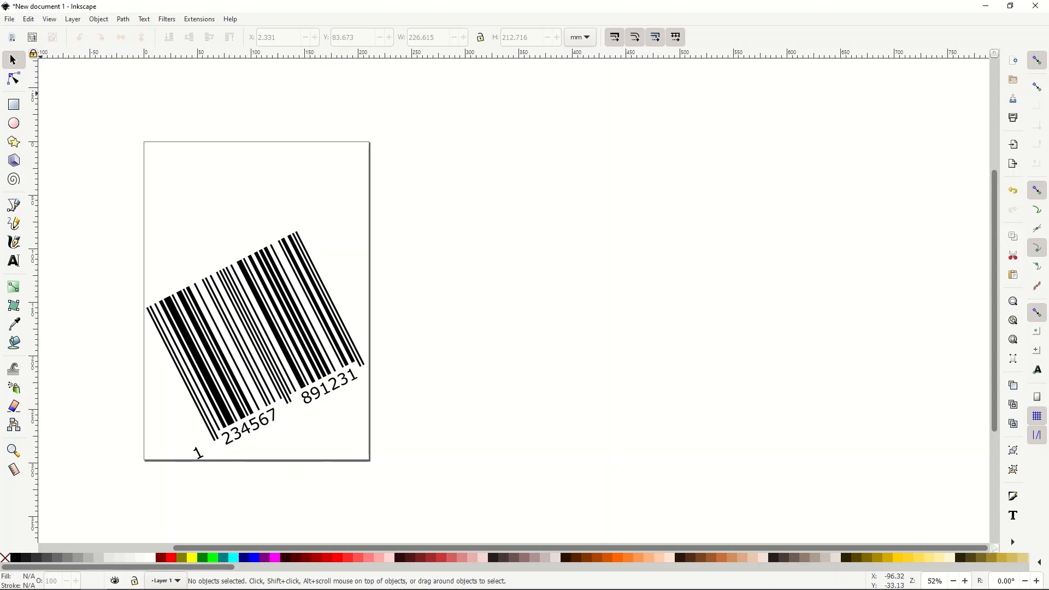
Import the SKATER file from the BAR CODE ART folder as editable objects
{"action": "left_click", "coordinate": [10, 19]}
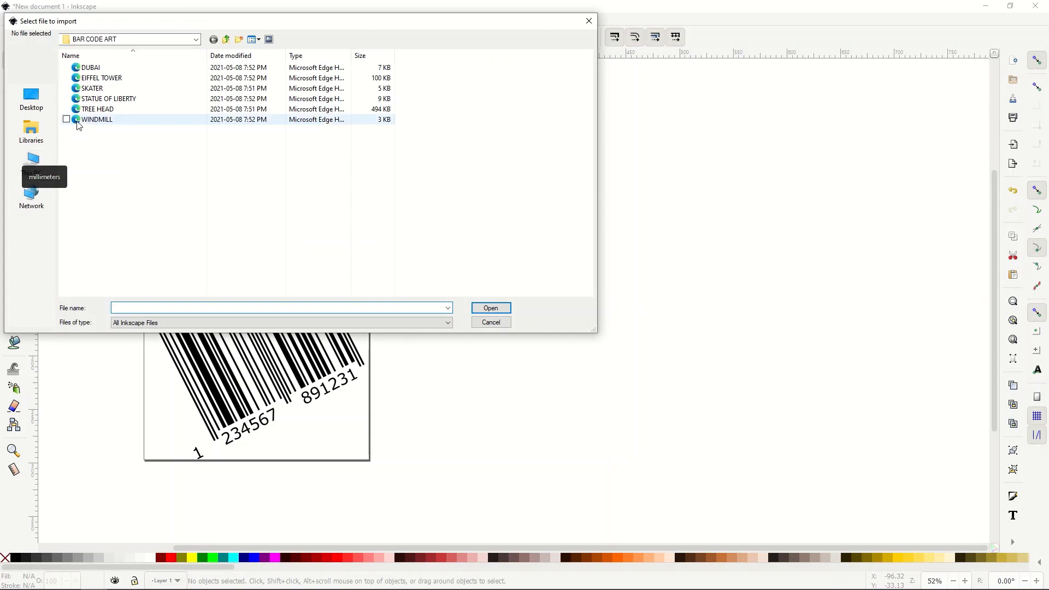
{"action": "mouse_move", "coordinate": [92, 88]}
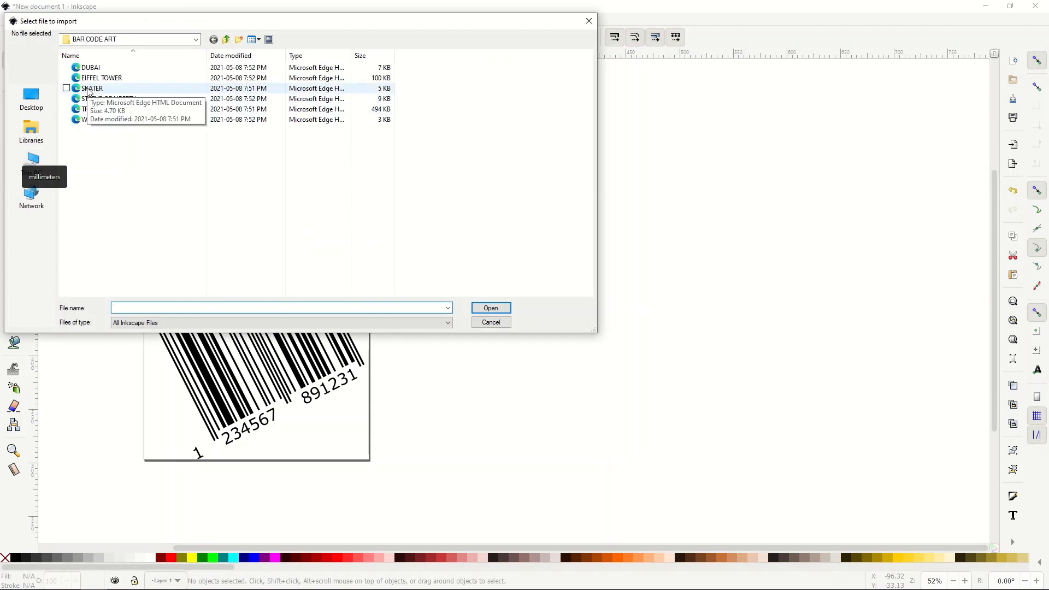
{"action": "left_click", "coordinate": [490, 308]}
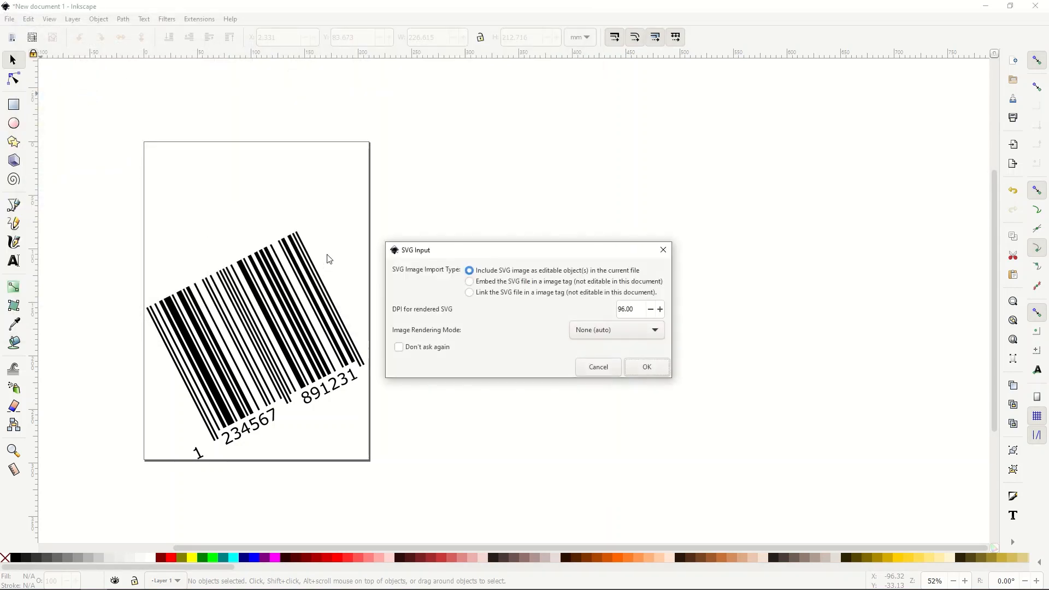
{"action": "mouse_move", "coordinate": [598, 367]}
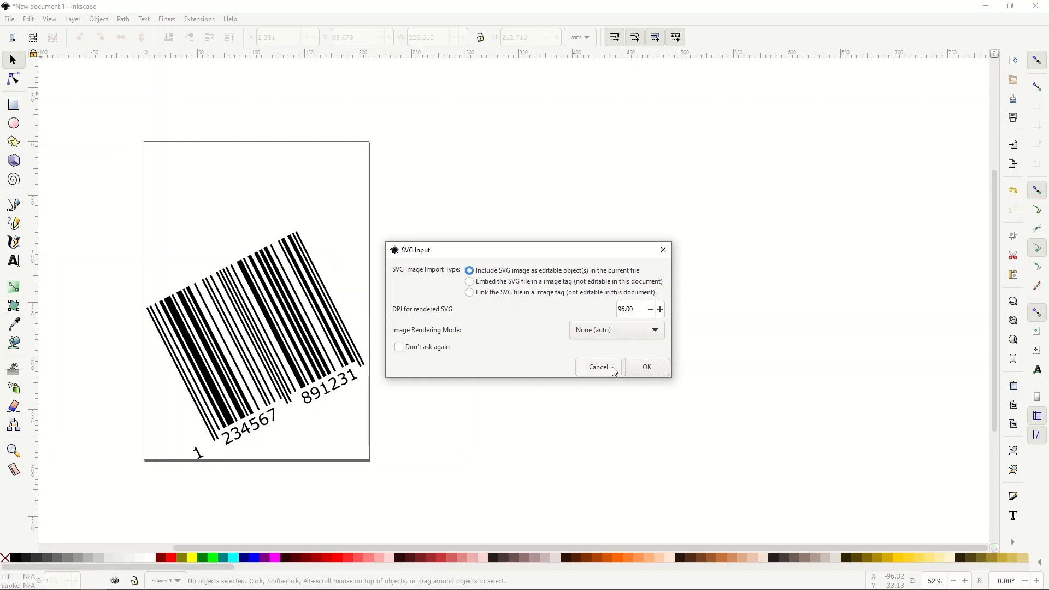
{"action": "left_click", "coordinate": [646, 367]}
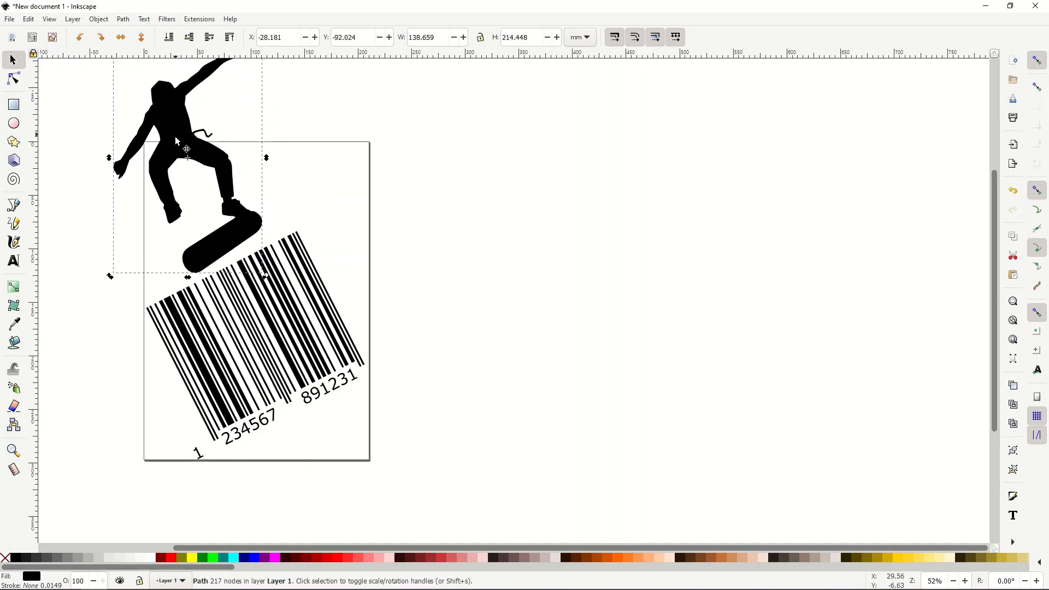
{"action": "left_click", "coordinate": [377, 246]}
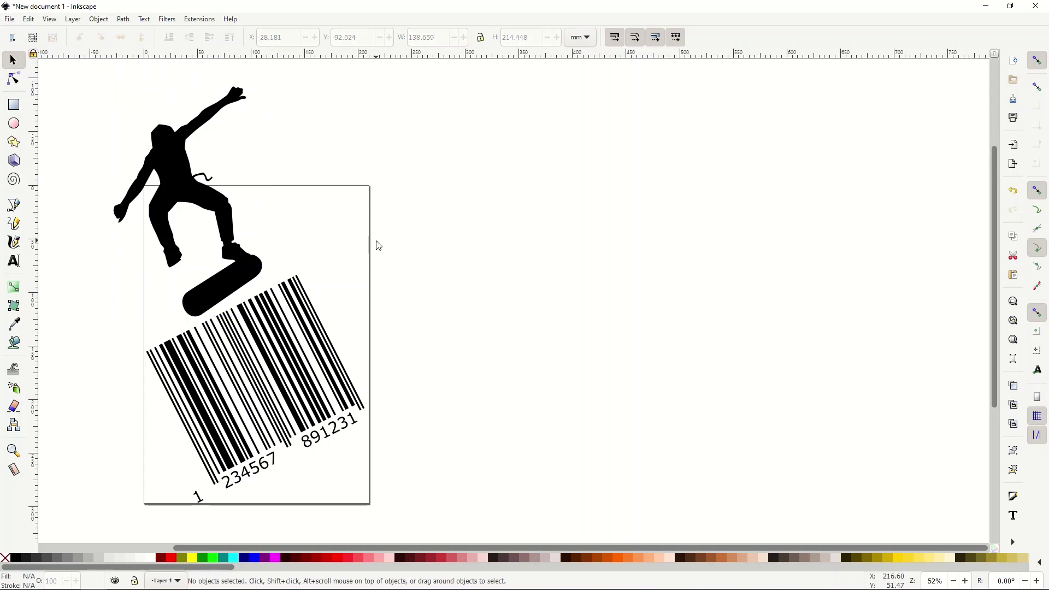
{"action": "mouse_move", "coordinate": [217, 246]}
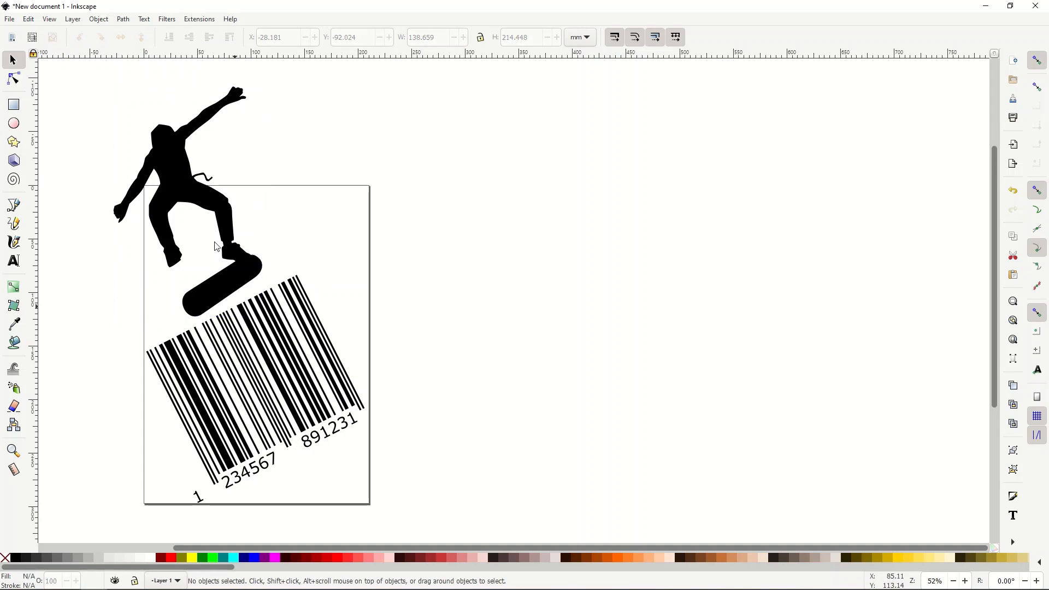
{"action": "mouse_move", "coordinate": [186, 161]}
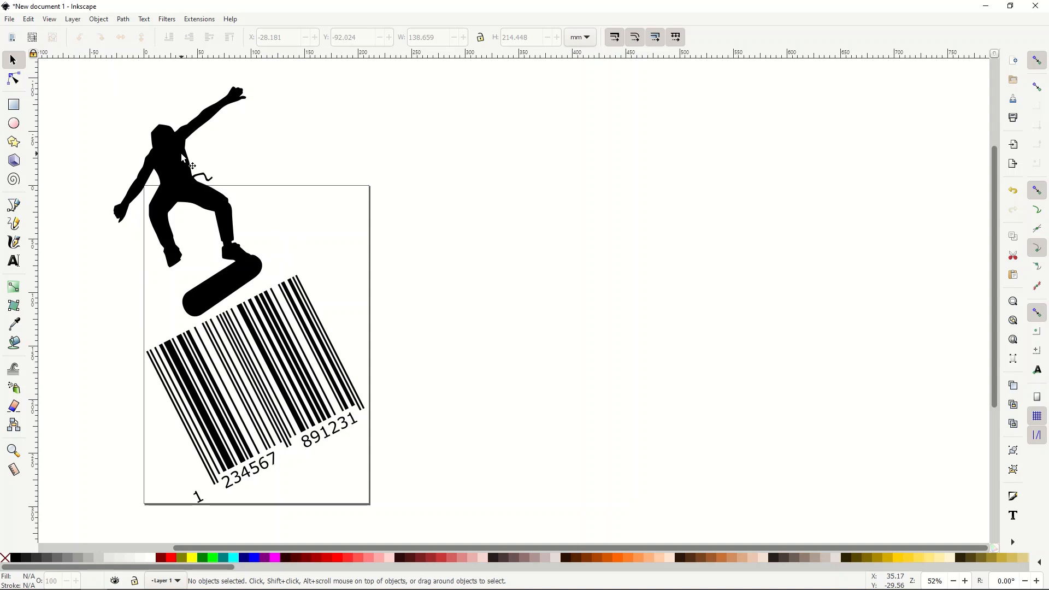
{"action": "mouse_move", "coordinate": [274, 230]}
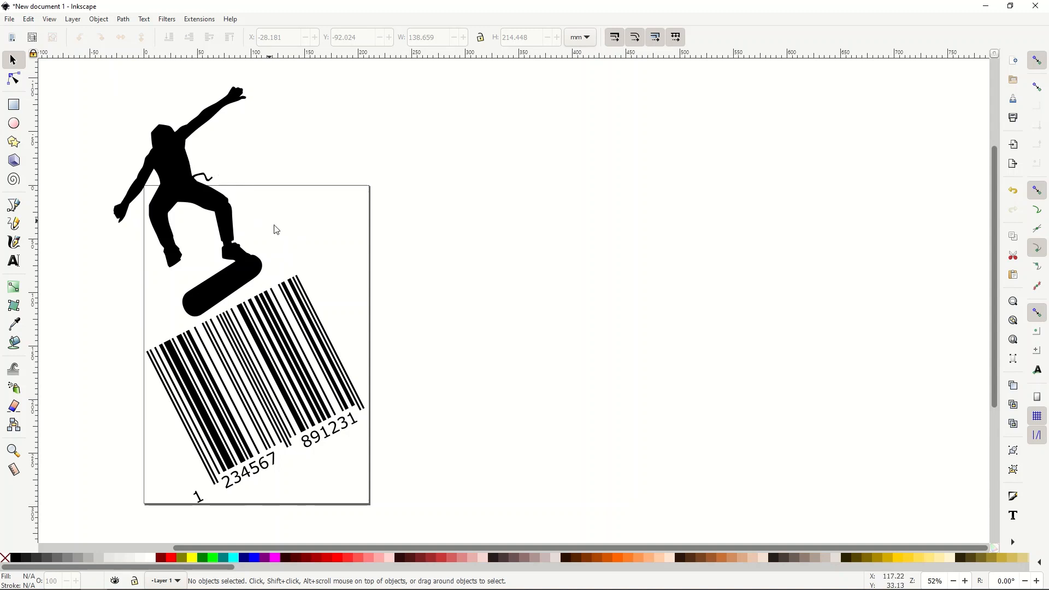
{"action": "mouse_move", "coordinate": [242, 243]}
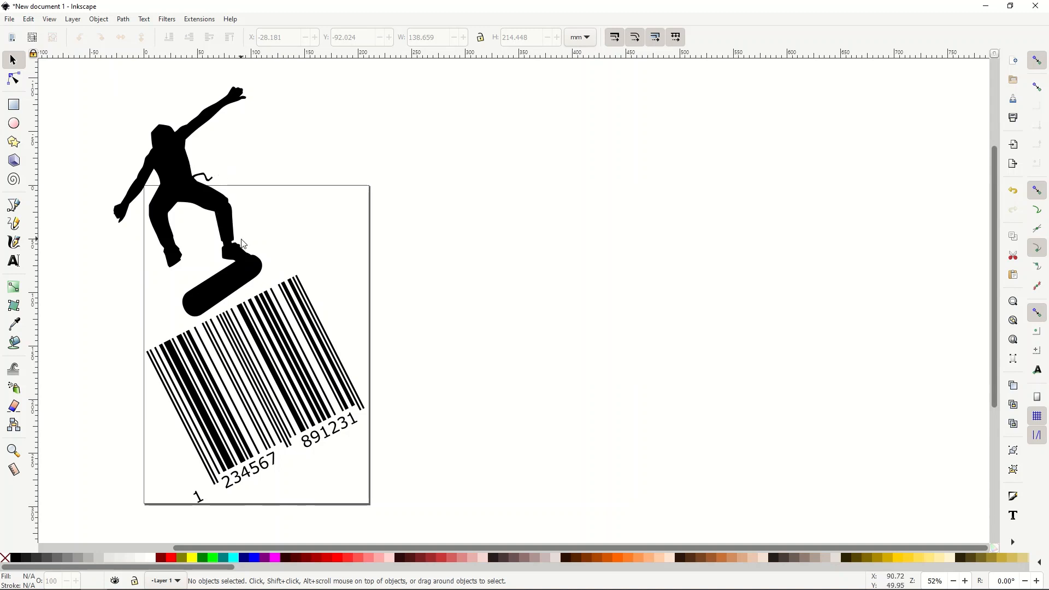
{"action": "mouse_move", "coordinate": [195, 203]}
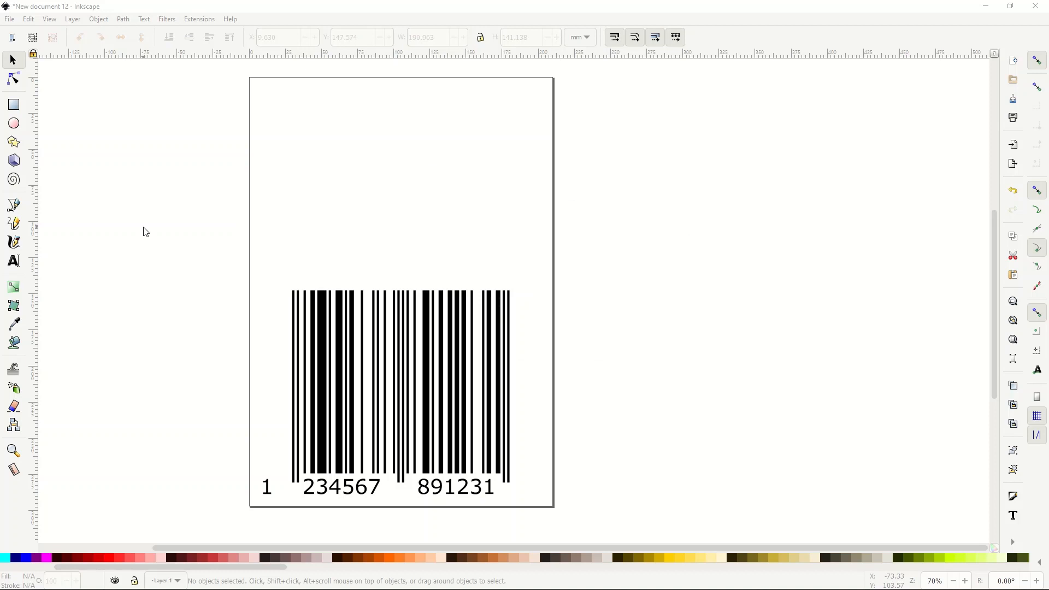
{"action": "mouse_move", "coordinate": [150, 236]}
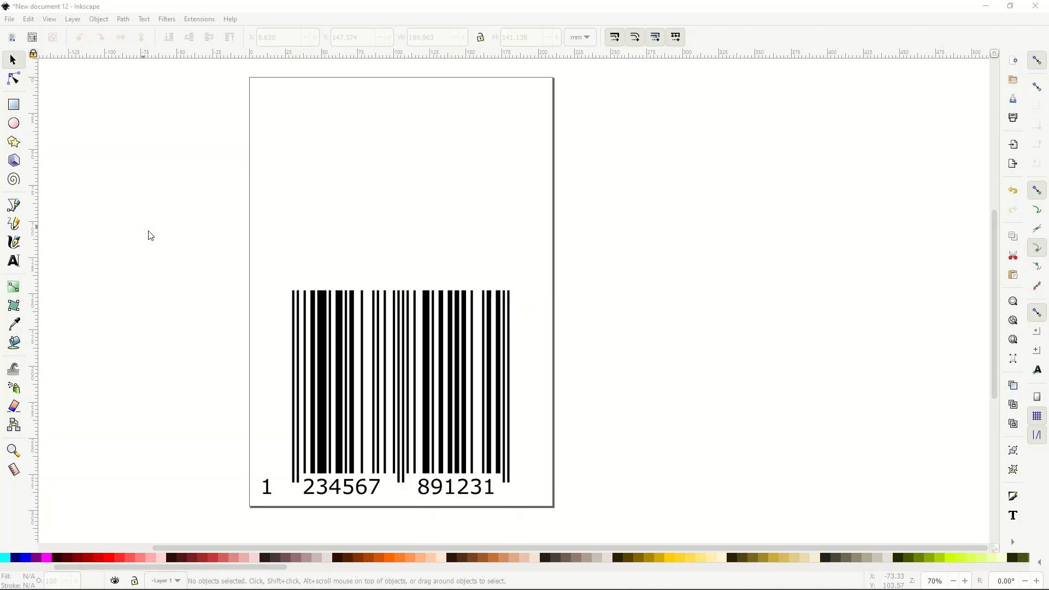
{"action": "mouse_move", "coordinate": [215, 280]}
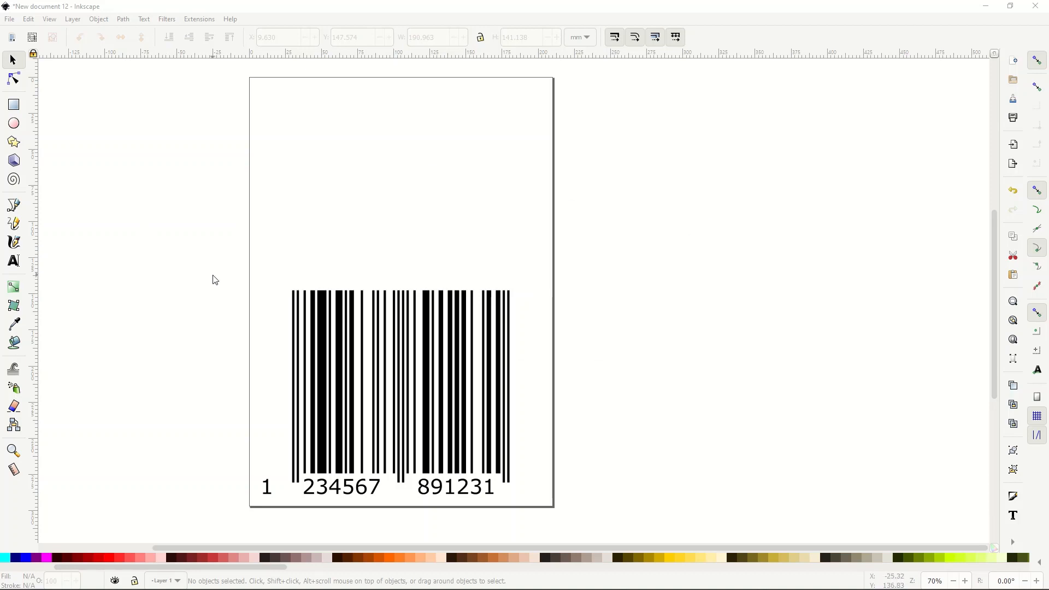
{"action": "mouse_move", "coordinate": [549, 268]}
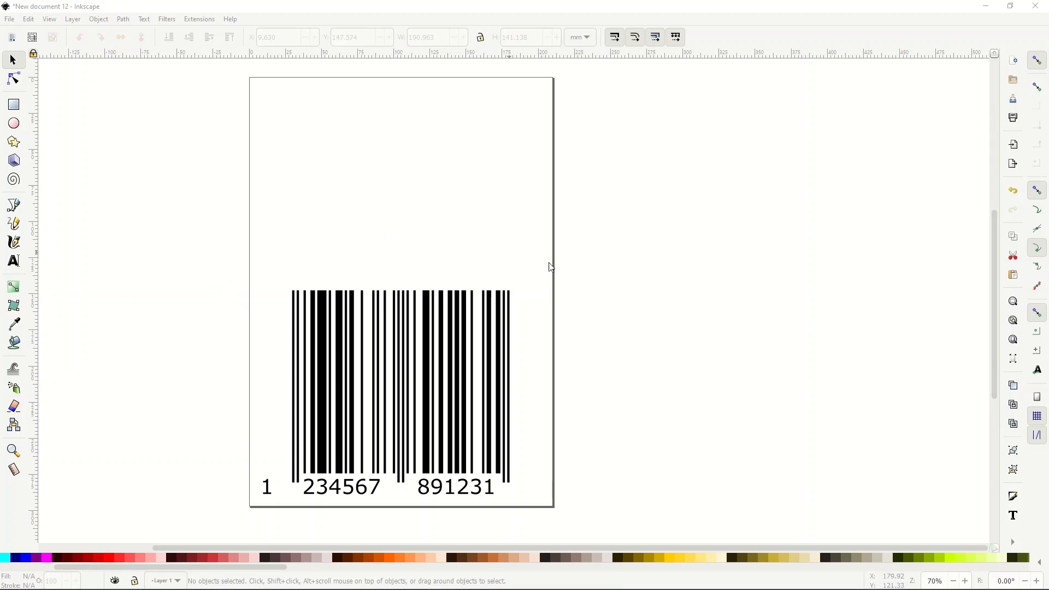
{"action": "mouse_move", "coordinate": [599, 370]}
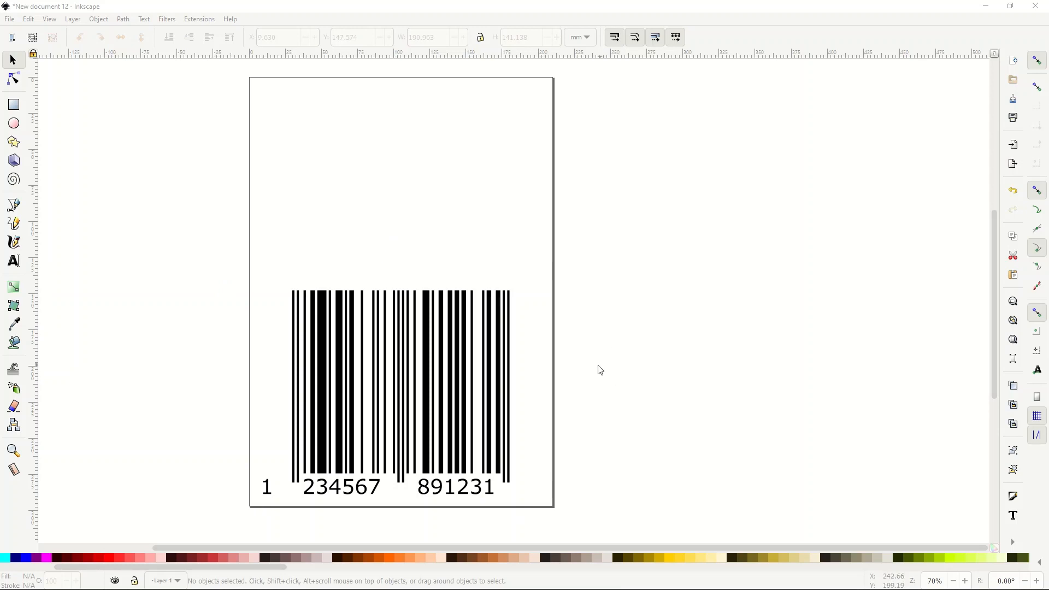
{"action": "mouse_move", "coordinate": [299, 319]}
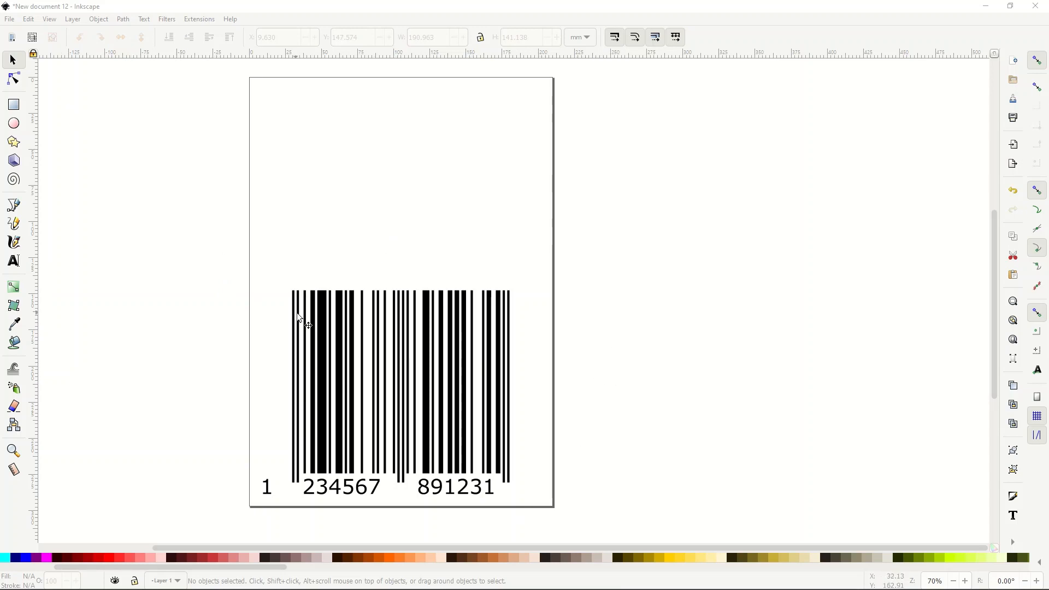
{"action": "left_click", "coordinate": [400, 392]}
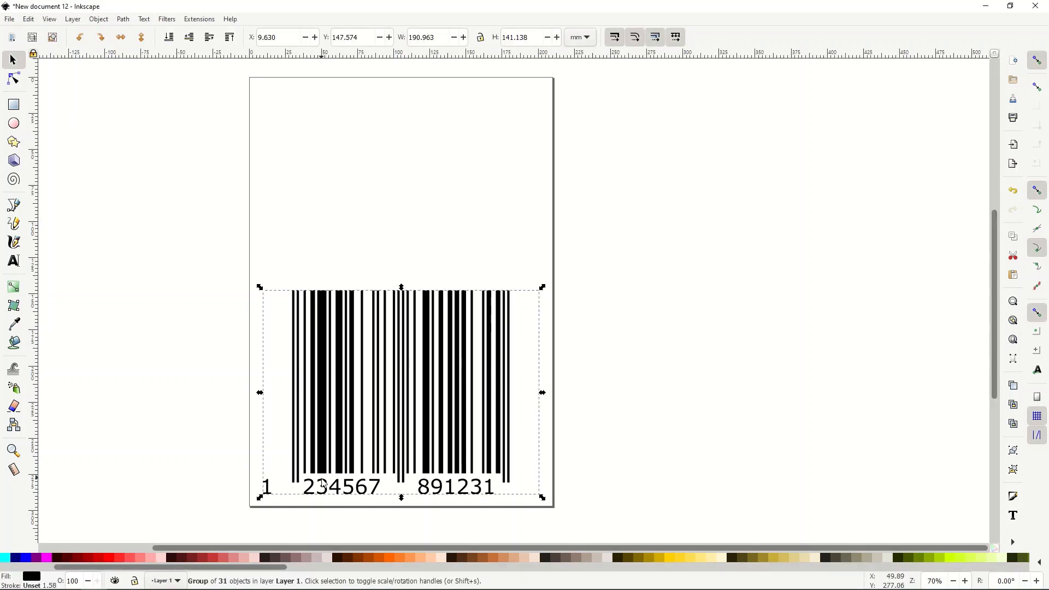
{"action": "left_click", "coordinate": [12, 78]}
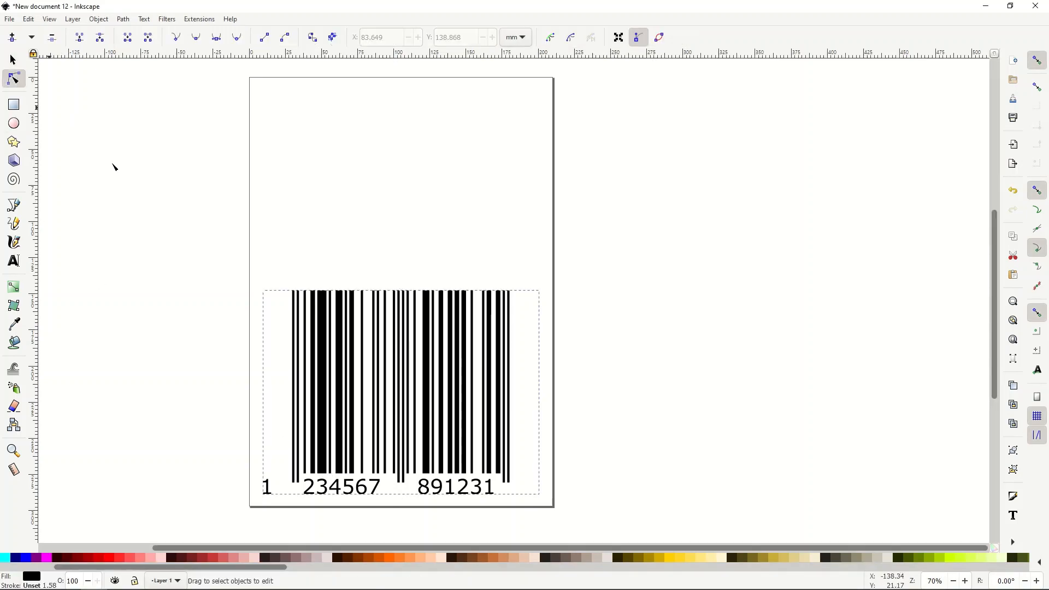
{"action": "mouse_move", "coordinate": [85, 159]}
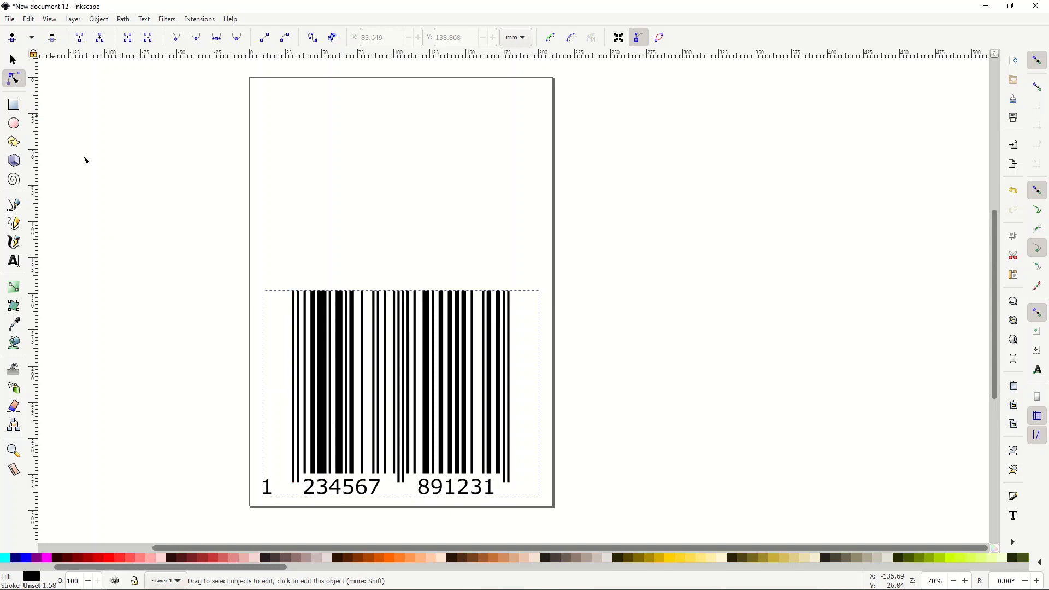
{"action": "left_click", "coordinate": [378, 488]}
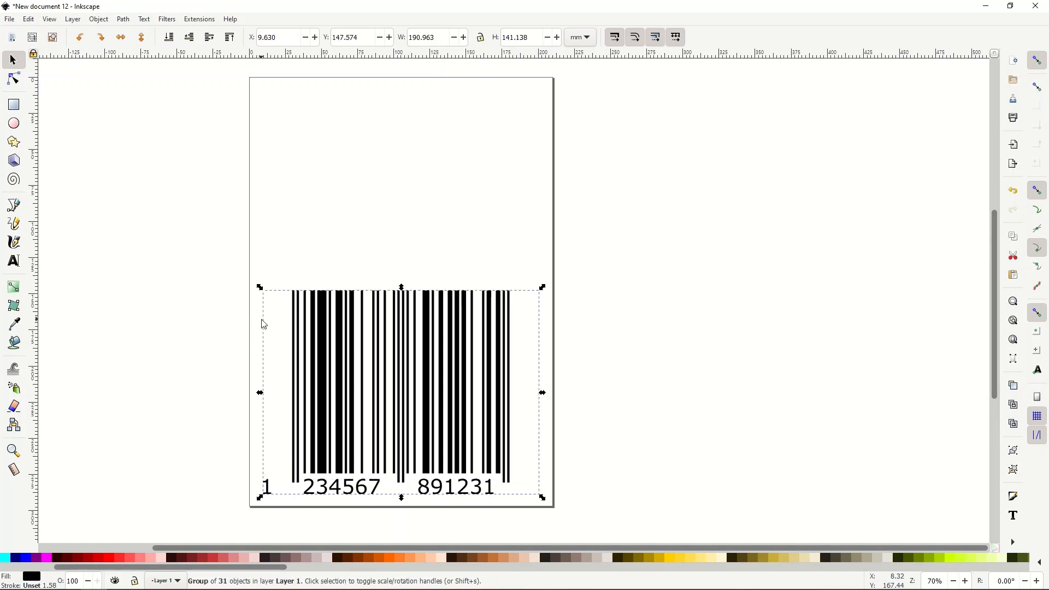
{"action": "mouse_move", "coordinate": [332, 381]}
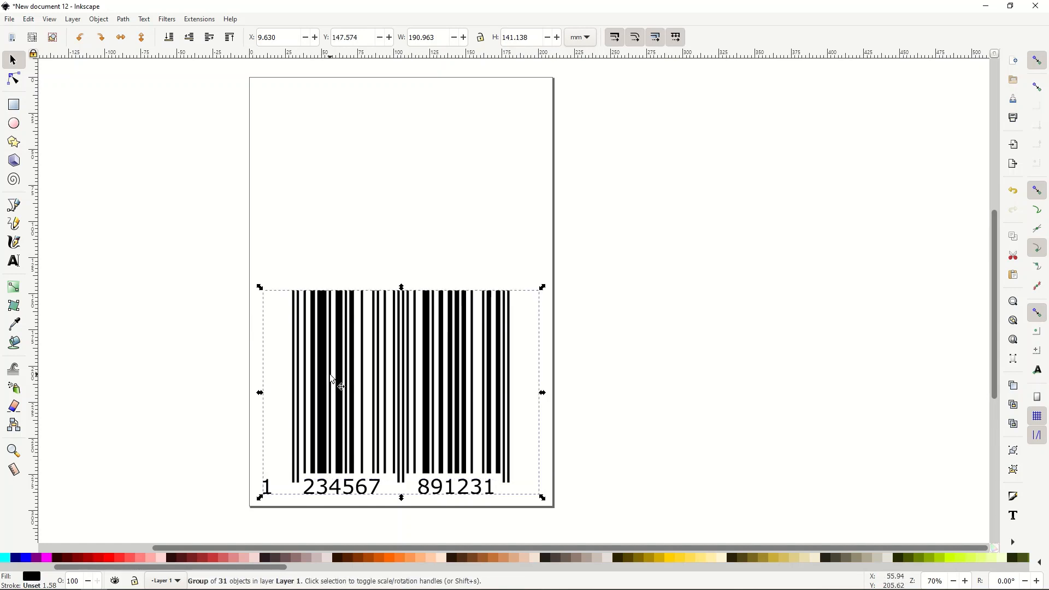
{"action": "mouse_move", "coordinate": [960, 163]}
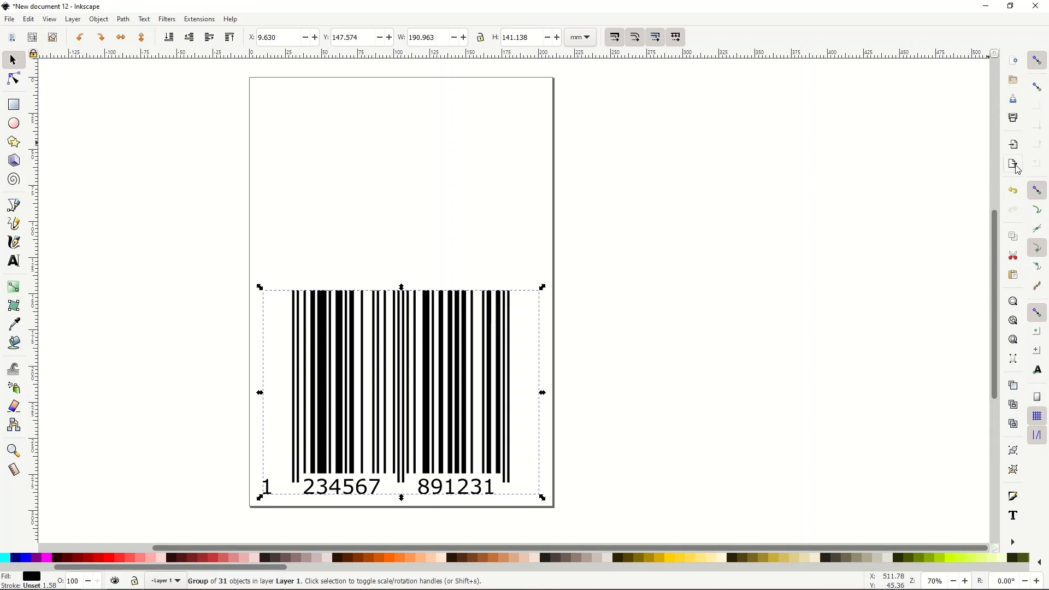
{"action": "mouse_move", "coordinate": [1012, 164]}
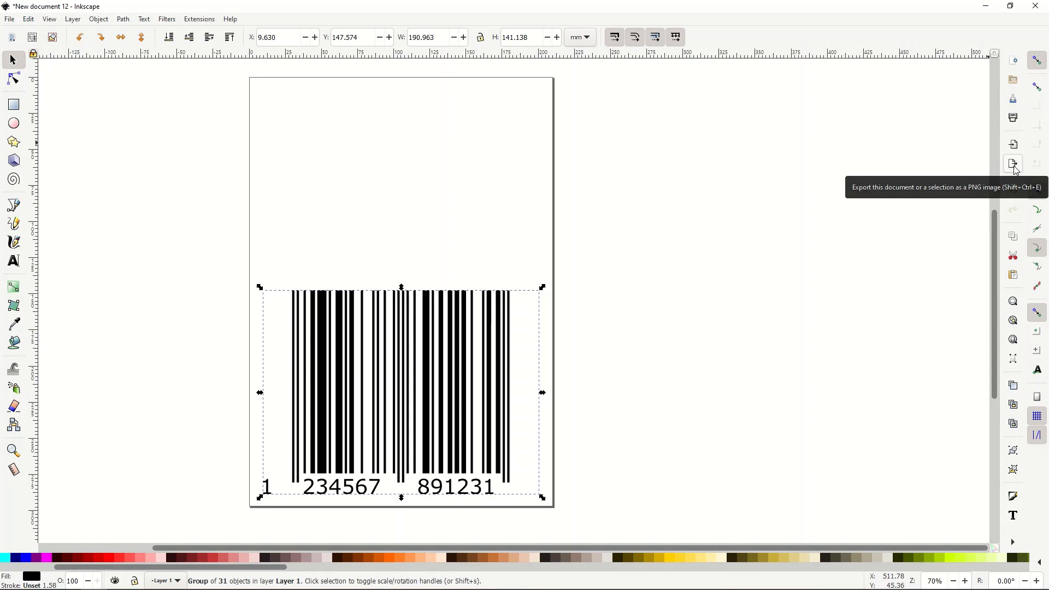
Export the selected barcode as test.png at 400 dpi into the BAR CODE ART folder
{"action": "left_click", "coordinate": [1012, 163]}
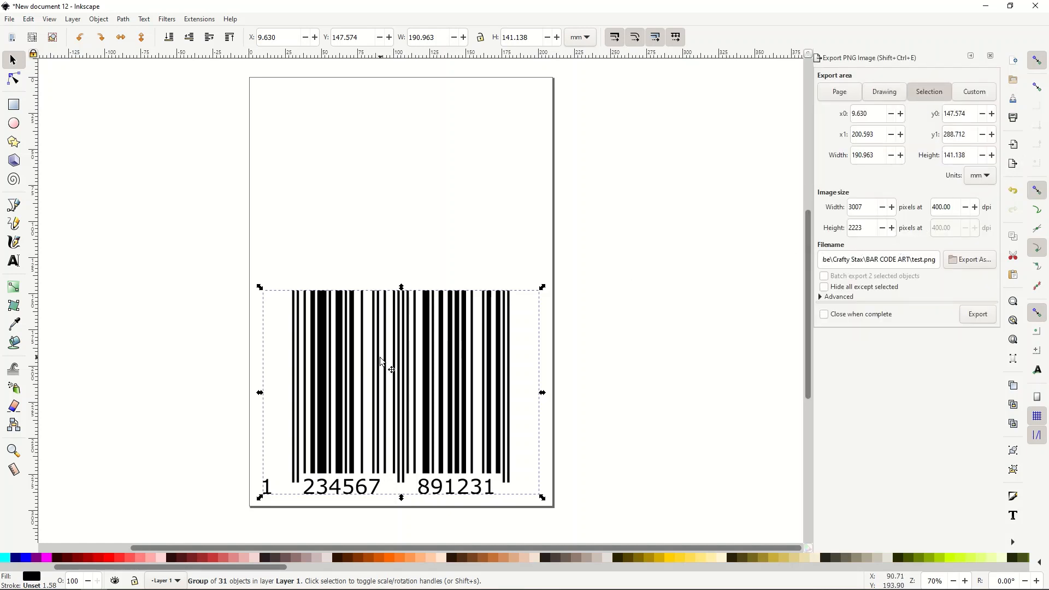
{"action": "mouse_move", "coordinate": [571, 350]}
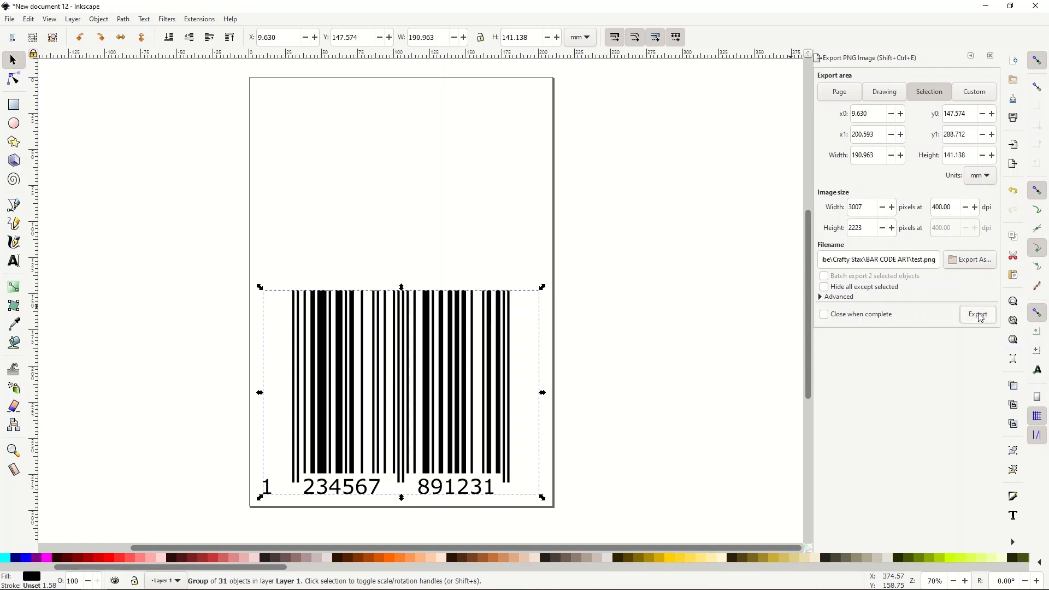
{"action": "left_click", "coordinate": [976, 314]}
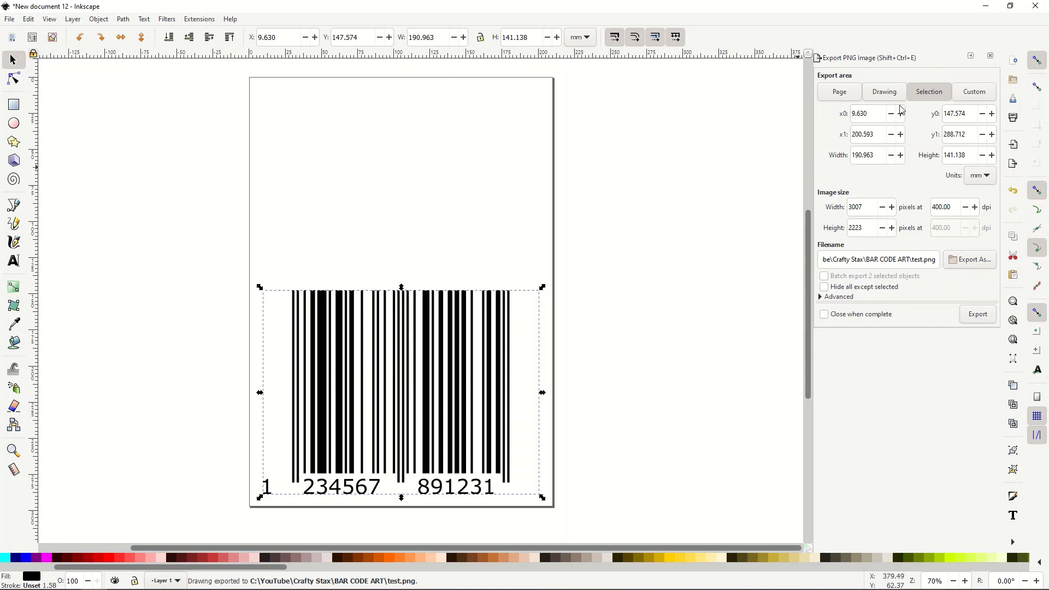
{"action": "left_click", "coordinate": [990, 57]}
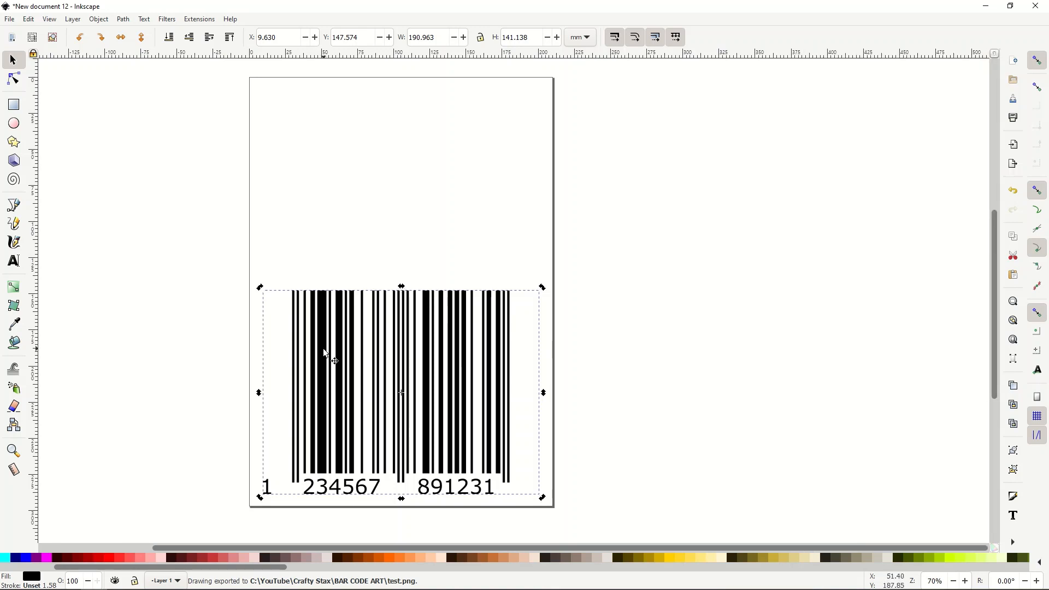
Delete the vector barcode and embed the exported test.png bitmap in its place
{"action": "key", "text": "Delete"}
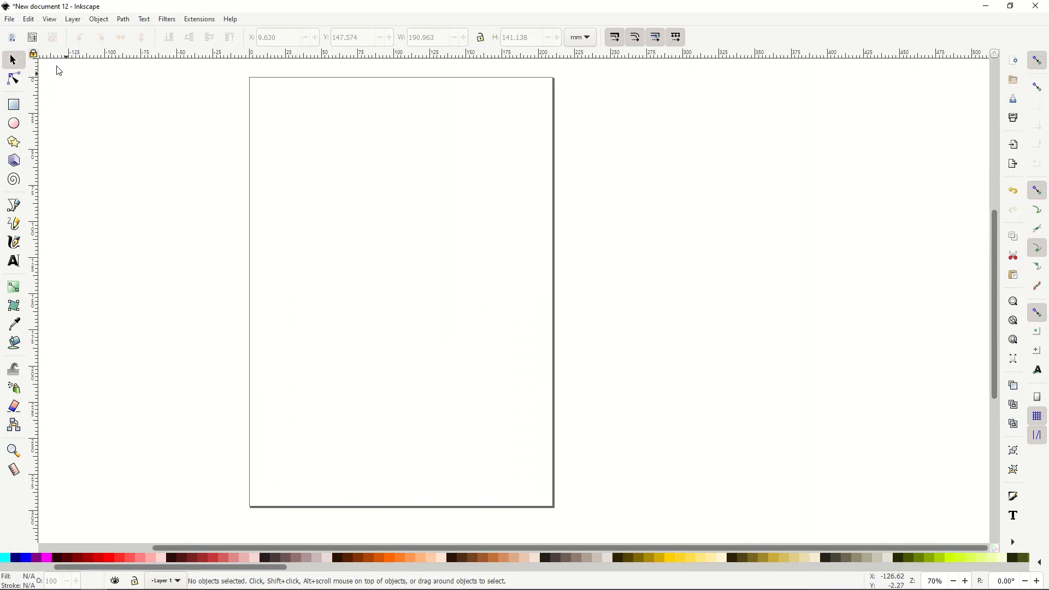
{"action": "left_click", "coordinate": [10, 19]}
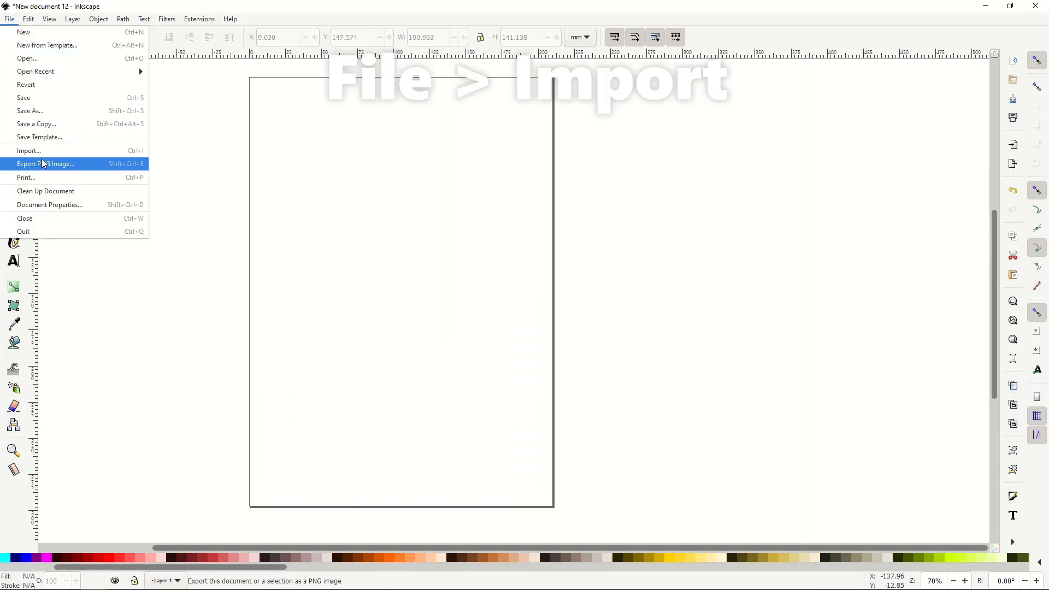
{"action": "mouse_move", "coordinate": [28, 149]}
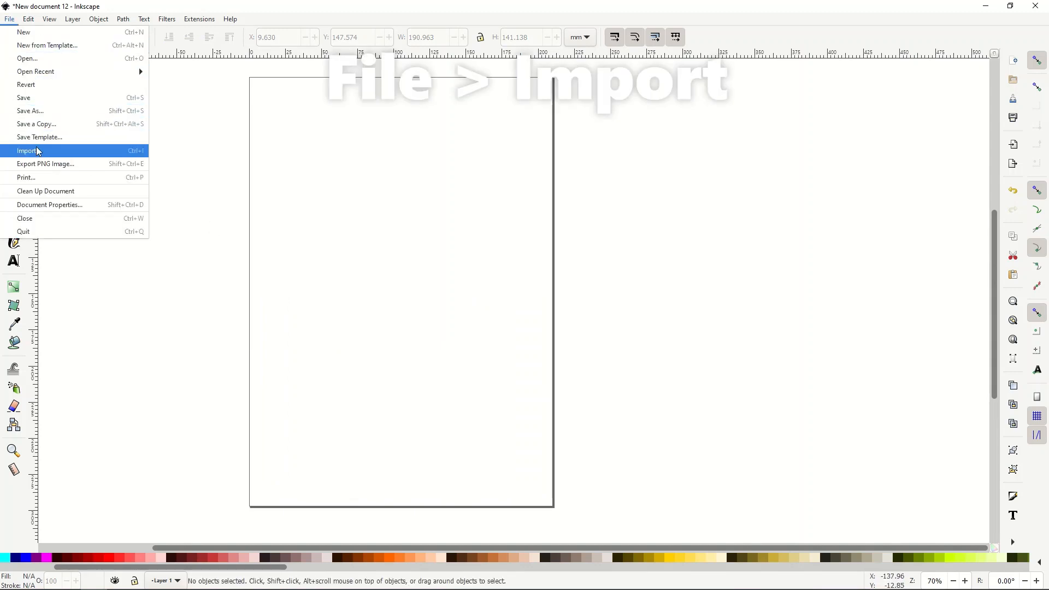
{"action": "left_click", "coordinate": [28, 151]}
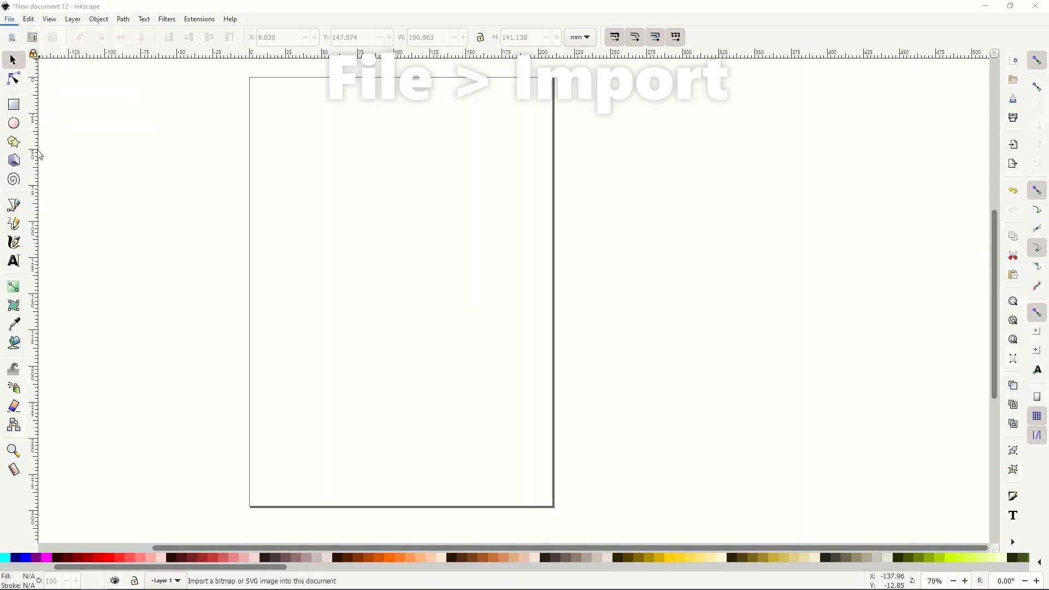
{"action": "left_click", "coordinate": [10, 18]}
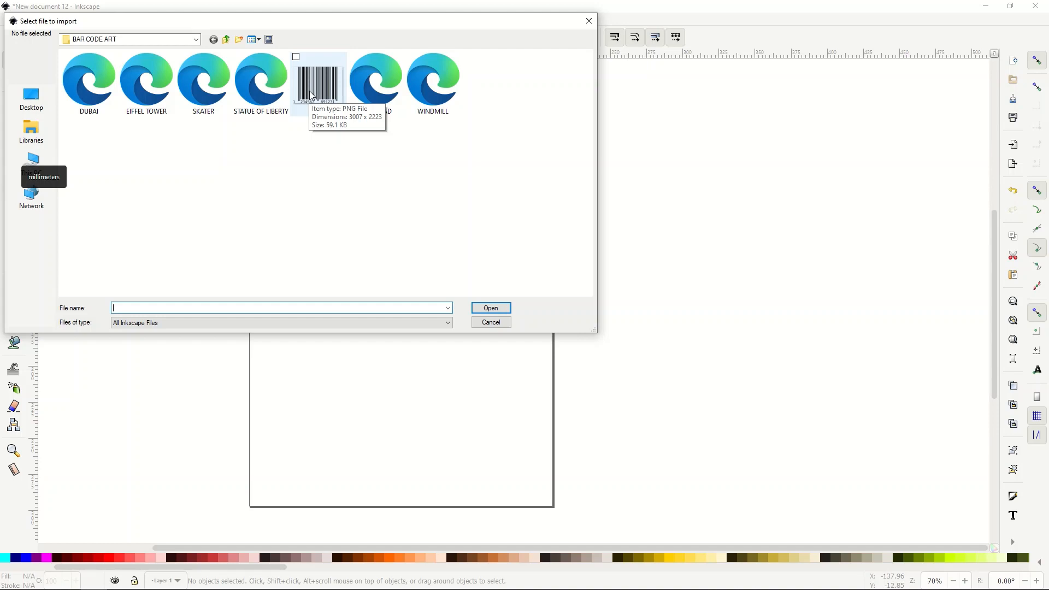
{"action": "left_click", "coordinate": [489, 321]}
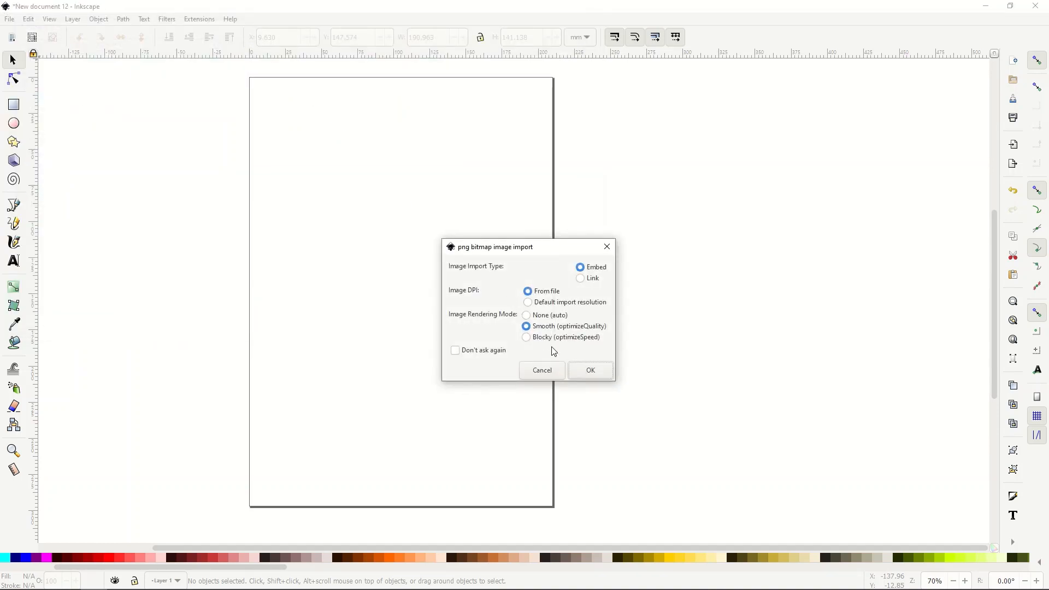
{"action": "left_click", "coordinate": [589, 371]}
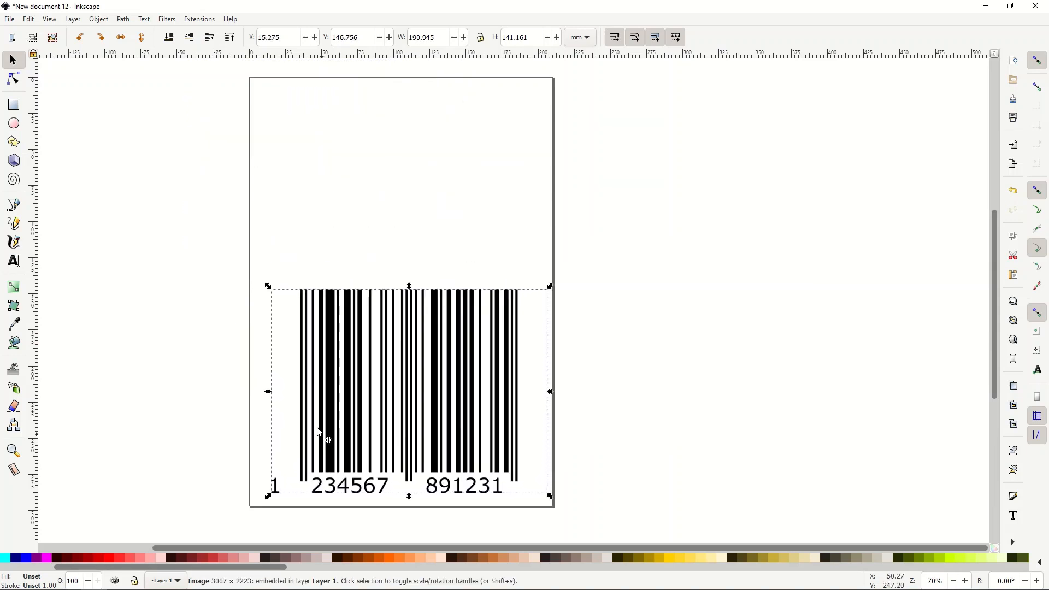
{"action": "mouse_move", "coordinate": [391, 385]}
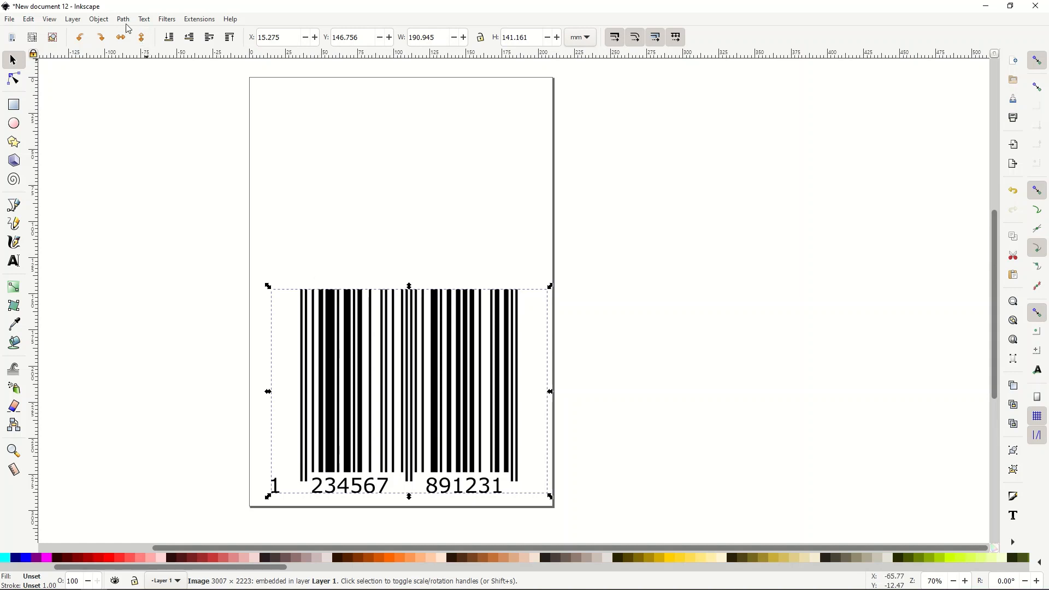
Trace the barcode bitmap at a 0.600 brightness threshold into a black vector path
{"action": "left_click", "coordinate": [122, 19]}
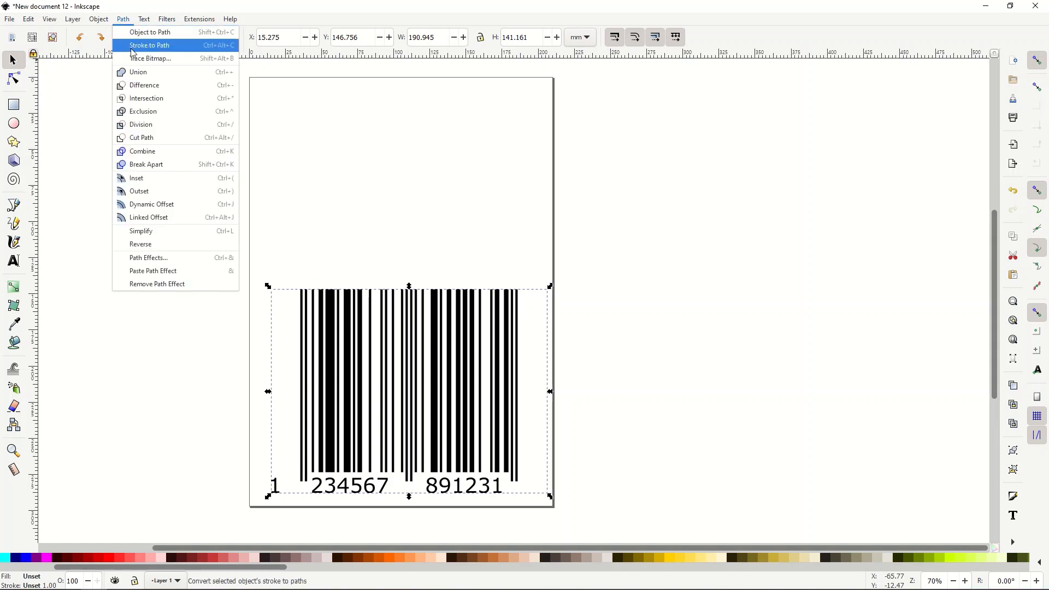
{"action": "mouse_move", "coordinate": [150, 58]}
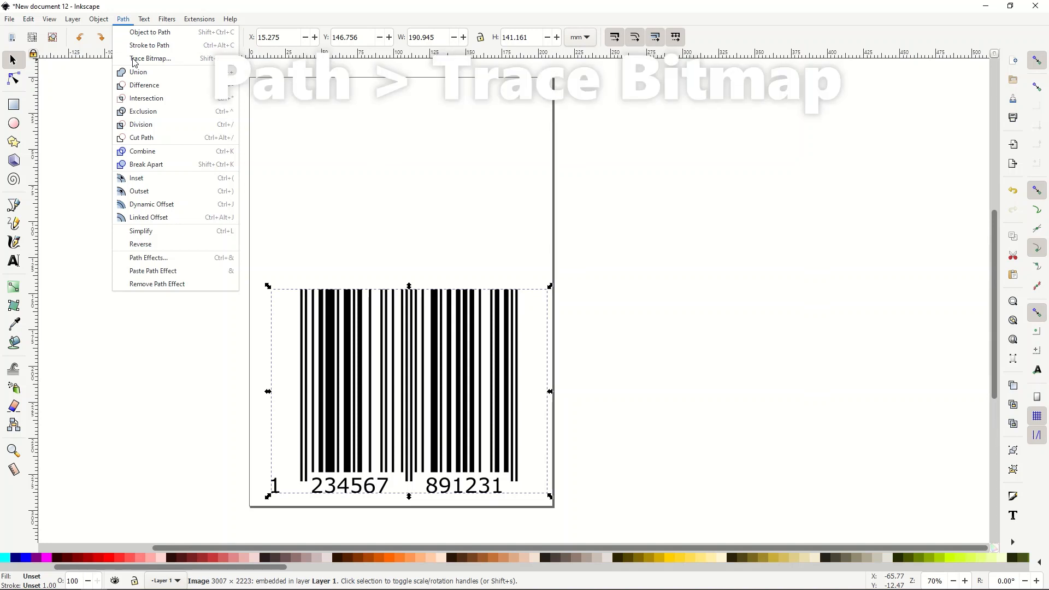
{"action": "left_click", "coordinate": [149, 57]}
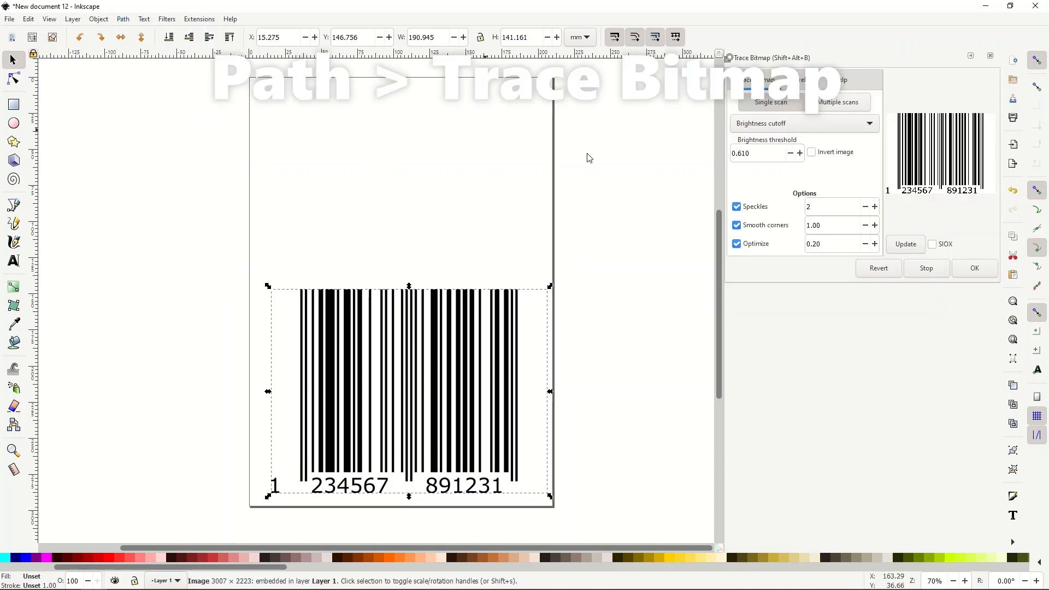
{"action": "mouse_move", "coordinate": [840, 164]}
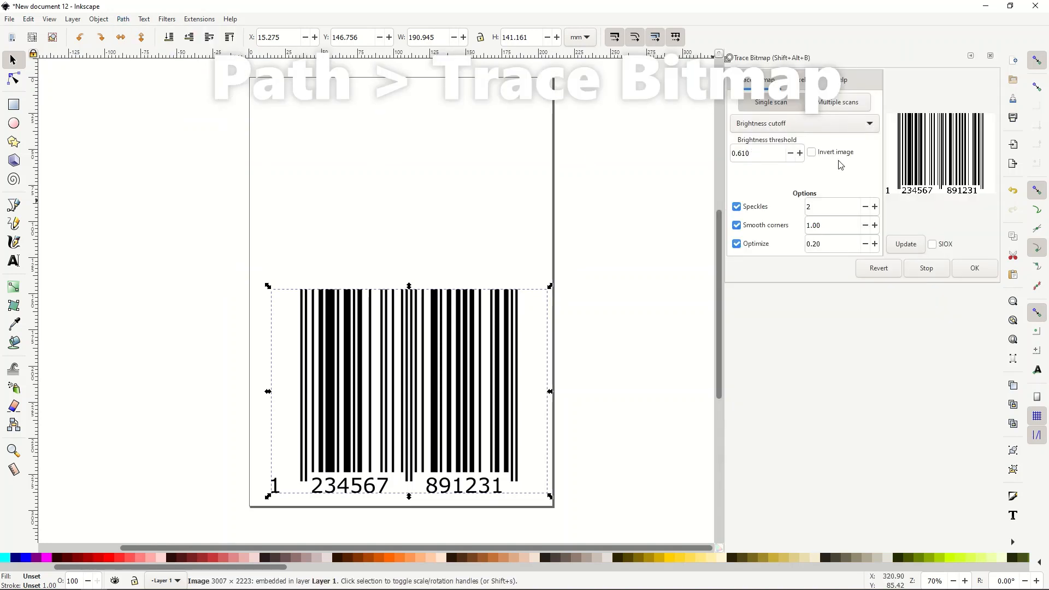
{"action": "left_click", "coordinate": [788, 153]}
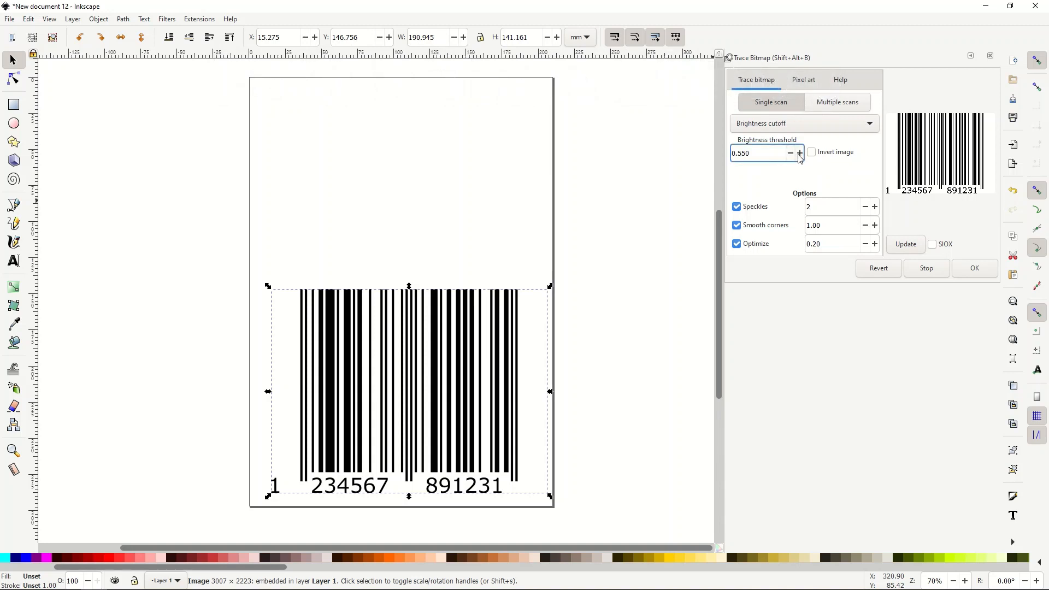
{"action": "left_click", "coordinate": [799, 153]}
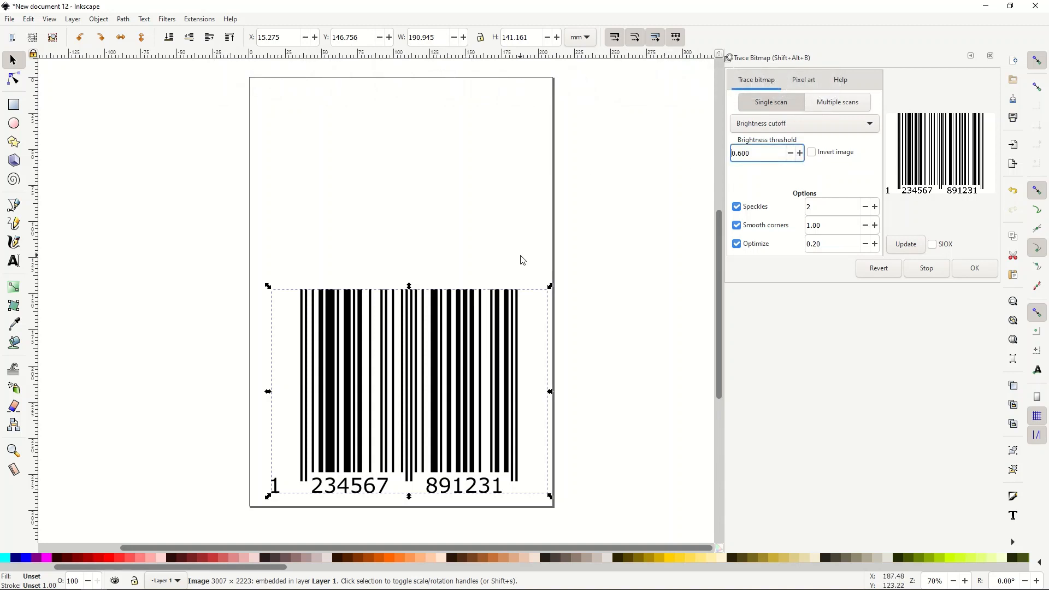
{"action": "mouse_move", "coordinate": [895, 244]}
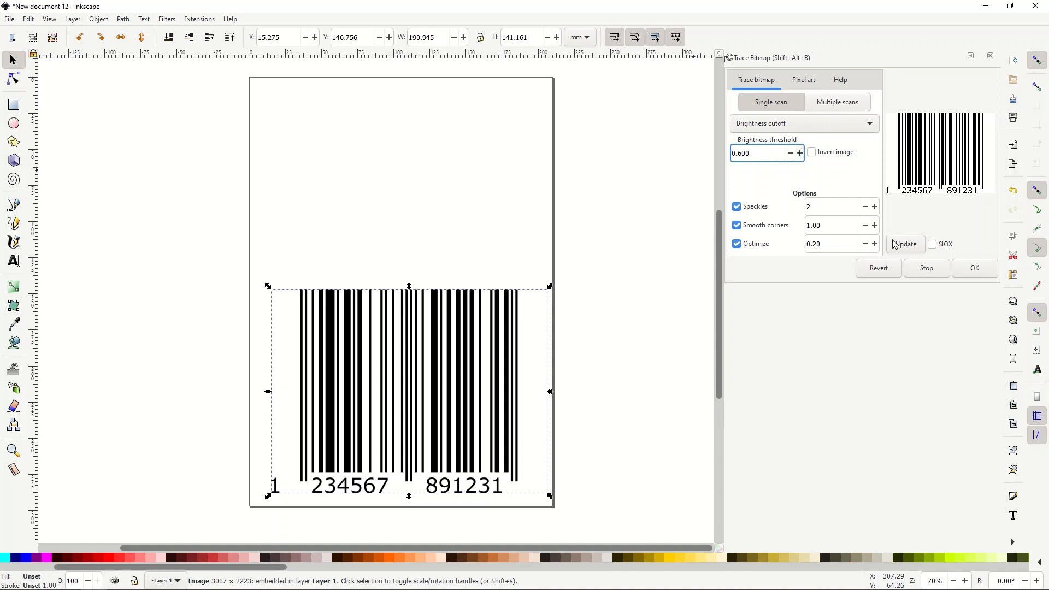
{"action": "mouse_move", "coordinate": [973, 268]}
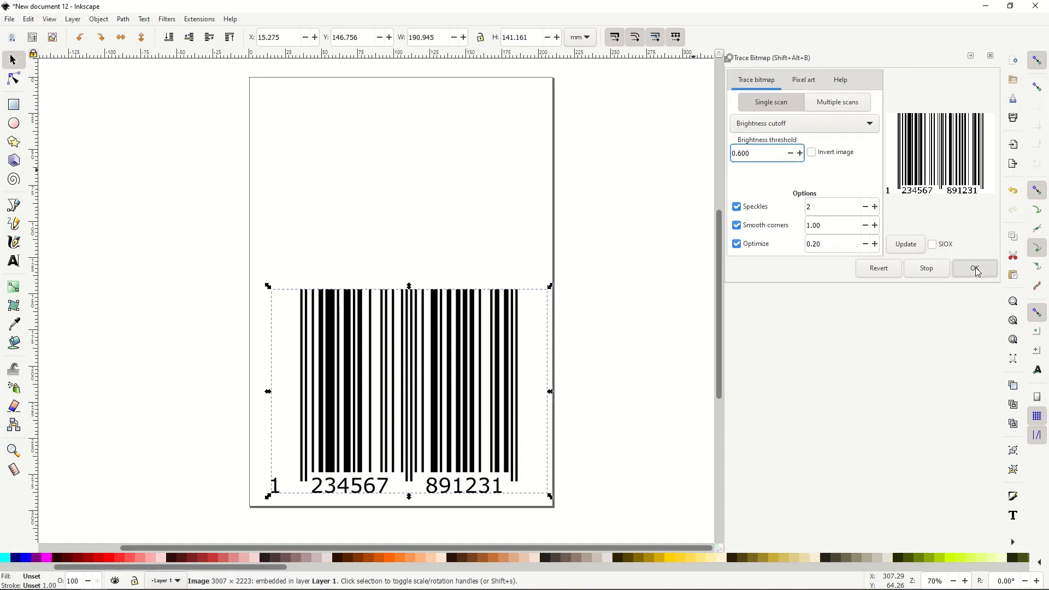
{"action": "left_click", "coordinate": [973, 268]}
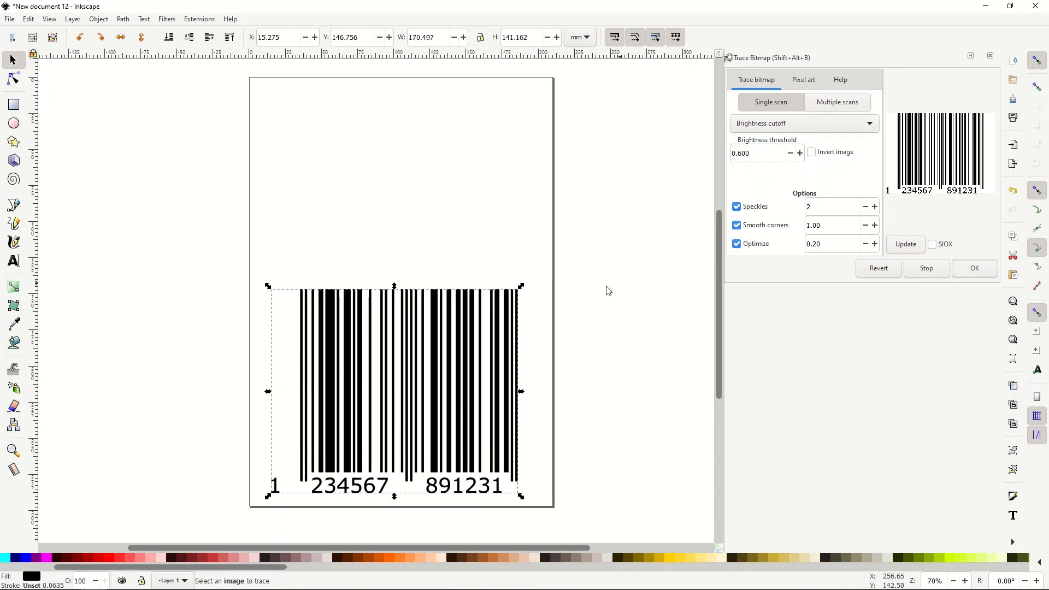
Move the traced path aside and delete the original barcode bitmap
{"action": "left_click", "coordinate": [990, 55]}
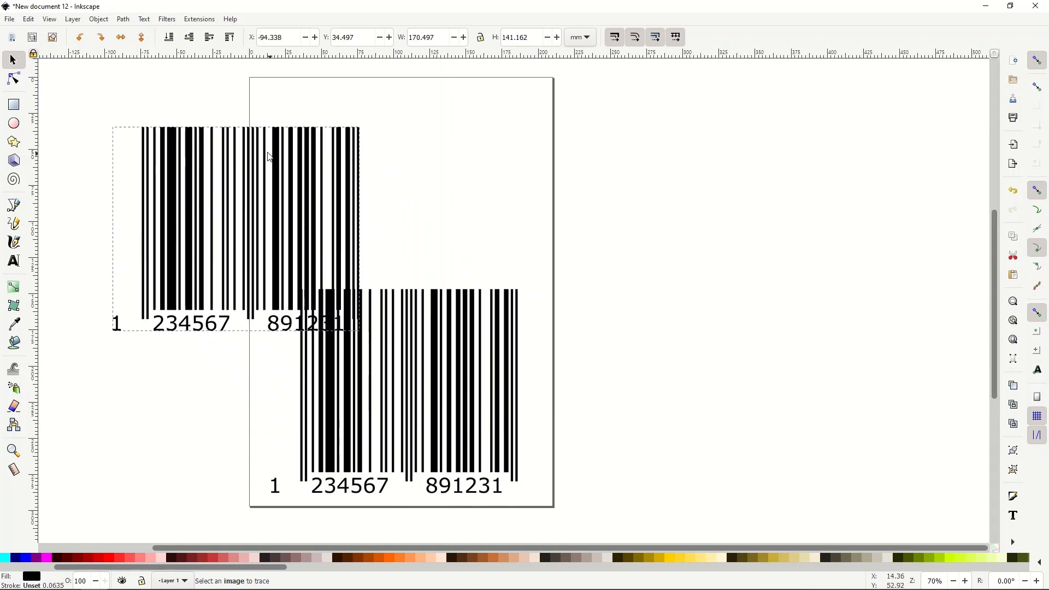
{"action": "left_click", "coordinate": [418, 378]}
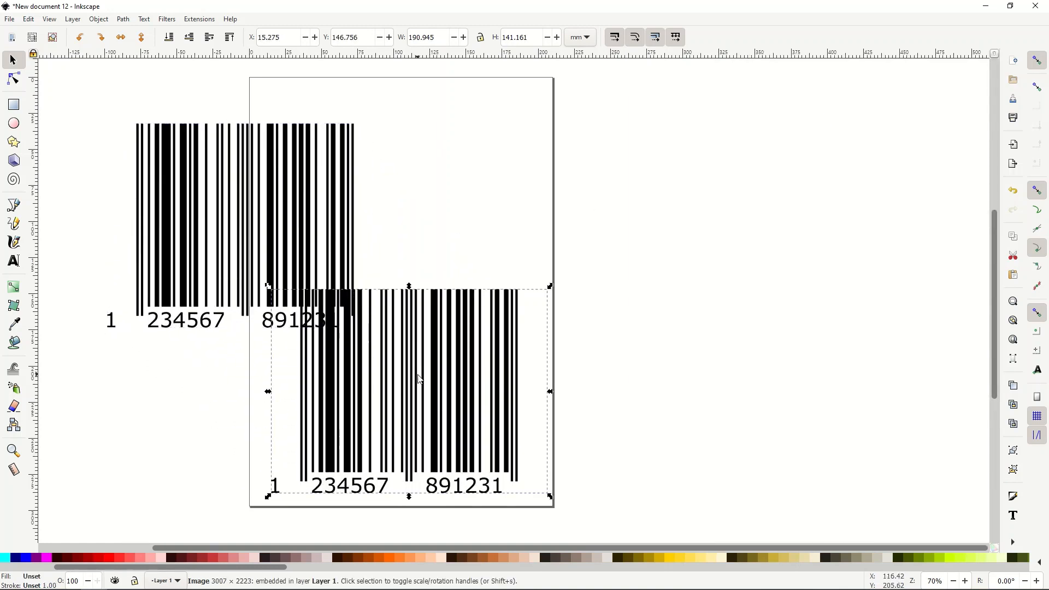
{"action": "key", "text": "Delete"}
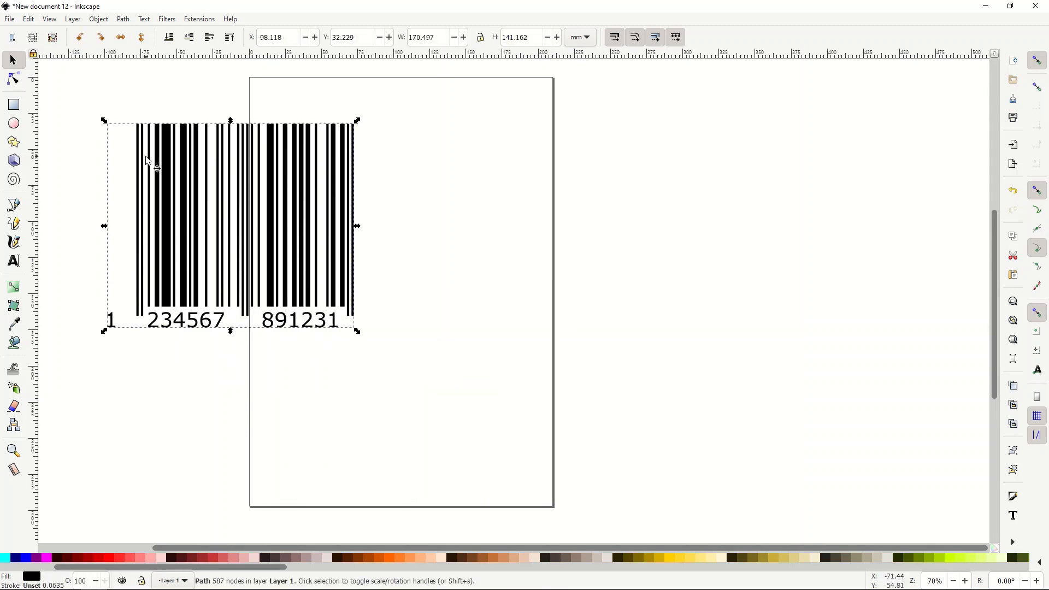
Inspect the traced barcode's nodes with the Node tool, then return to the Selector
{"action": "left_click", "coordinate": [13, 79]}
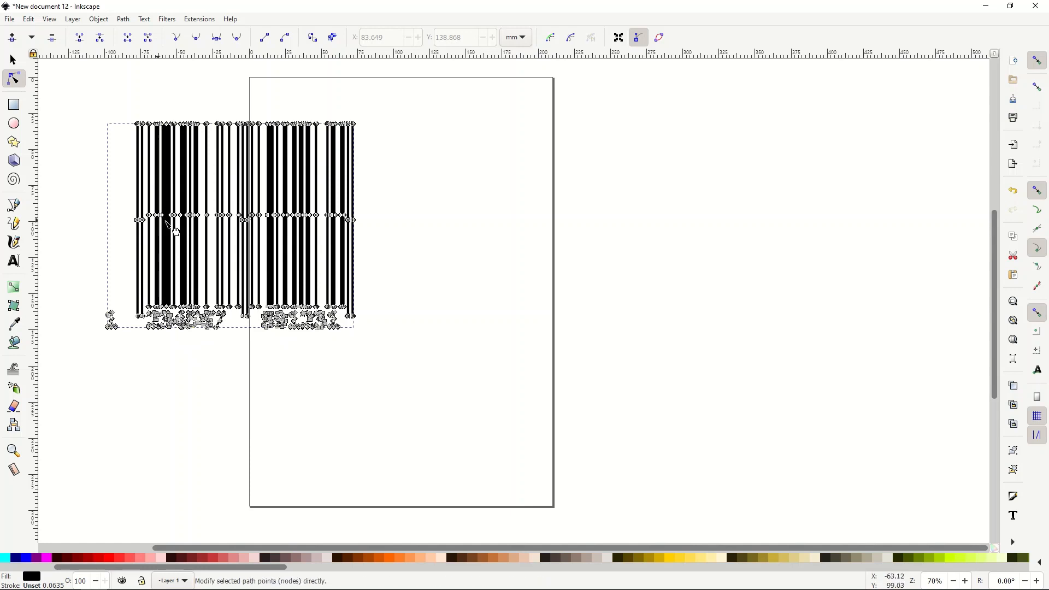
{"action": "mouse_move", "coordinate": [207, 354]}
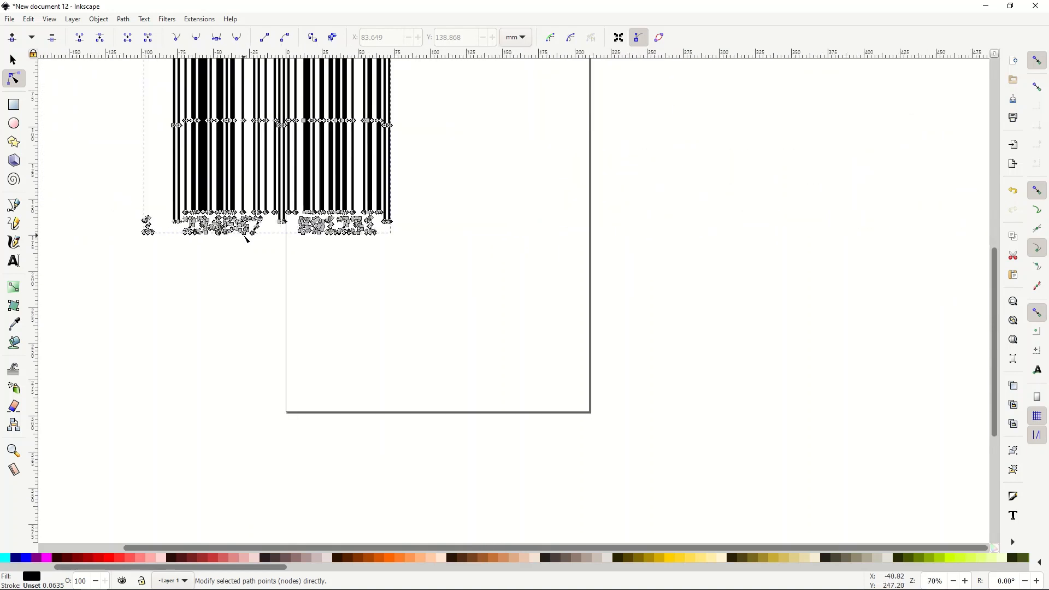
{"action": "scroll", "scroll_direction": "down", "scroll_amount": 3}
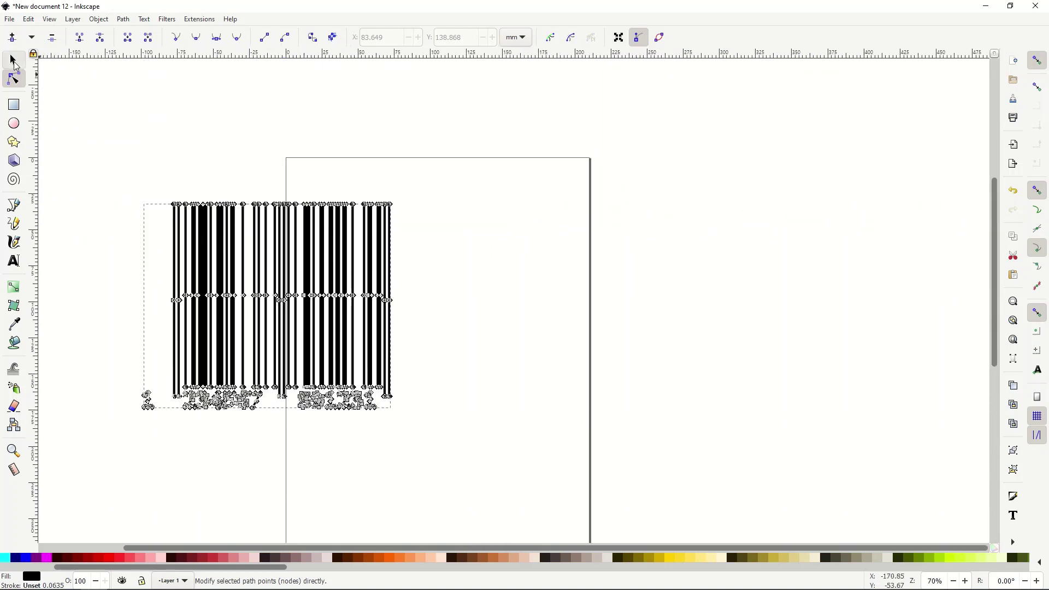
{"action": "left_click", "coordinate": [10, 60]}
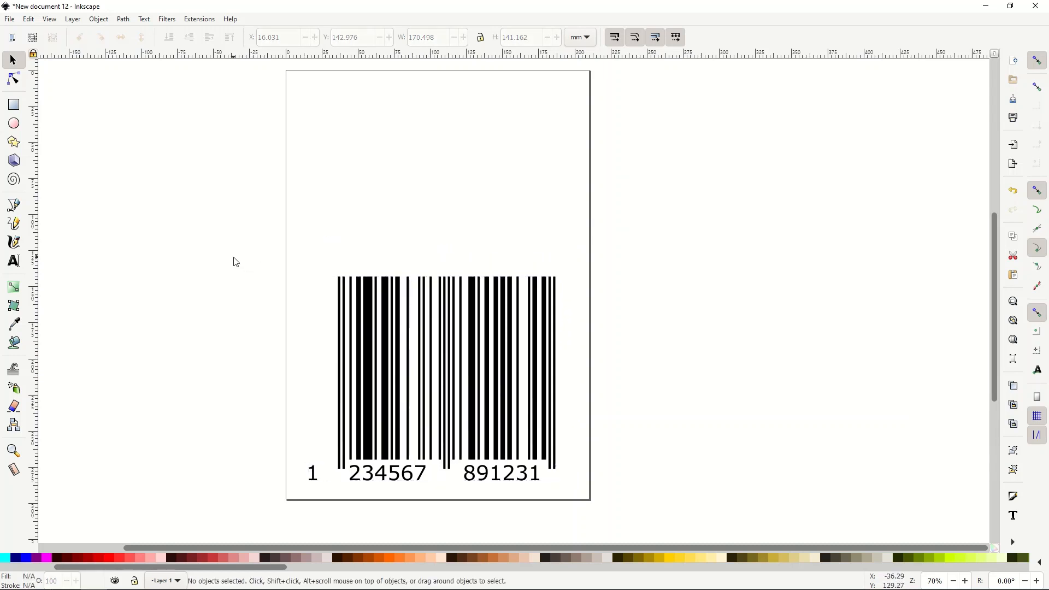
{"action": "mouse_move", "coordinate": [13, 123]}
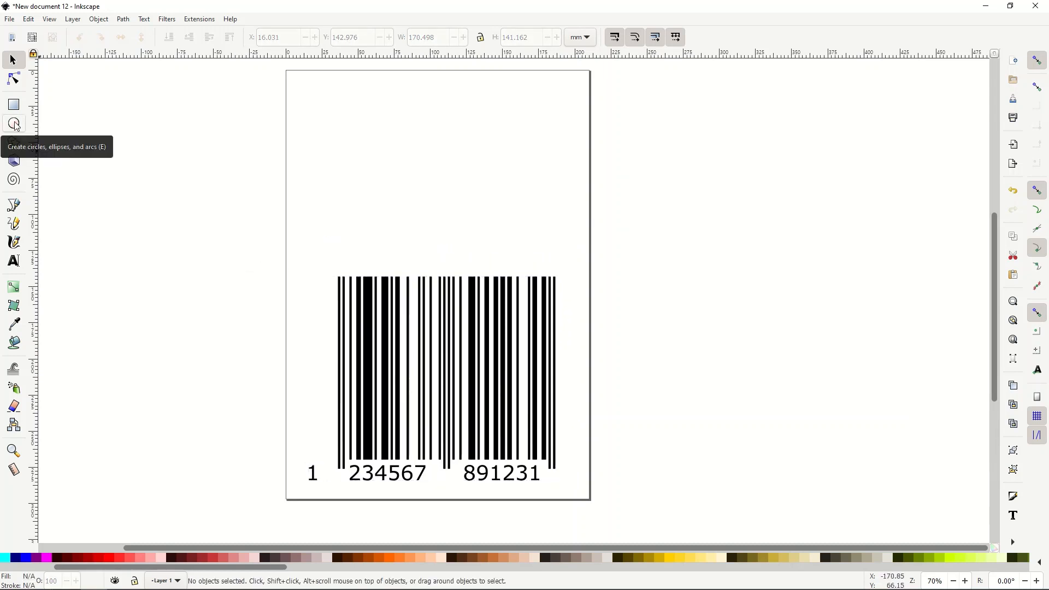
Cut an ellipse out of the barcode top with Path > Difference, leaving a curved edge
{"action": "left_click_drag", "start_coordinate": [144, 154], "coordinate": [338, 248]}
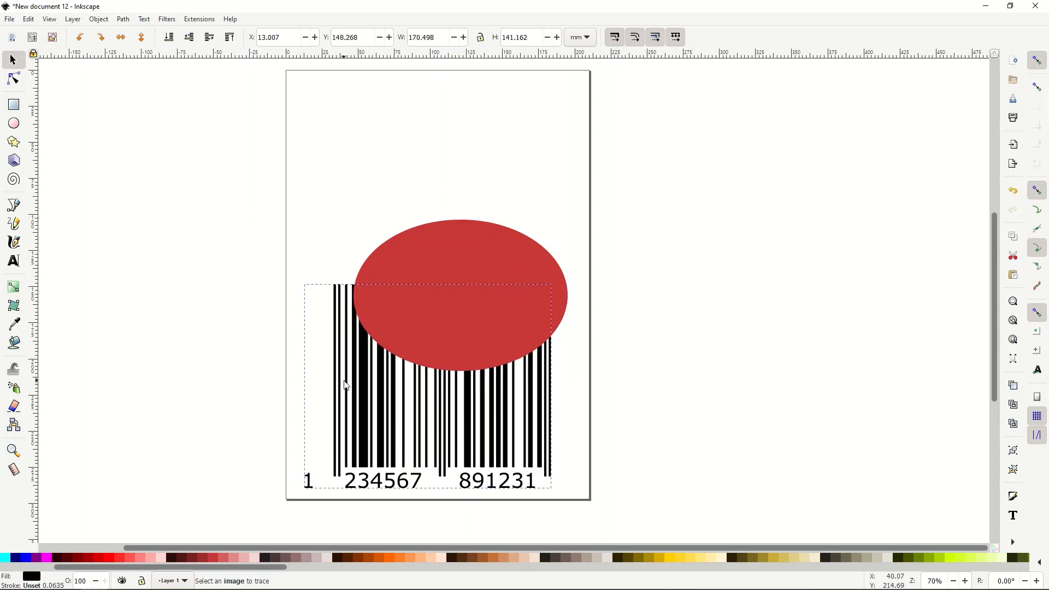
{"action": "left_click", "coordinate": [460, 294]}
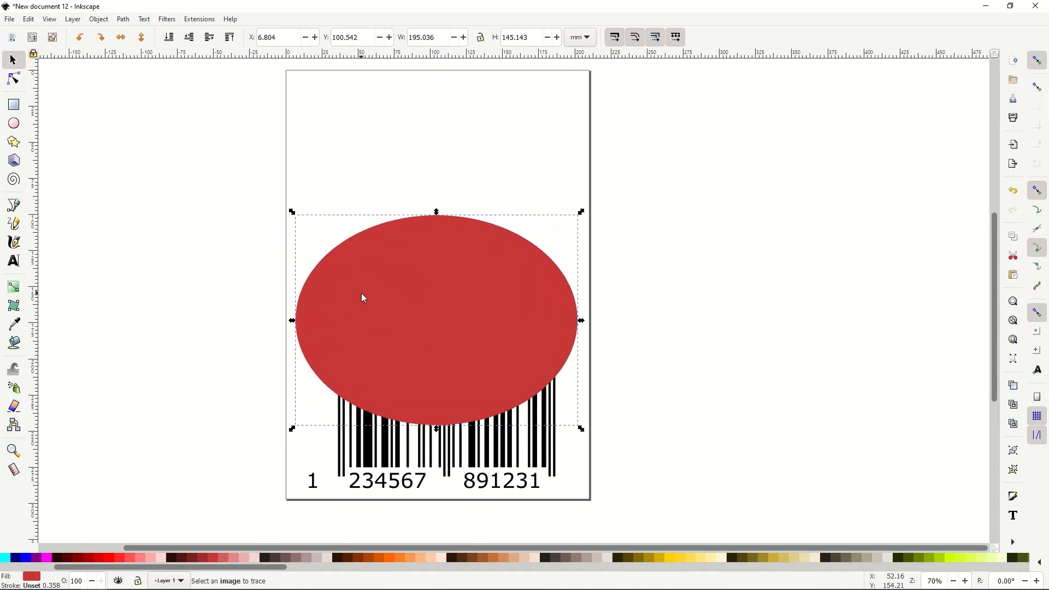
{"action": "left_click", "coordinate": [400, 441]}
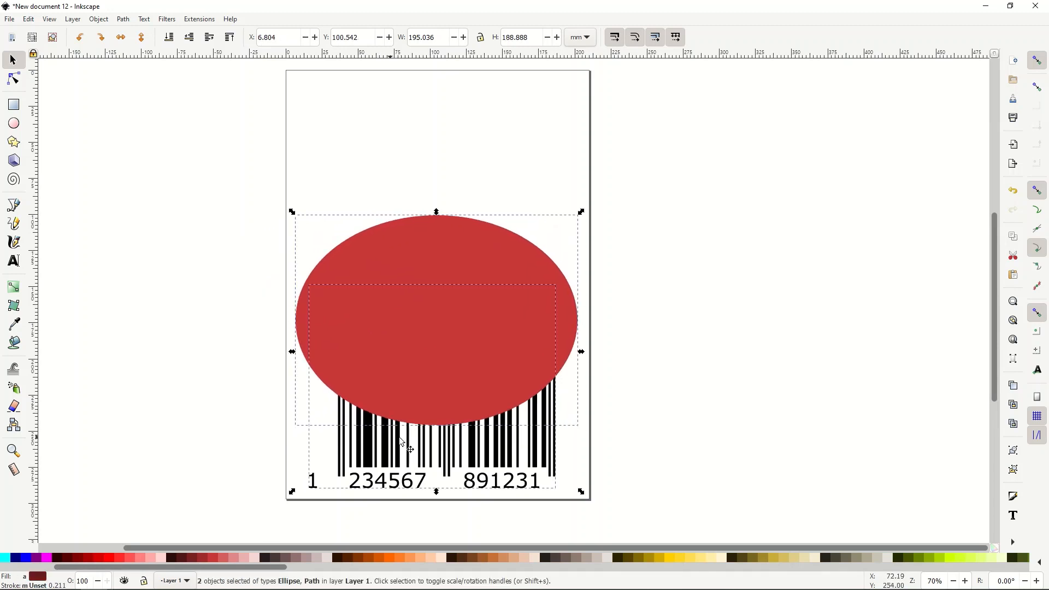
{"action": "left_click", "coordinate": [122, 19]}
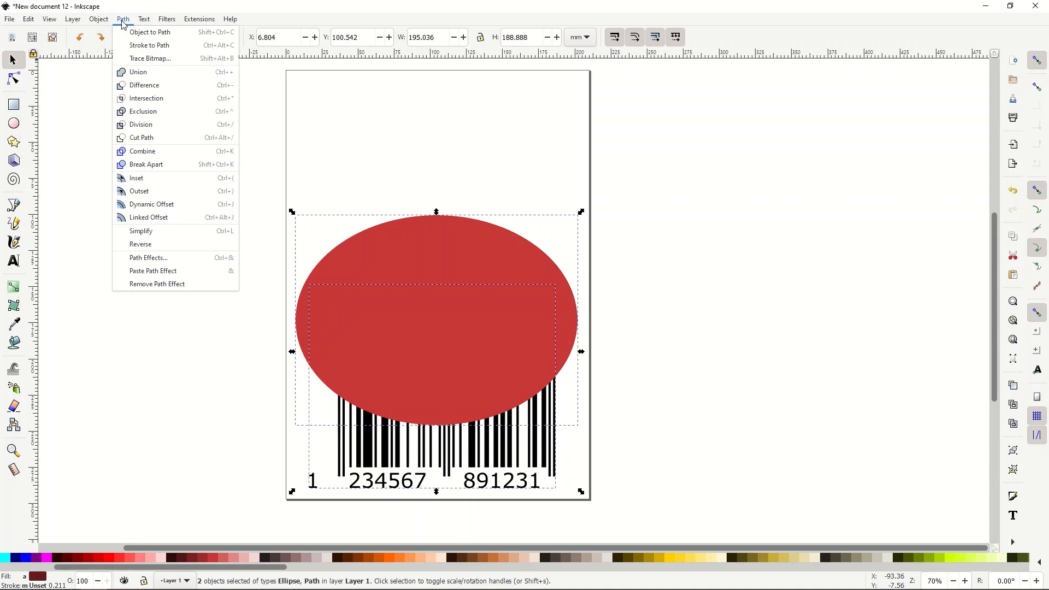
{"action": "mouse_move", "coordinate": [139, 72]}
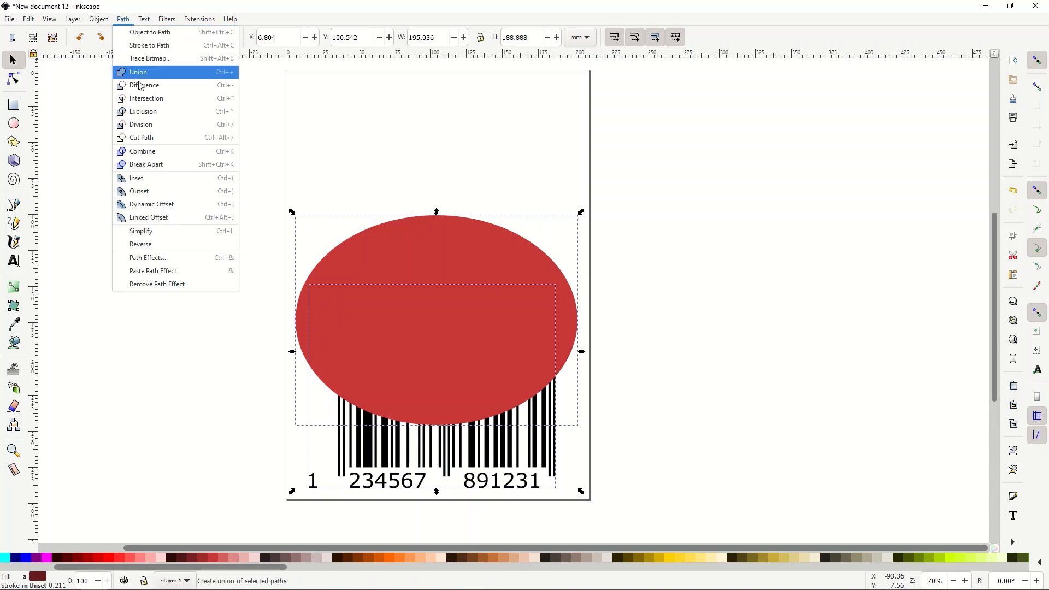
{"action": "mouse_move", "coordinate": [145, 85]}
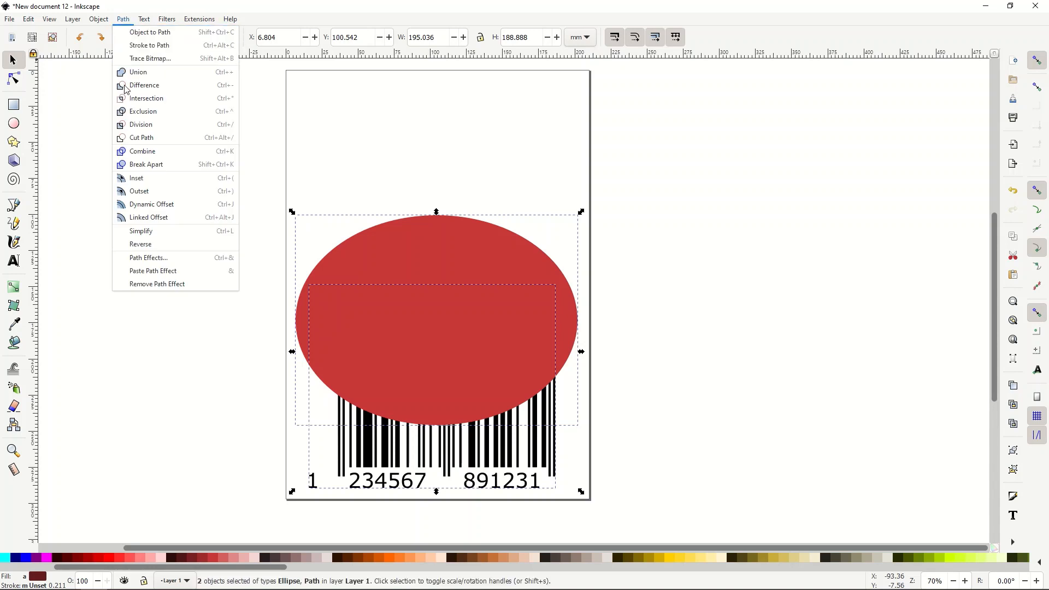
{"action": "left_click", "coordinate": [144, 85]}
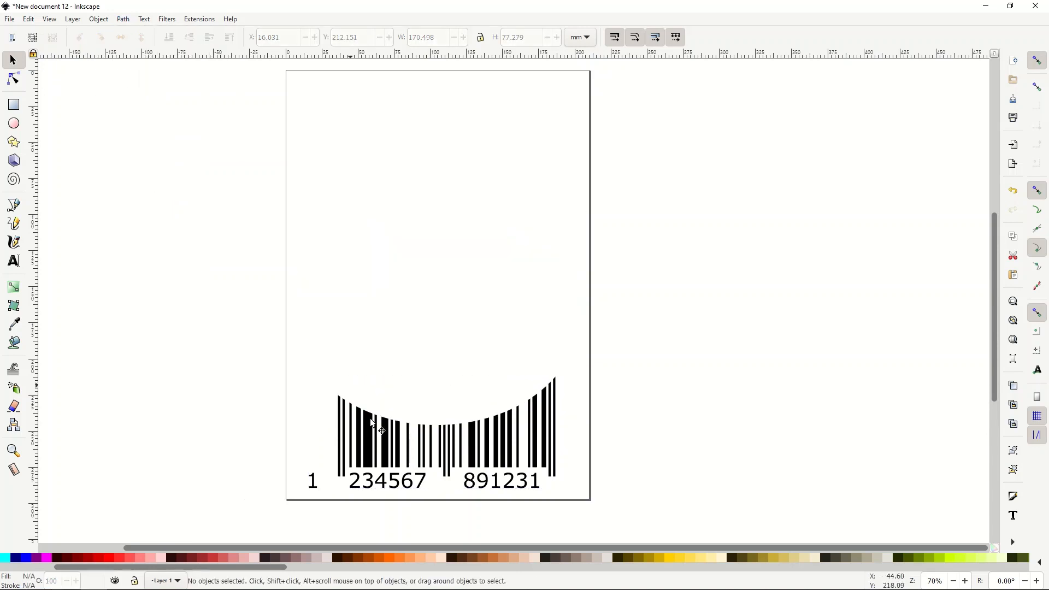
Enable the checkerboard background in Document Properties and close the dialog
{"action": "left_click", "coordinate": [371, 425]}
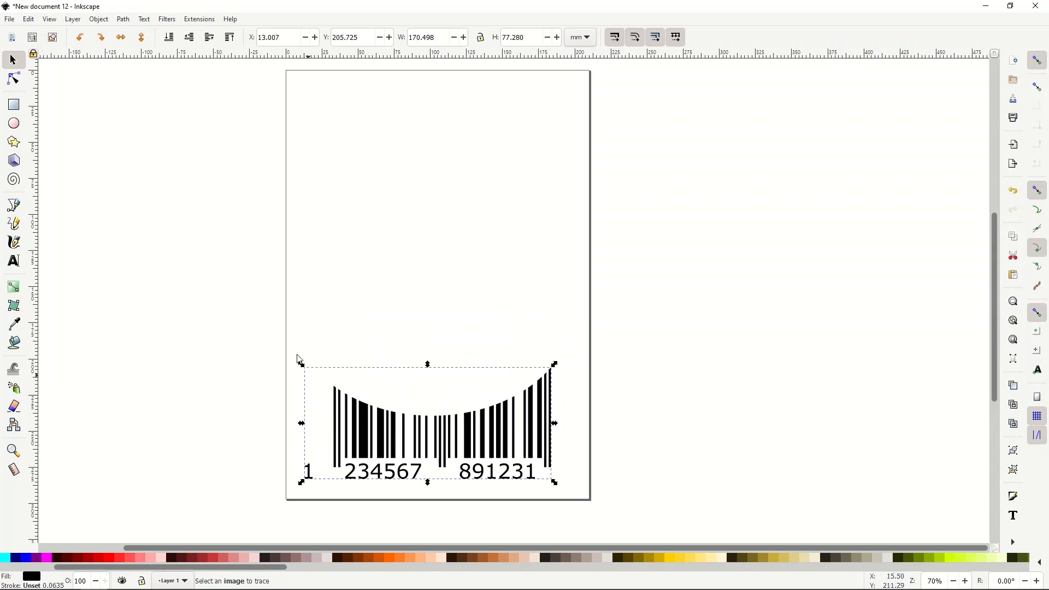
{"action": "mouse_move", "coordinate": [5, 20]}
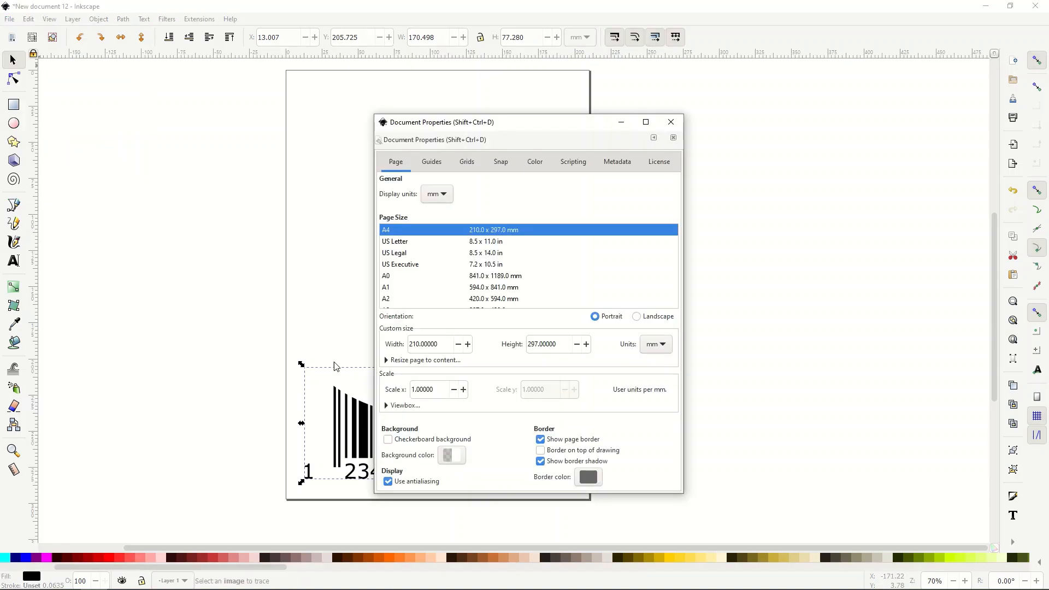
{"action": "left_click", "coordinate": [387, 439]}
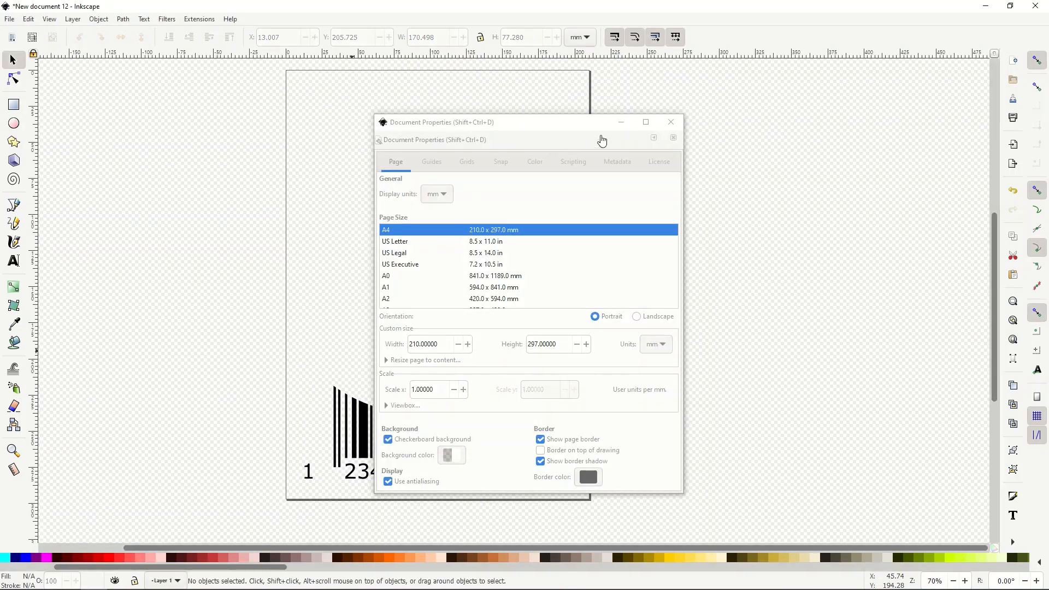
{"action": "left_click", "coordinate": [670, 121]}
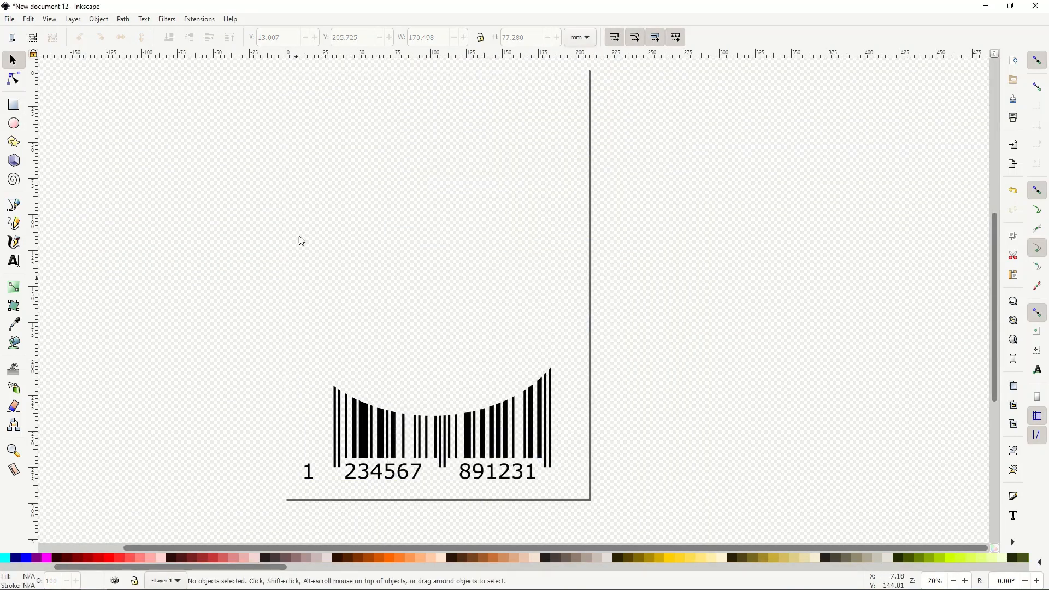
{"action": "mouse_move", "coordinate": [485, 335]}
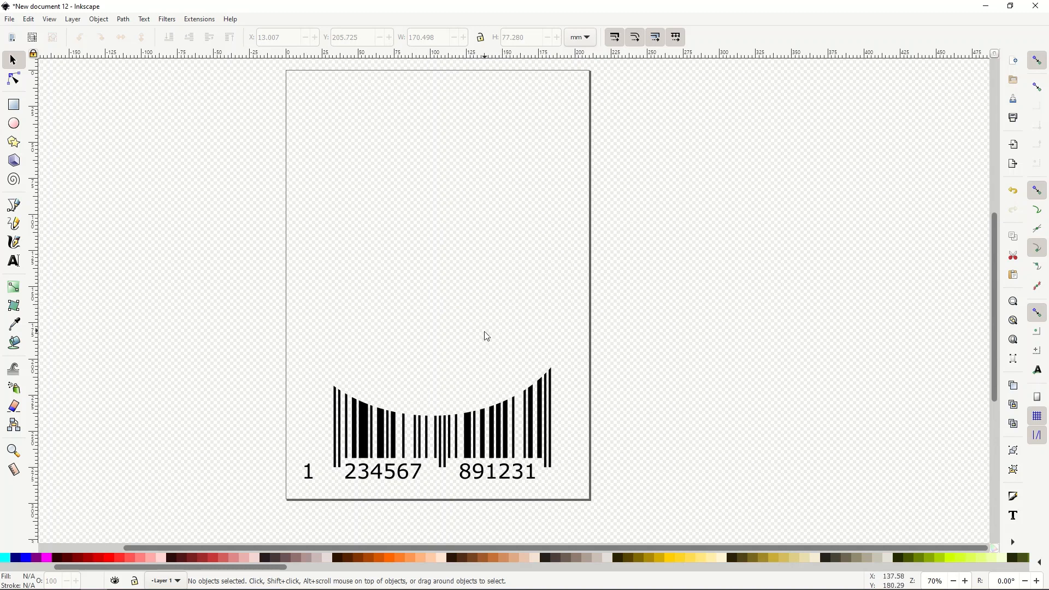
{"action": "mouse_move", "coordinate": [29, 19]}
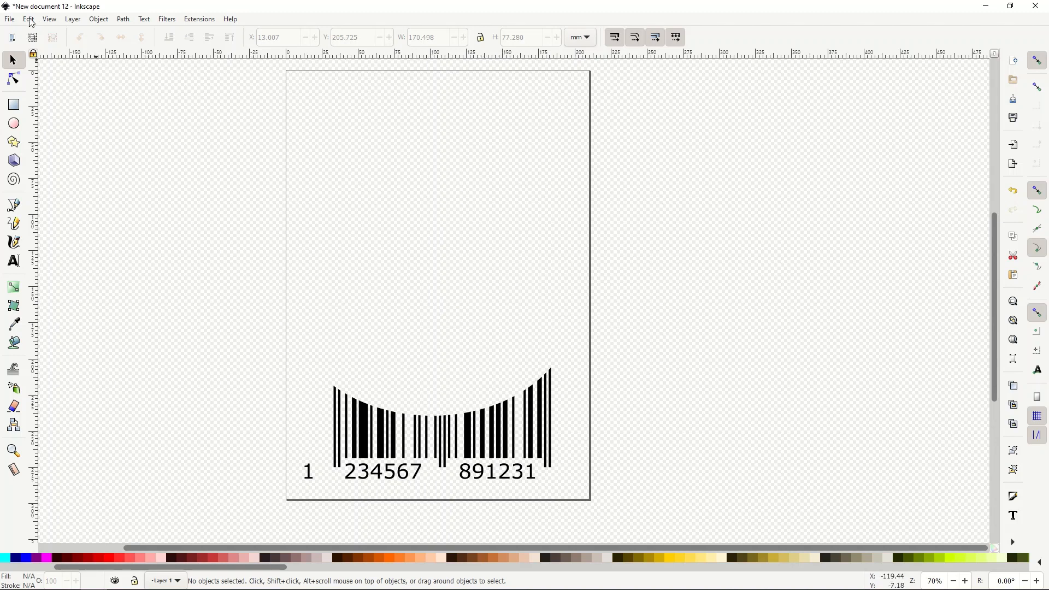
Import the skater SVG as editable objects and place it above the curved barcode
{"action": "left_click", "coordinate": [10, 19]}
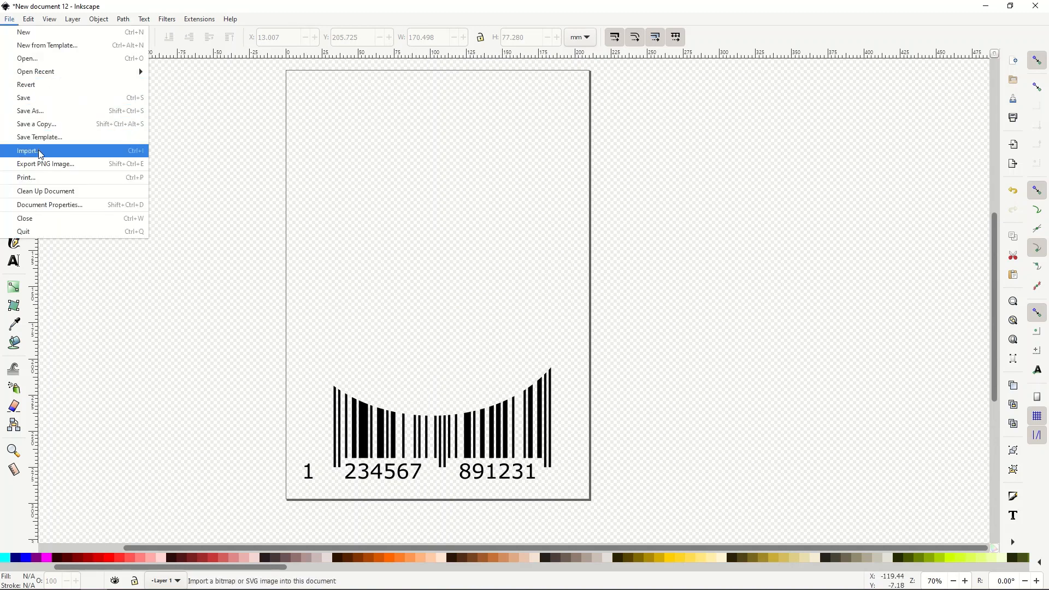
{"action": "left_click", "coordinate": [28, 151]}
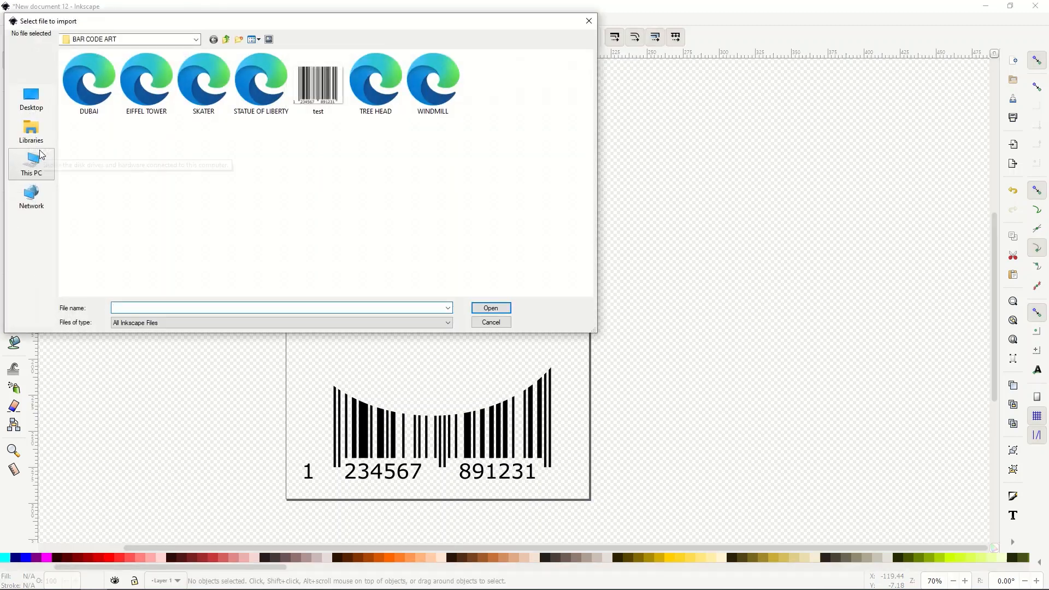
{"action": "left_click", "coordinate": [490, 321]}
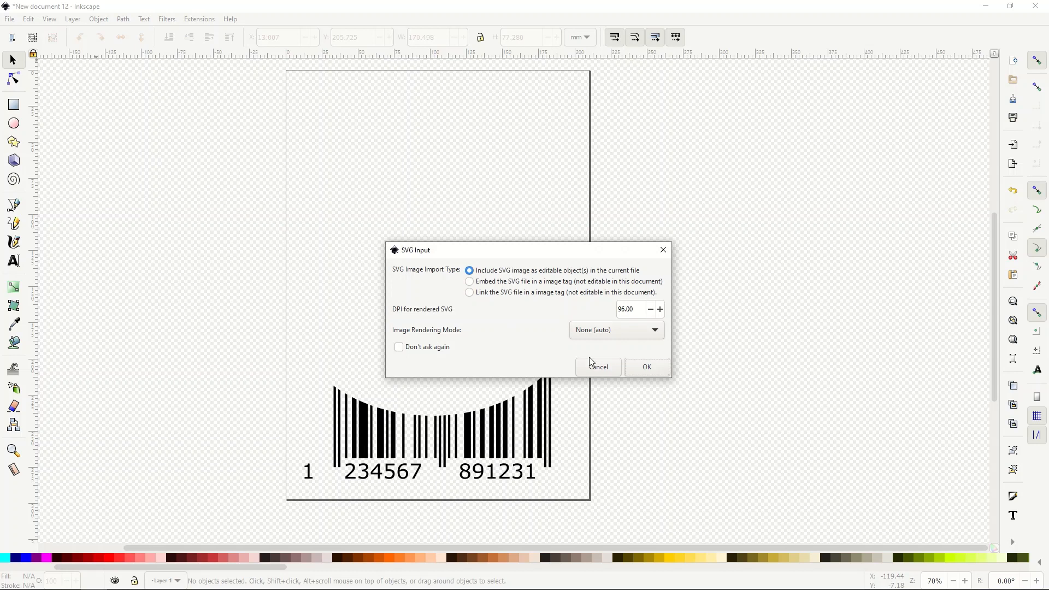
{"action": "left_click", "coordinate": [645, 367]}
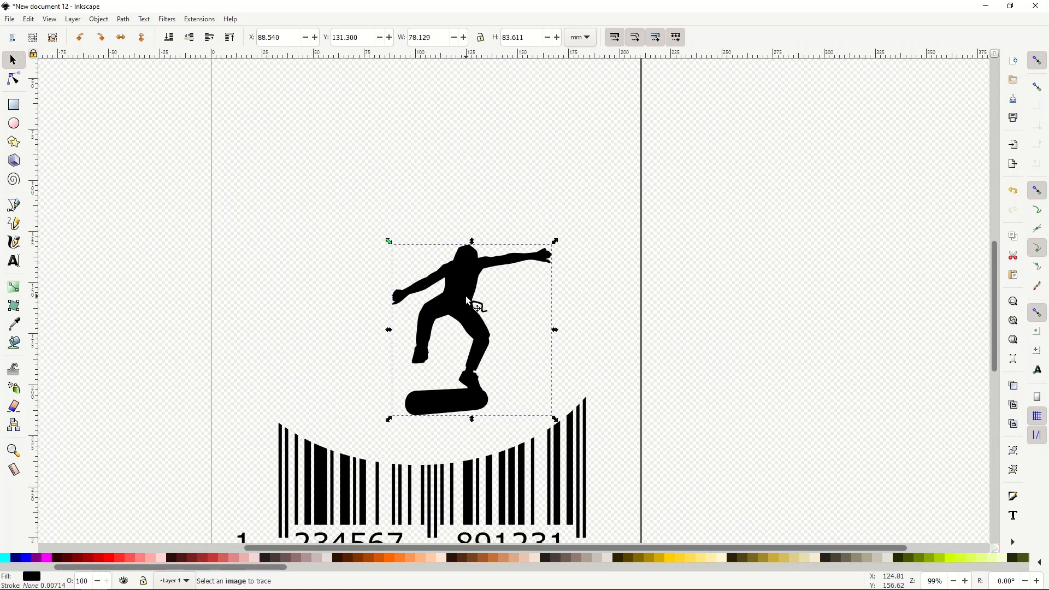
{"action": "scroll", "scroll_direction": "down", "scroll_amount": 3}
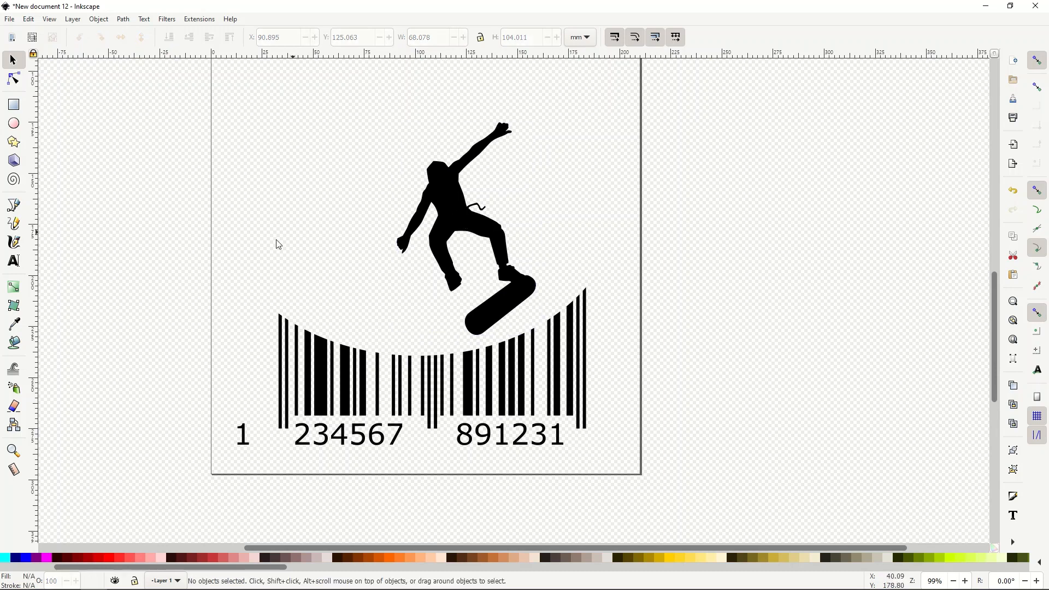
{"action": "mouse_move", "coordinate": [275, 246]}
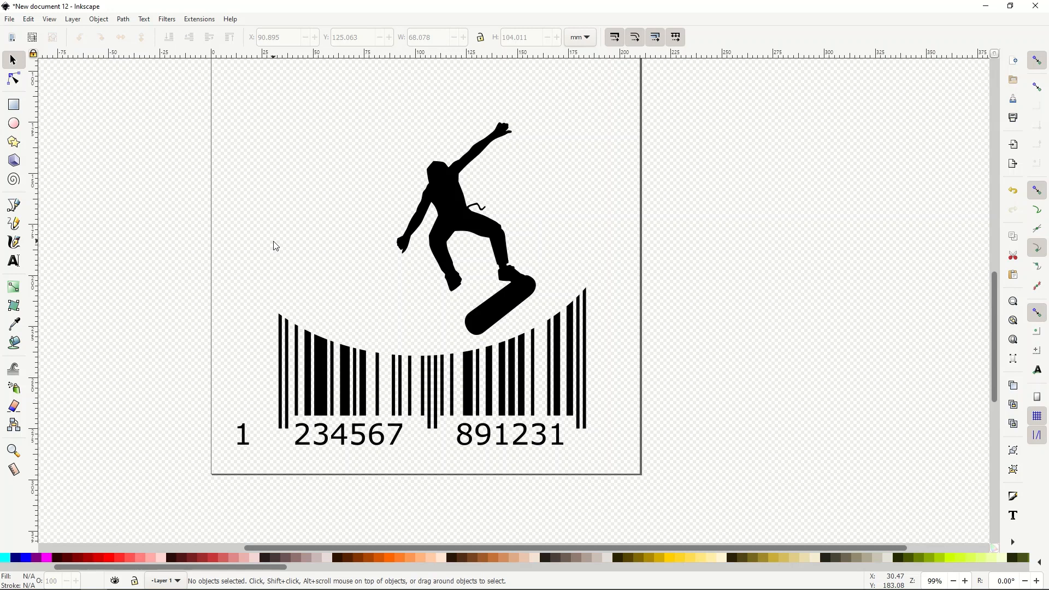
{"action": "mouse_move", "coordinate": [305, 340]}
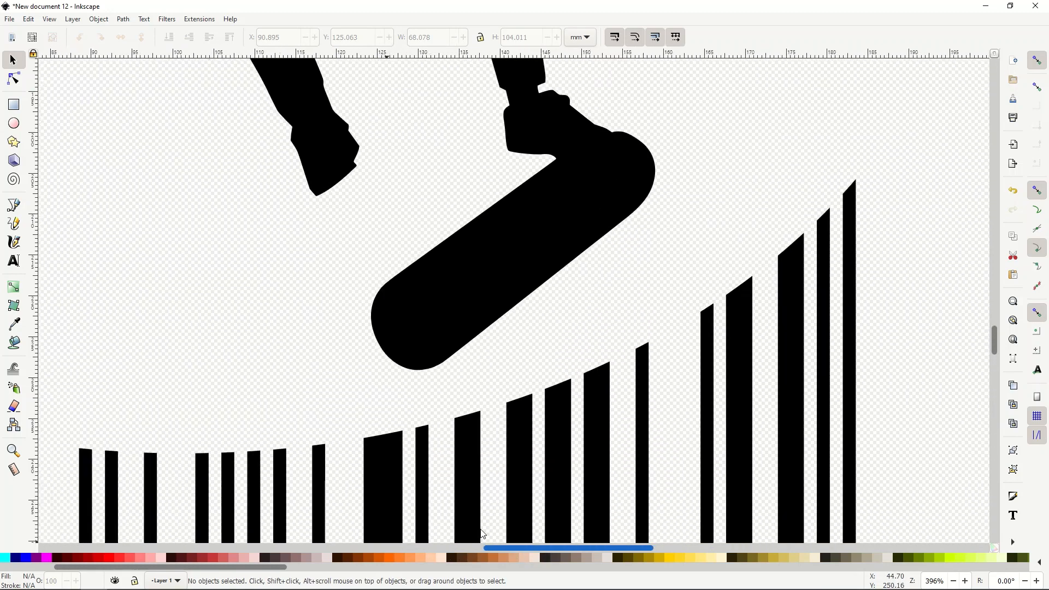
{"action": "scroll", "scroll_direction": "down", "scroll_amount": 3}
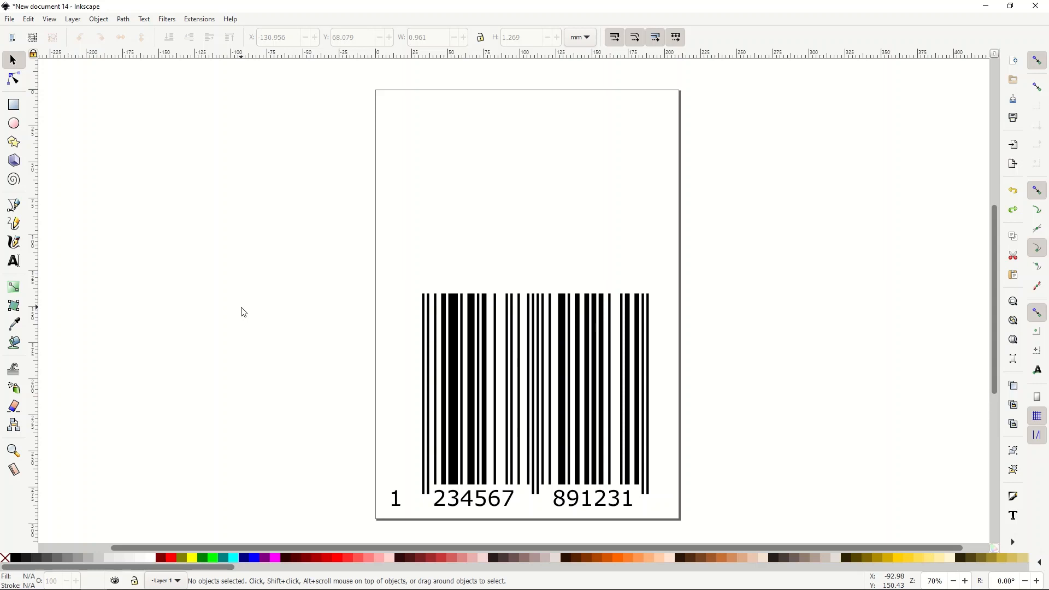
Import the EIFFEL TOWER file into the new document
{"action": "left_click", "coordinate": [10, 19]}
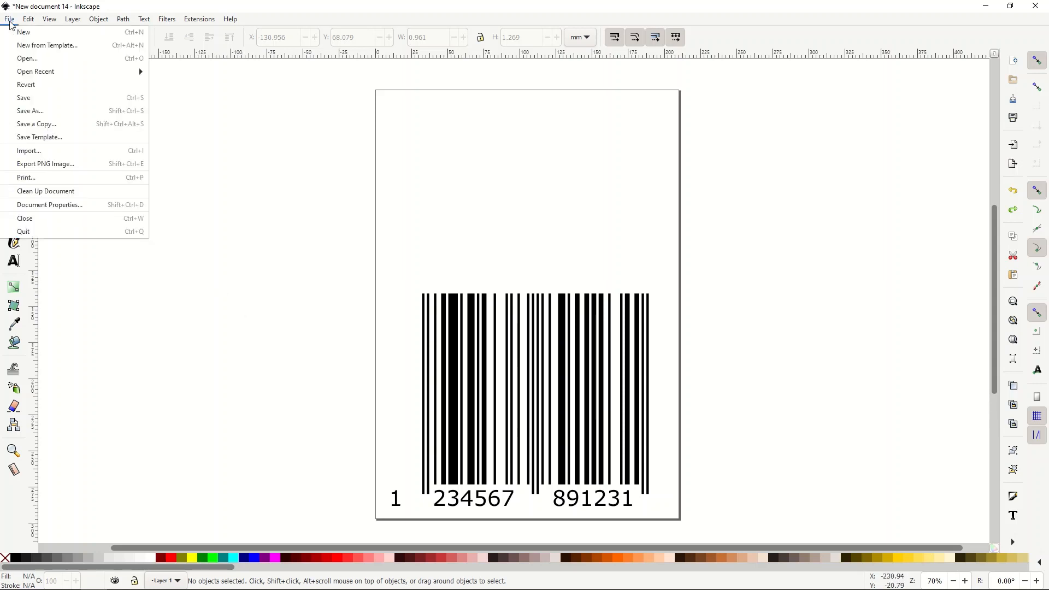
{"action": "left_click", "coordinate": [30, 151]}
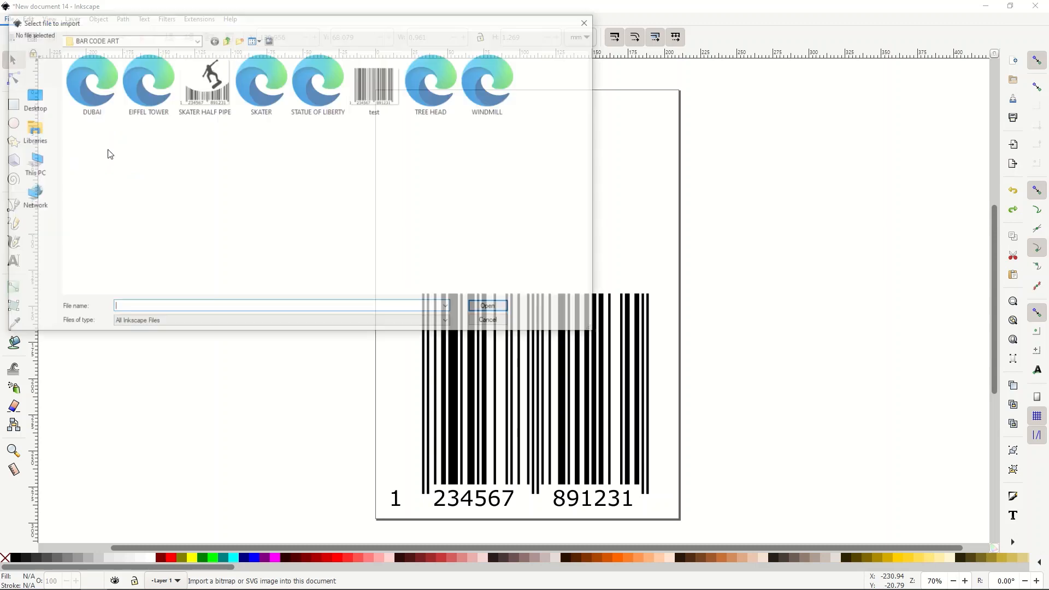
{"action": "mouse_move", "coordinate": [145, 80]}
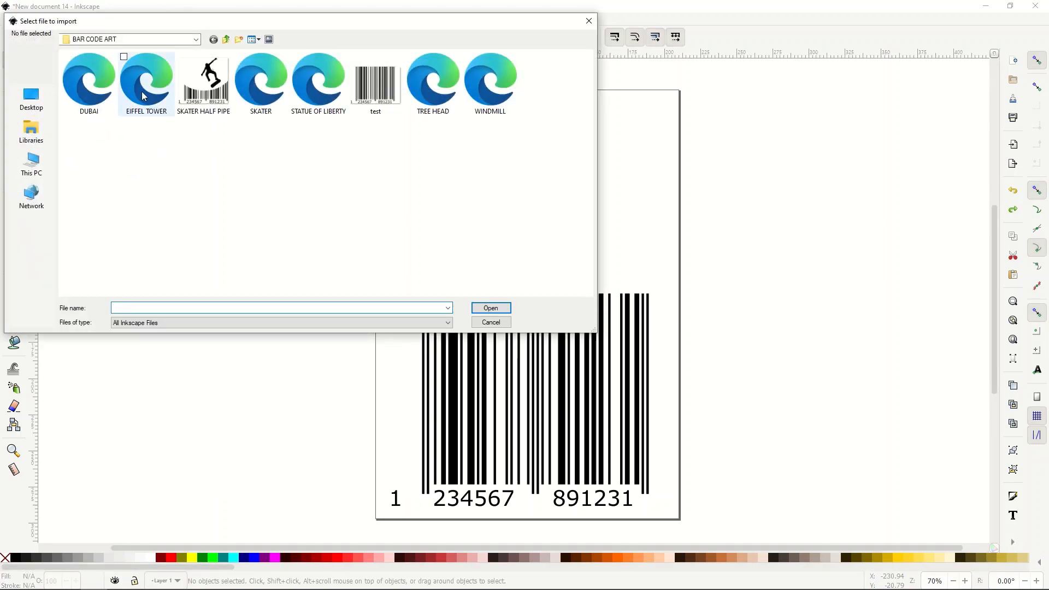
{"action": "left_click", "coordinate": [489, 322]}
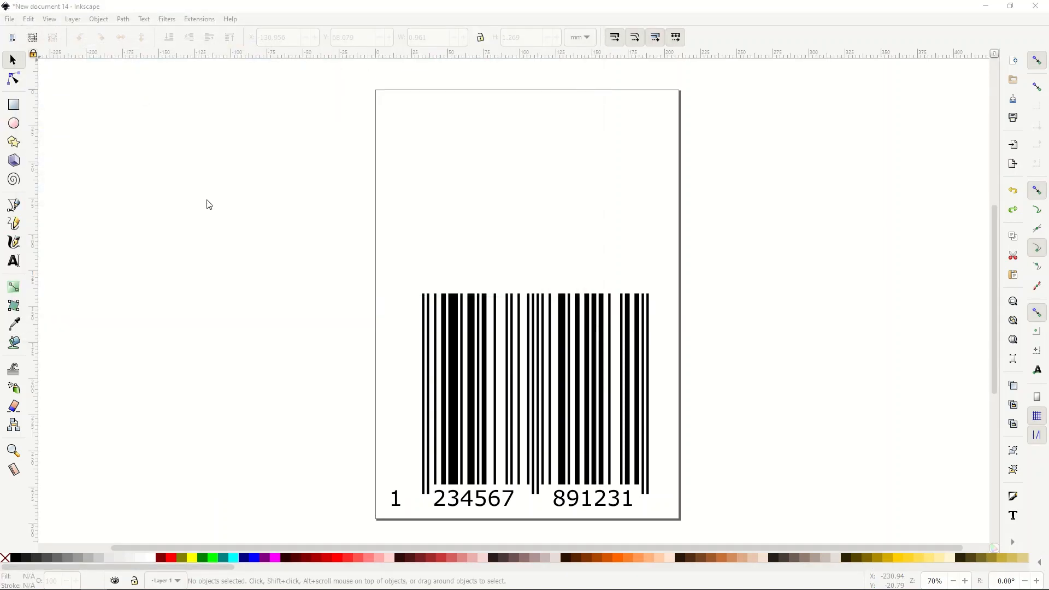
{"action": "mouse_move", "coordinate": [465, 293]}
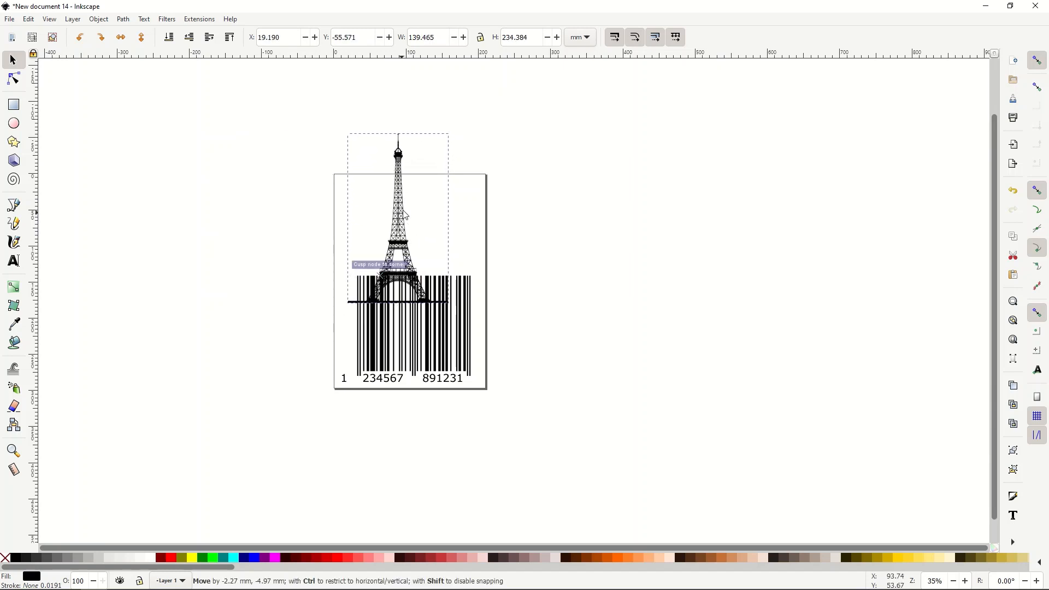
Drag the tower so its base rests on top of the barcode
{"action": "left_click_drag", "start_coordinate": [398, 207], "coordinate": [413, 183]}
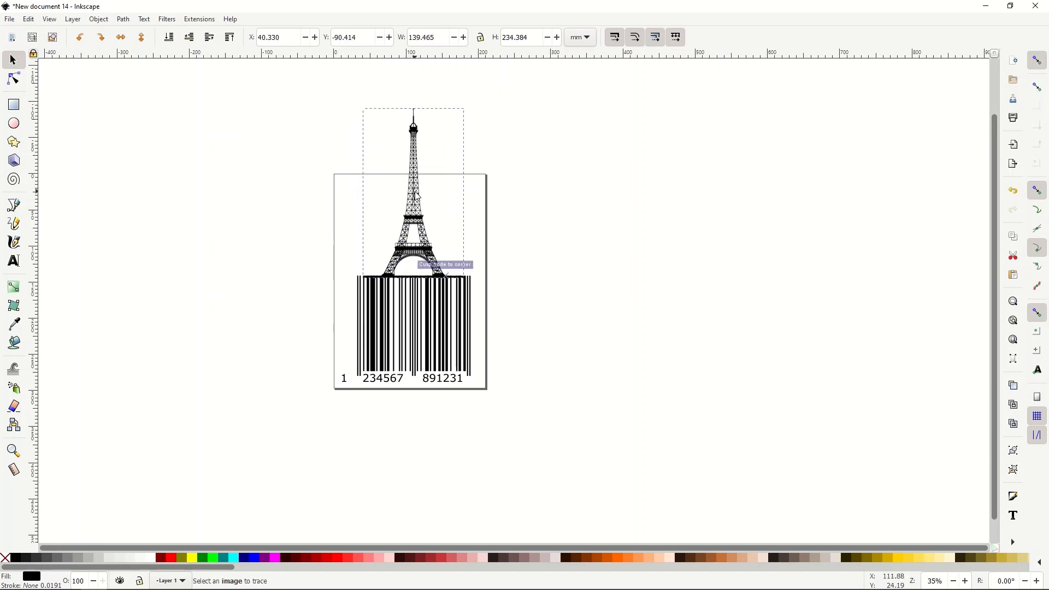
{"action": "left_click", "coordinate": [559, 248]}
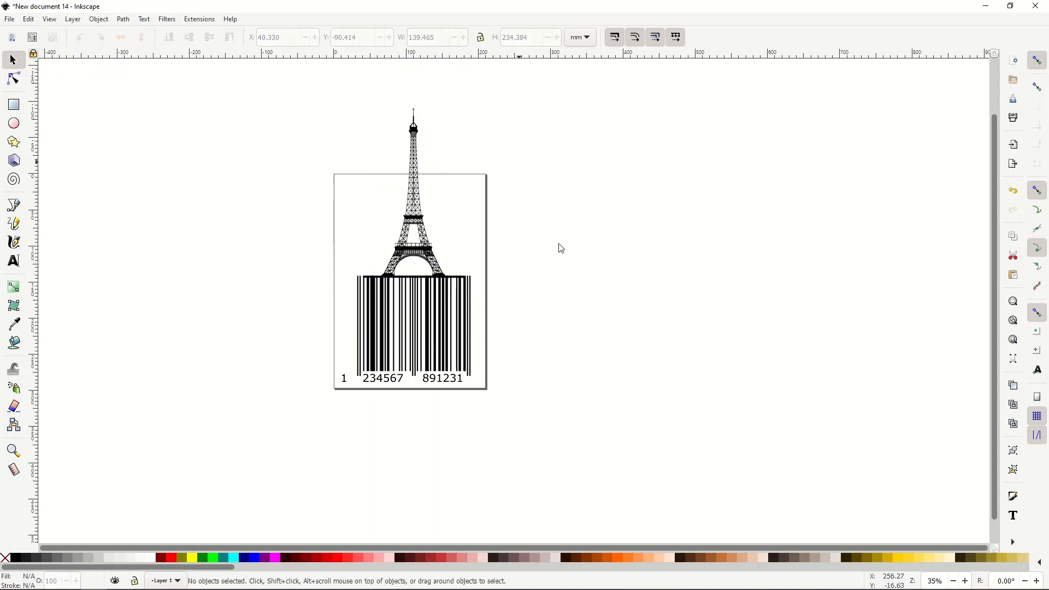
{"action": "scroll", "scroll_direction": "down", "scroll_amount": 3}
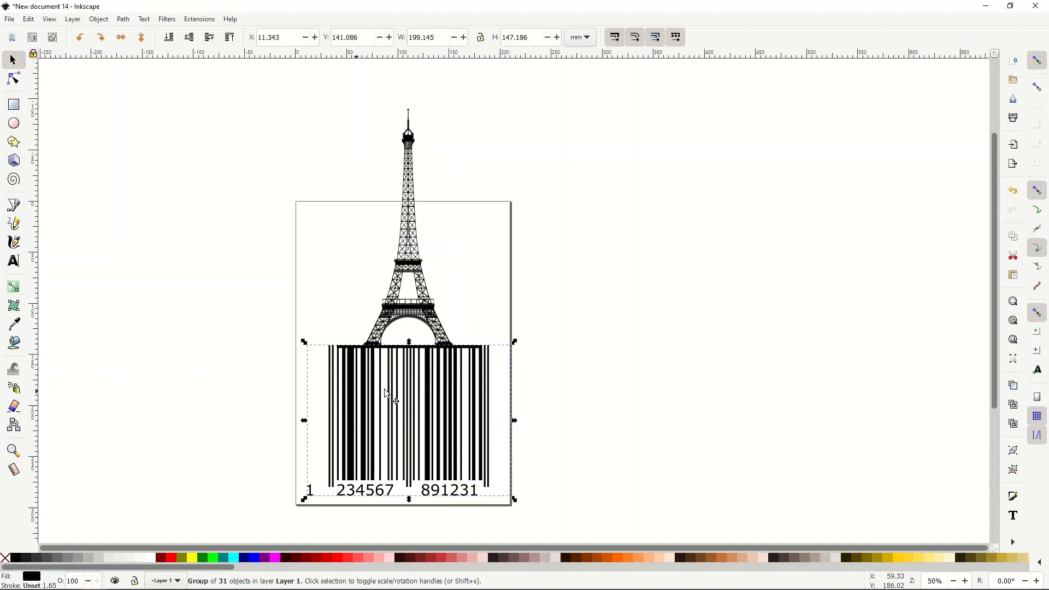
{"action": "mouse_move", "coordinate": [67, 279]}
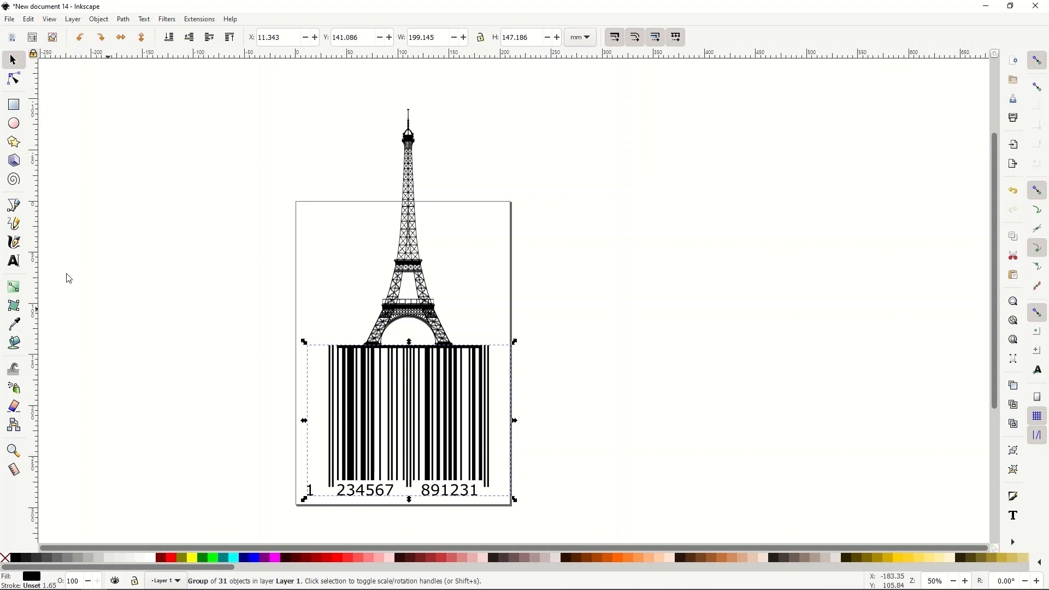
Replace the barcode's number groups so the caption reads 1 EIFFEL TOWER
{"action": "left_click", "coordinate": [13, 261]}
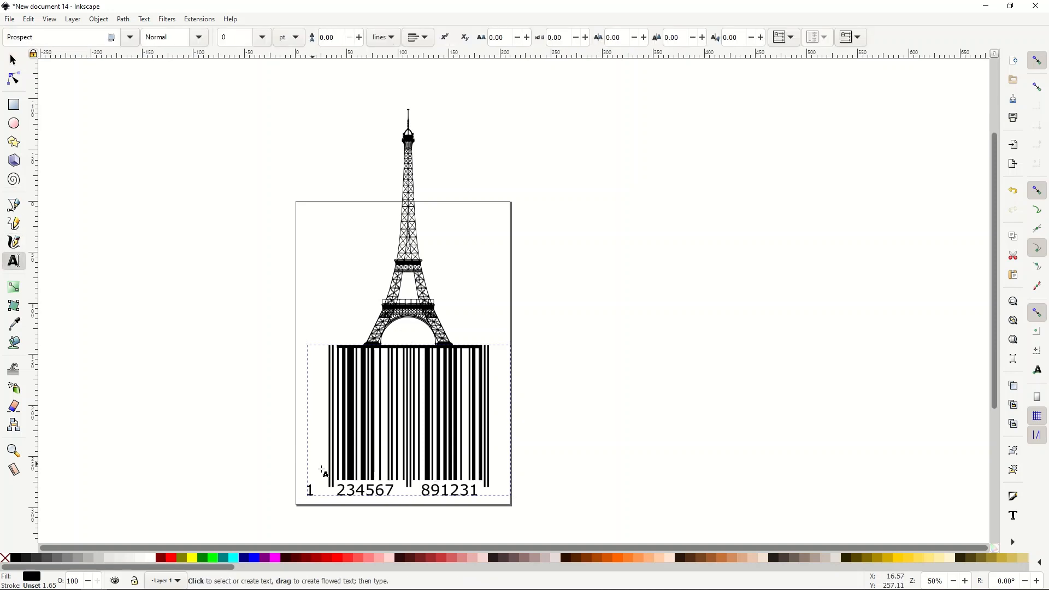
{"action": "left_click", "coordinate": [346, 470]}
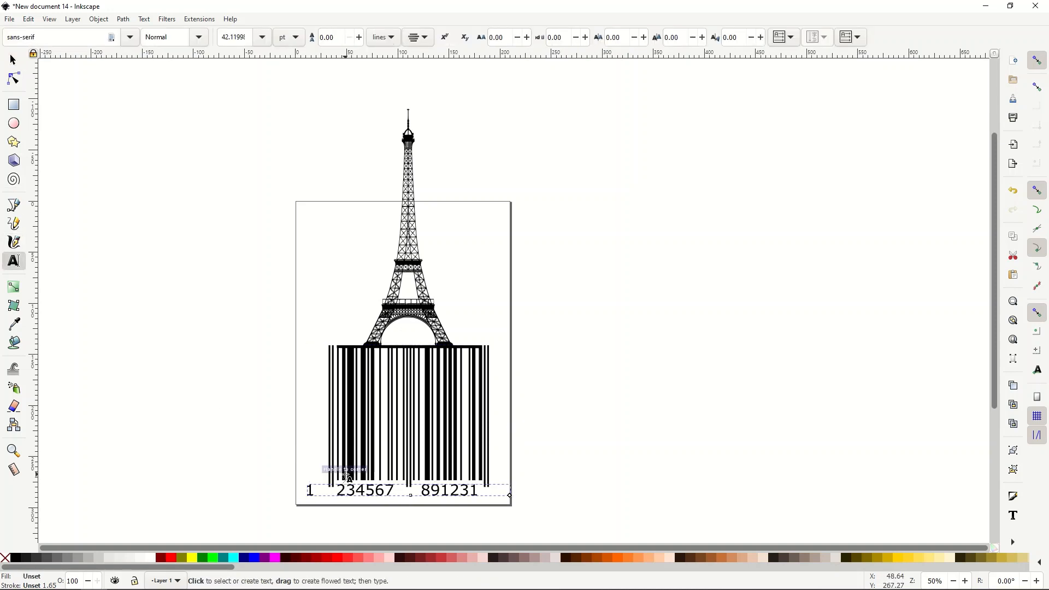
{"action": "left_click", "coordinate": [347, 475]}
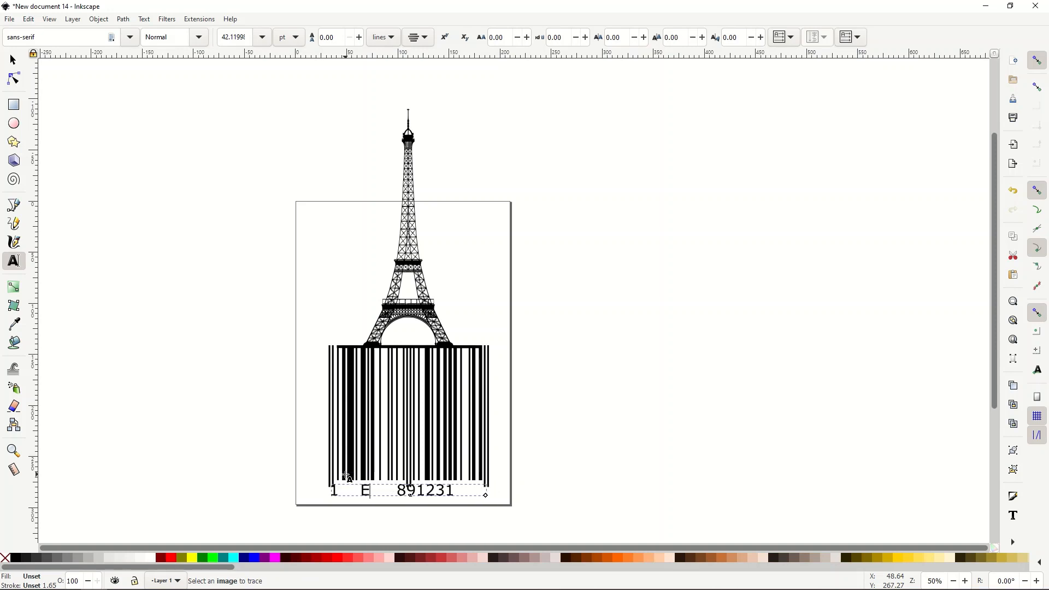
{"action": "type", "text": "EIFFEL"}
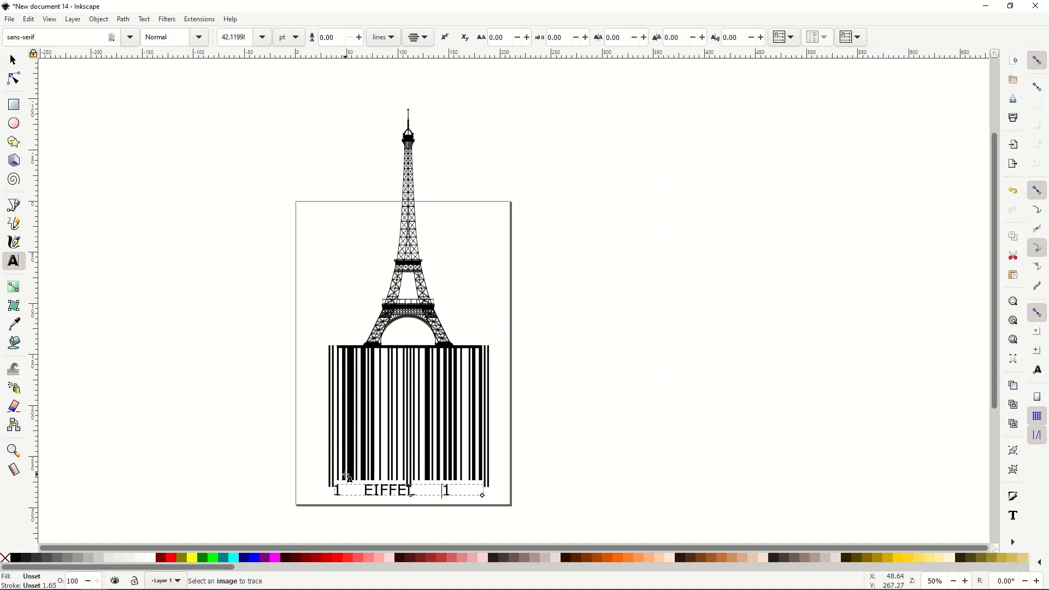
{"action": "type", "text": "TOWER"}
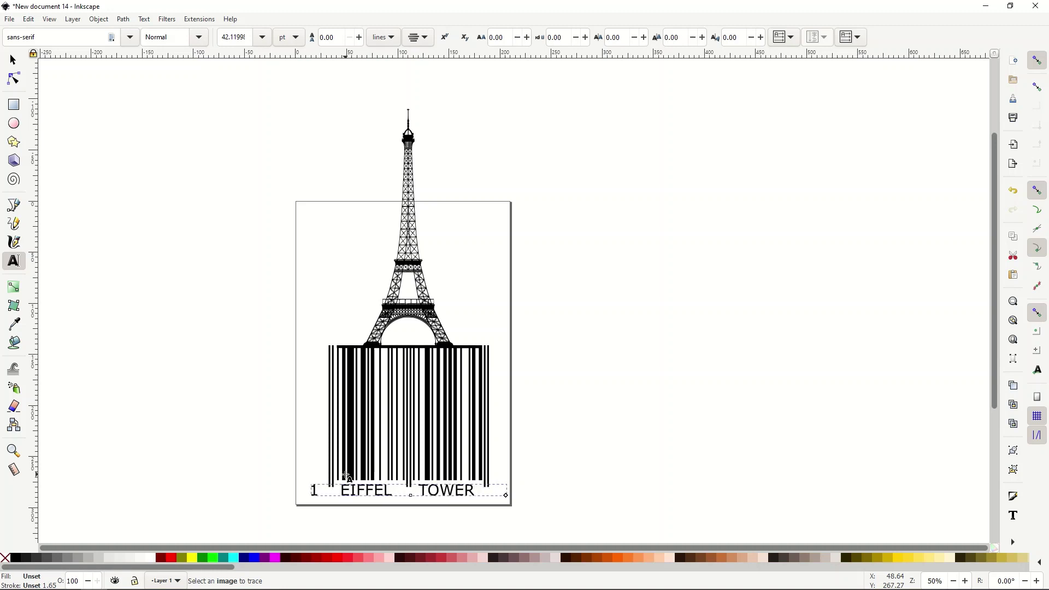
{"action": "left_click", "coordinate": [270, 440]}
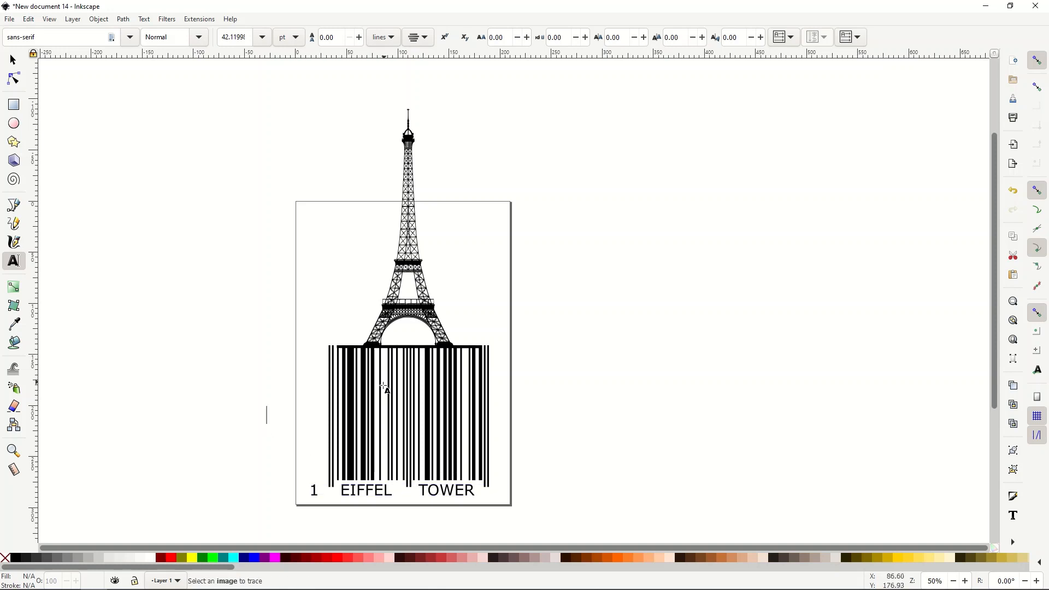
{"action": "left_click", "coordinate": [425, 490]}
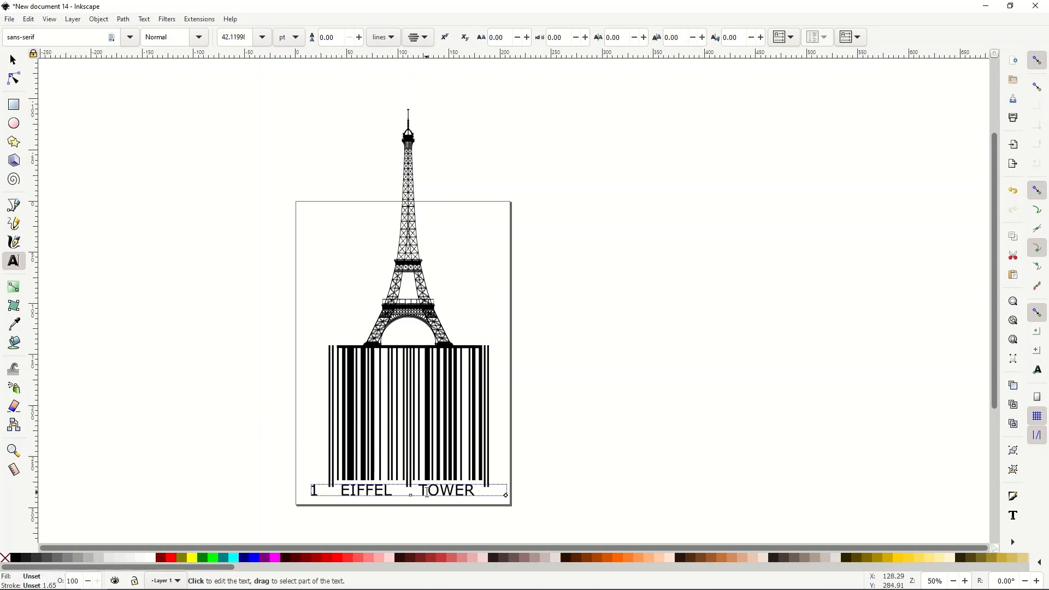
{"action": "left_click", "coordinate": [325, 390]}
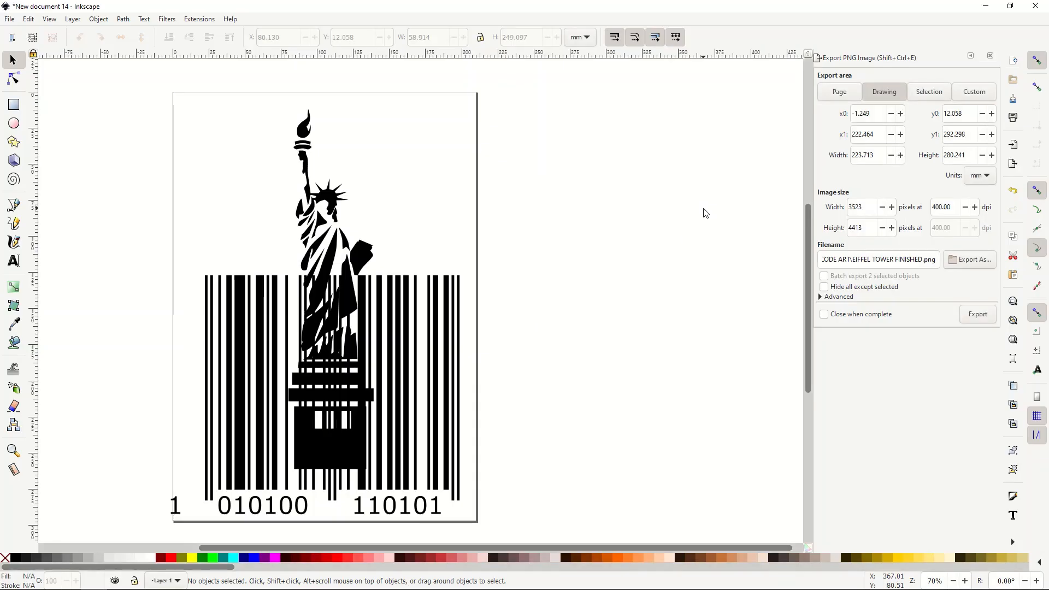
{"action": "mouse_move", "coordinate": [384, 221]}
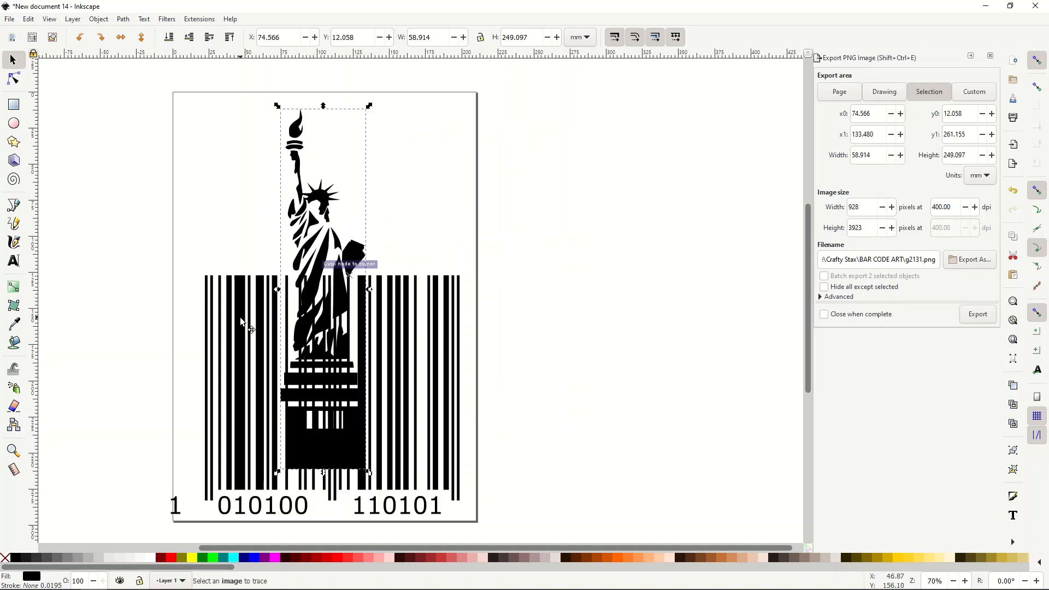
Select the magenta Statue of Liberty group sitting over the barcode
{"action": "left_click", "coordinate": [315, 294]}
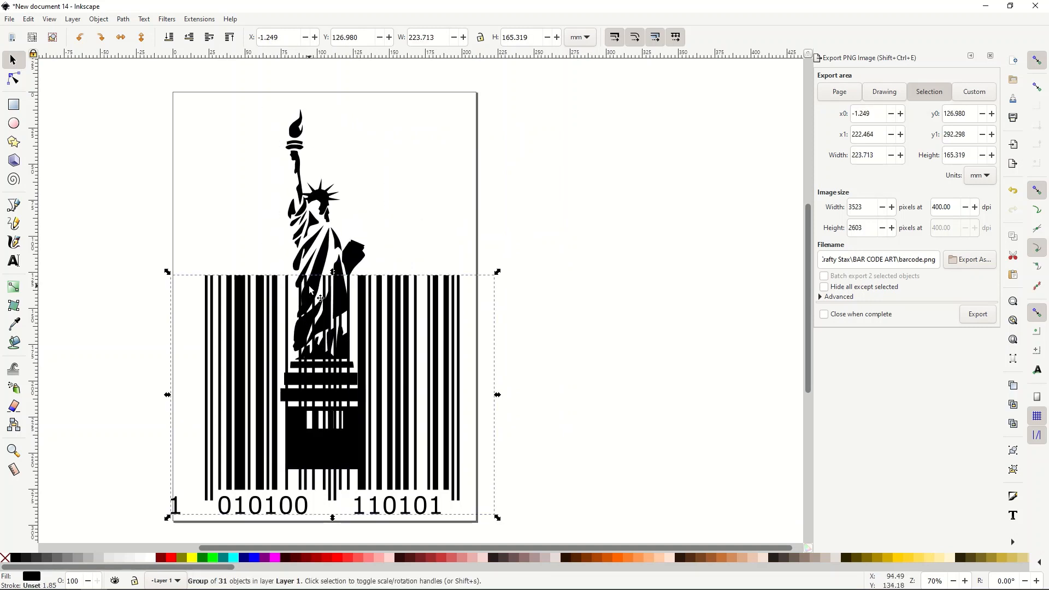
{"action": "left_click", "coordinate": [321, 187]}
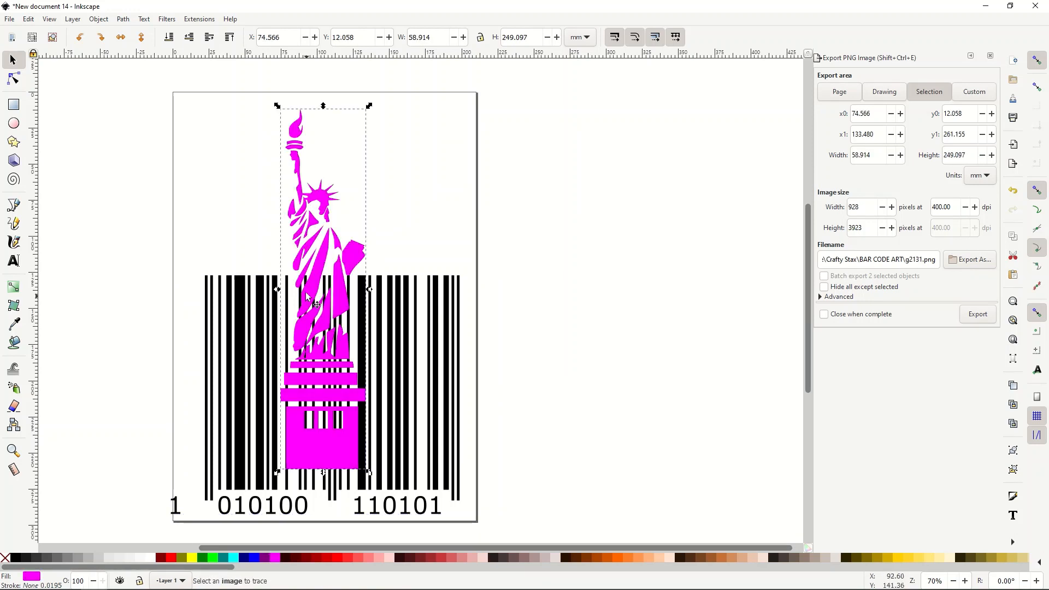
{"action": "mouse_move", "coordinate": [287, 242]}
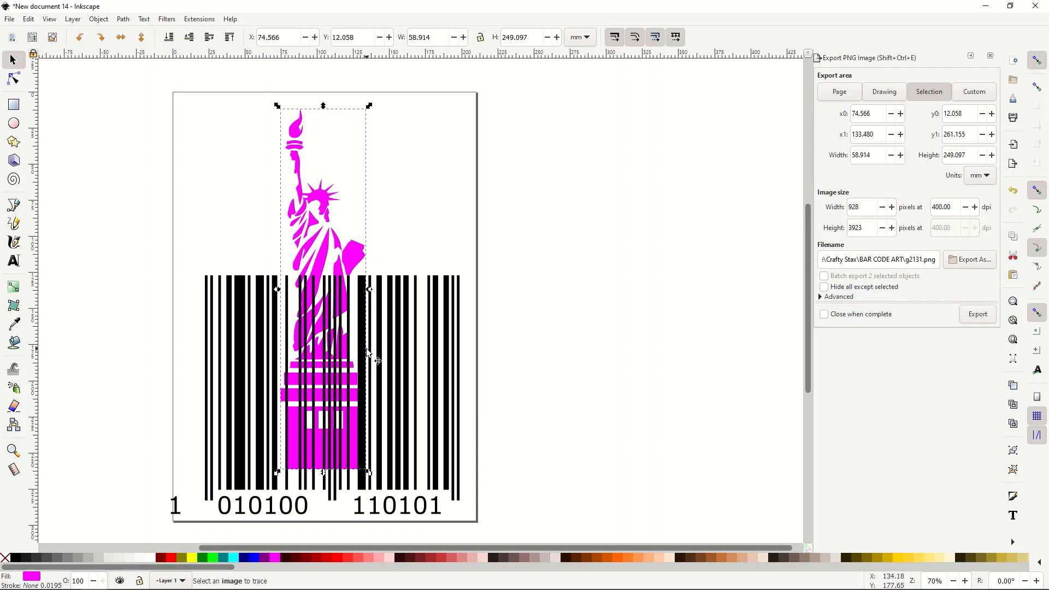
{"action": "mouse_move", "coordinate": [173, 48]}
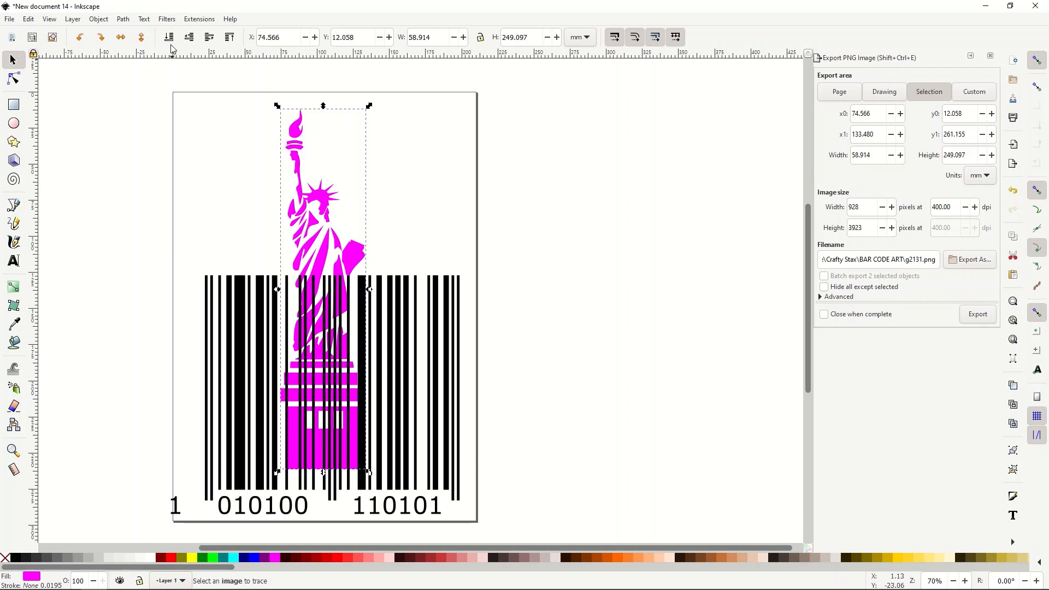
{"action": "left_click", "coordinate": [341, 279]}
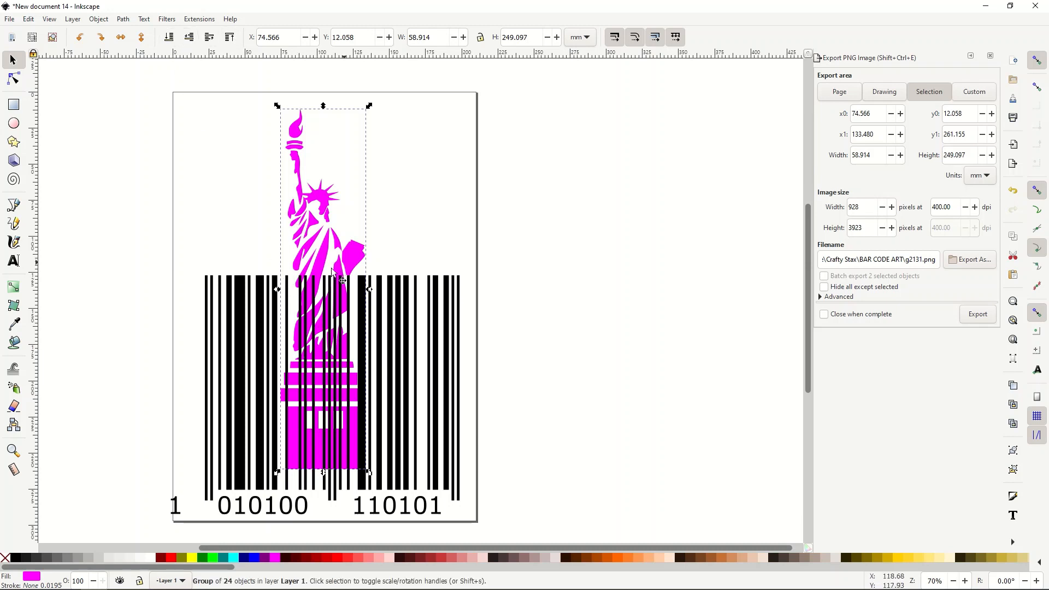
{"action": "left_click", "coordinate": [883, 91]}
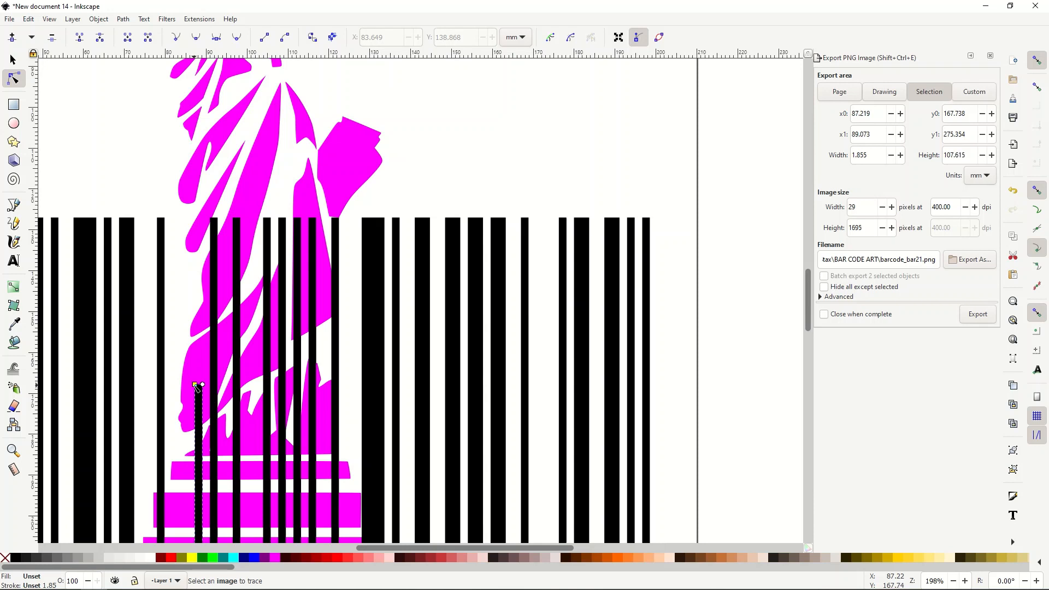
Drag the bar tops behind the statue down to its outline with the Node tool
{"action": "scroll", "scroll_direction": "down", "scroll_amount": 3}
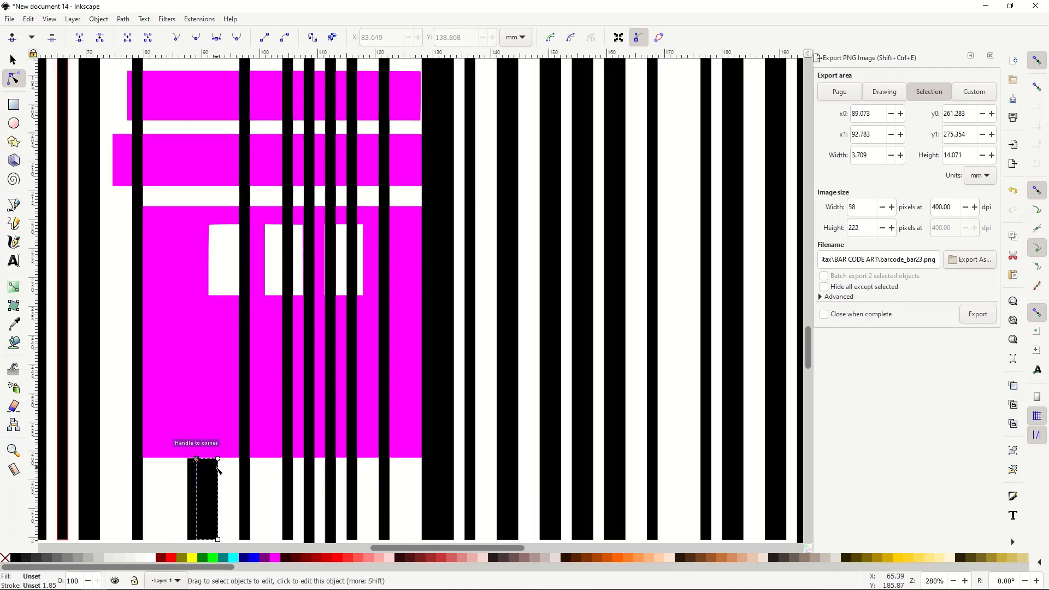
{"action": "scroll", "scroll_direction": "down", "scroll_amount": 3}
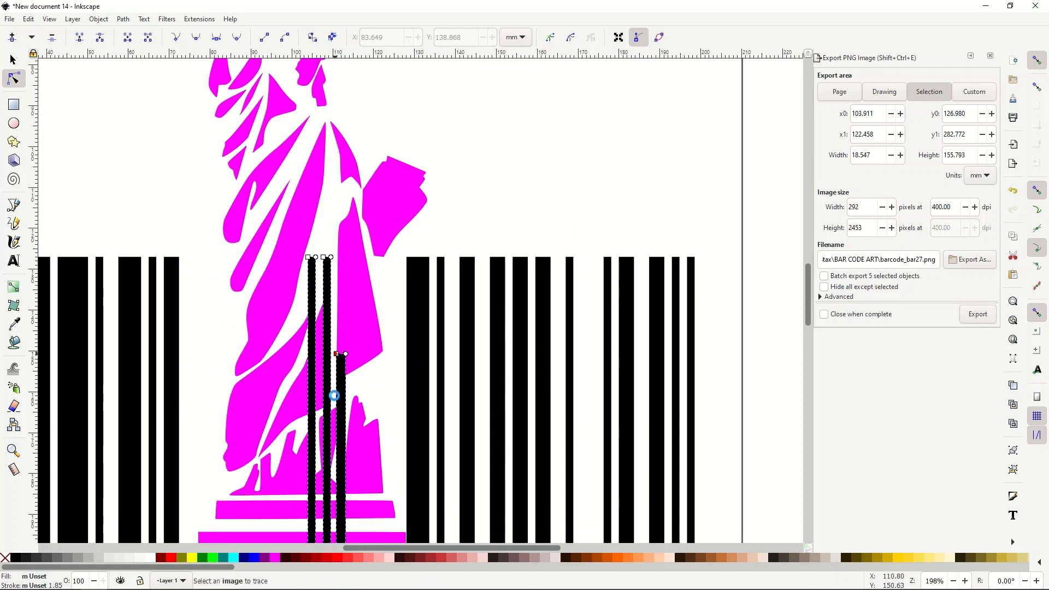
{"action": "scroll", "scroll_direction": "down", "scroll_amount": 3}
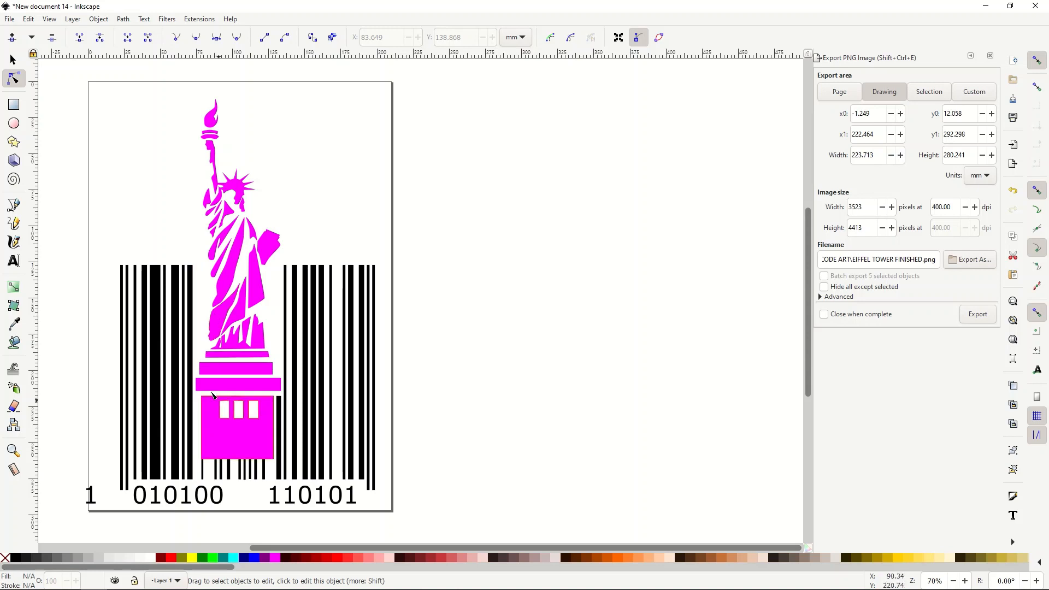
Fill the Statue of Liberty group with solid black
{"action": "left_click", "coordinate": [214, 167]}
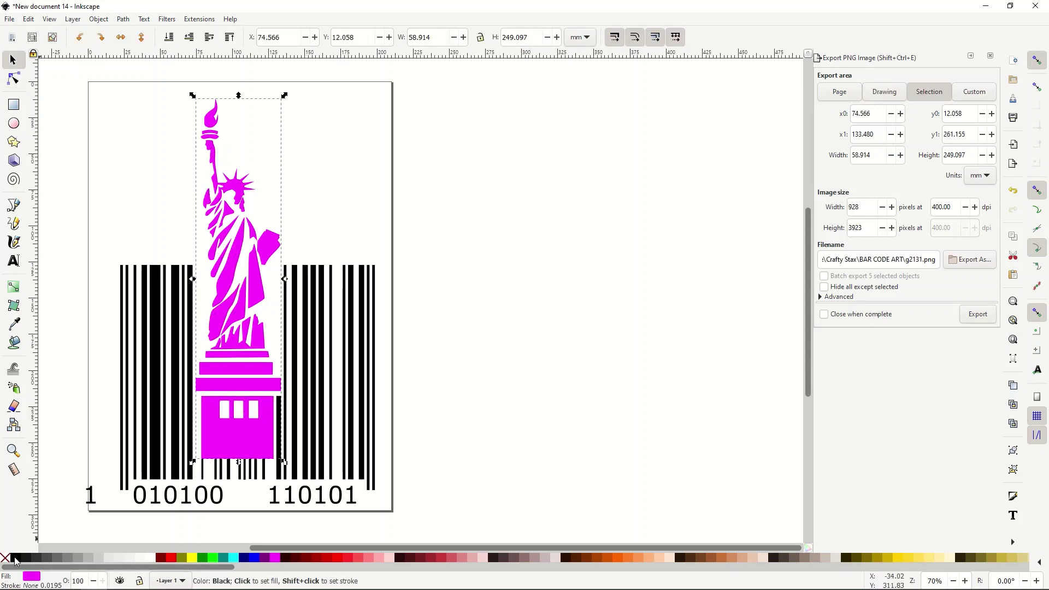
{"action": "left_click", "coordinate": [882, 92]}
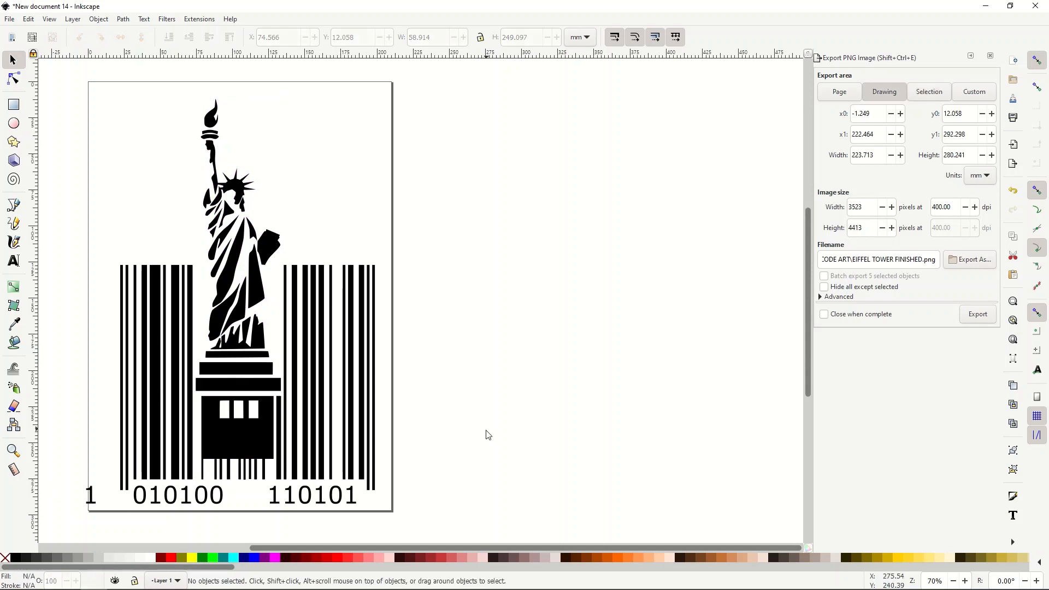
{"action": "mouse_move", "coordinate": [239, 261]}
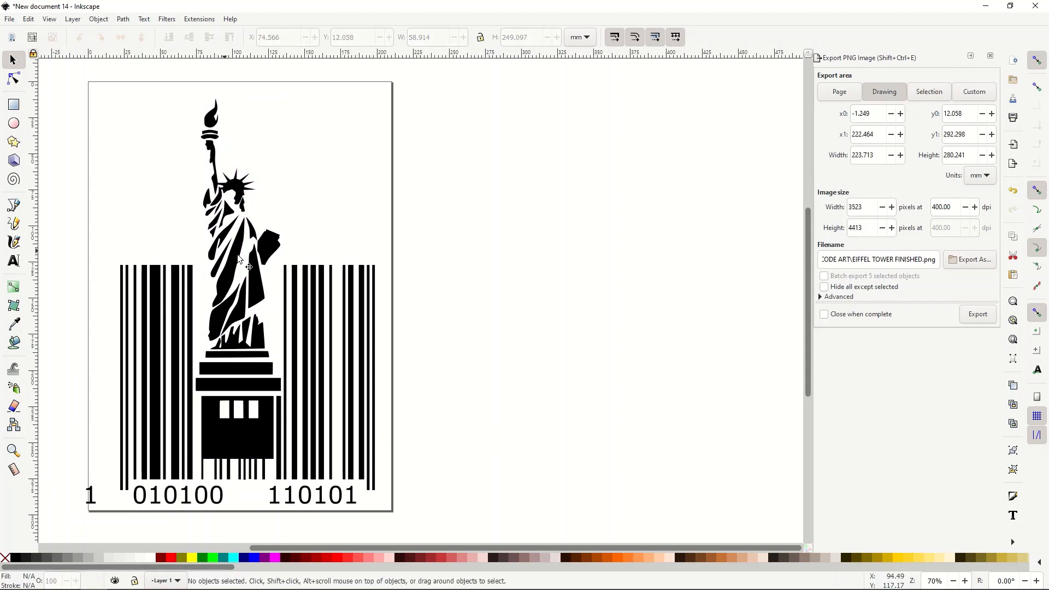
{"action": "mouse_move", "coordinate": [231, 448]}
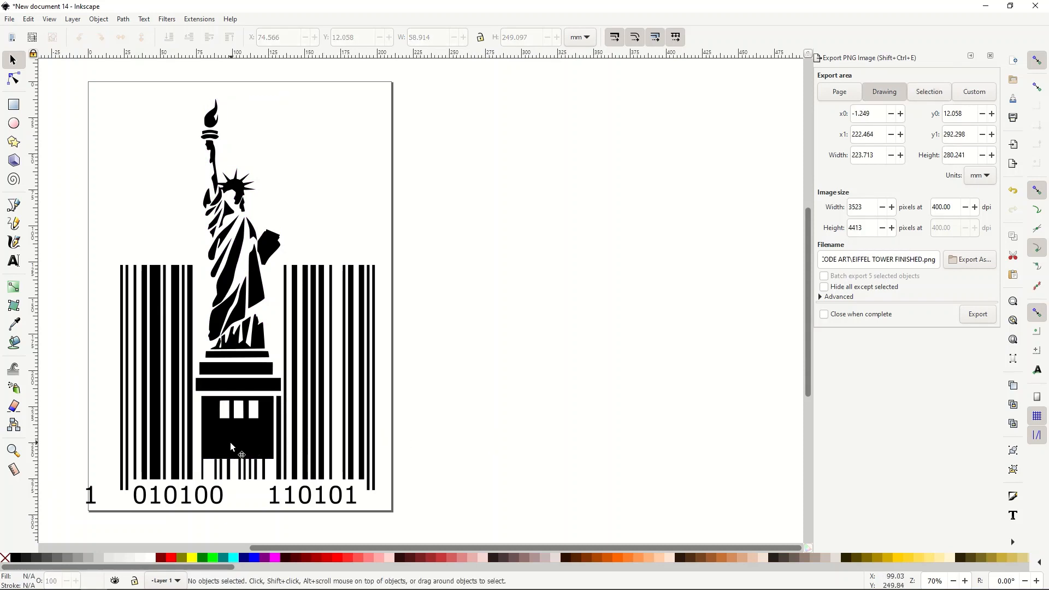
{"action": "scroll", "scroll_direction": "up", "scroll_amount": 3}
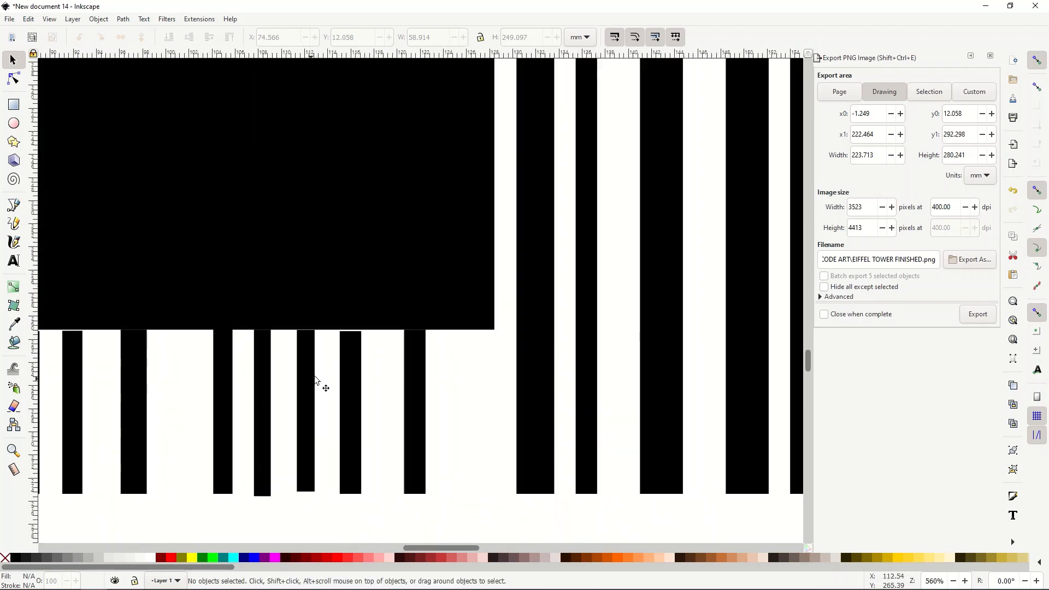
Align the short bar tops under the pedestal to its base with the Node tool
{"action": "left_click", "coordinate": [127, 231]}
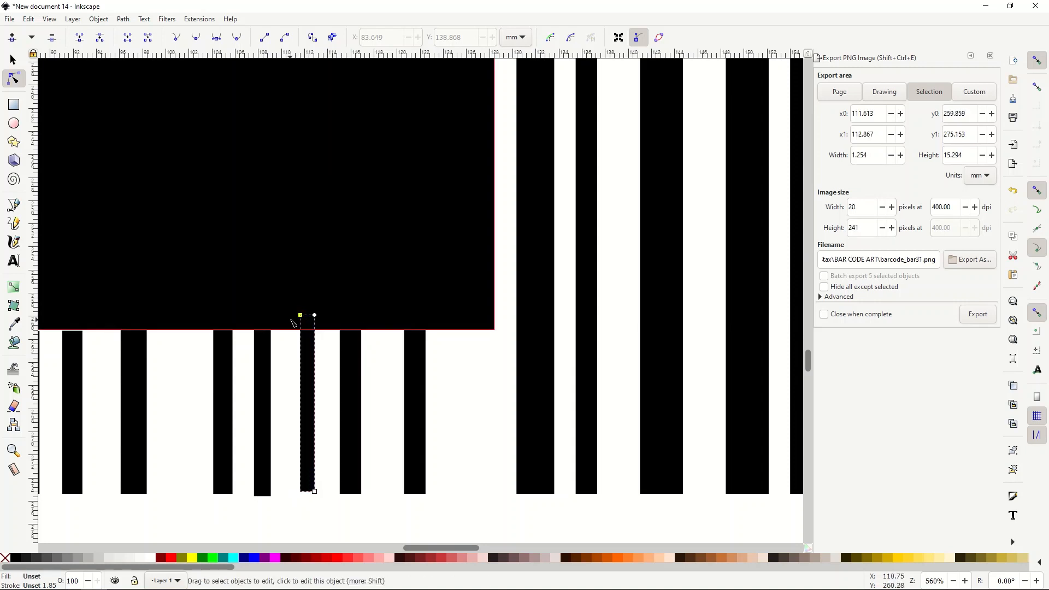
{"action": "left_click", "coordinate": [263, 412]}
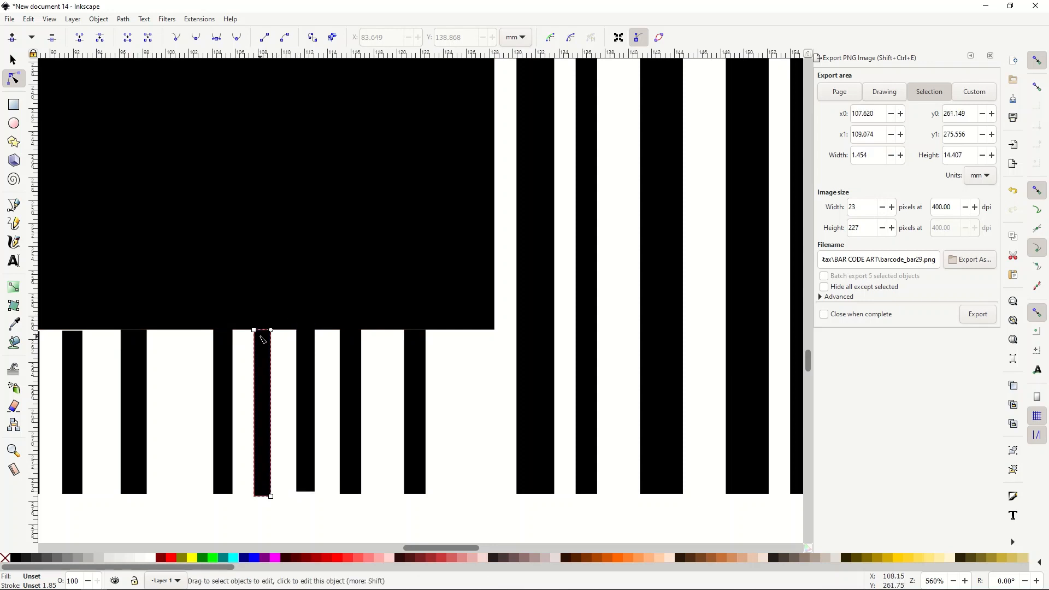
{"action": "left_click", "coordinate": [305, 401]}
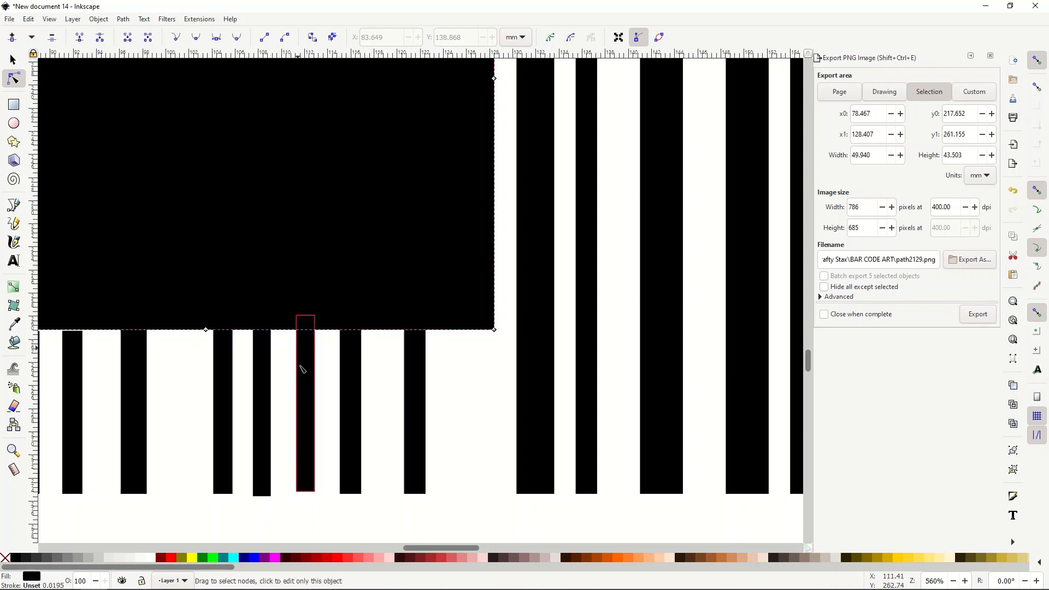
{"action": "left_click", "coordinate": [884, 92]}
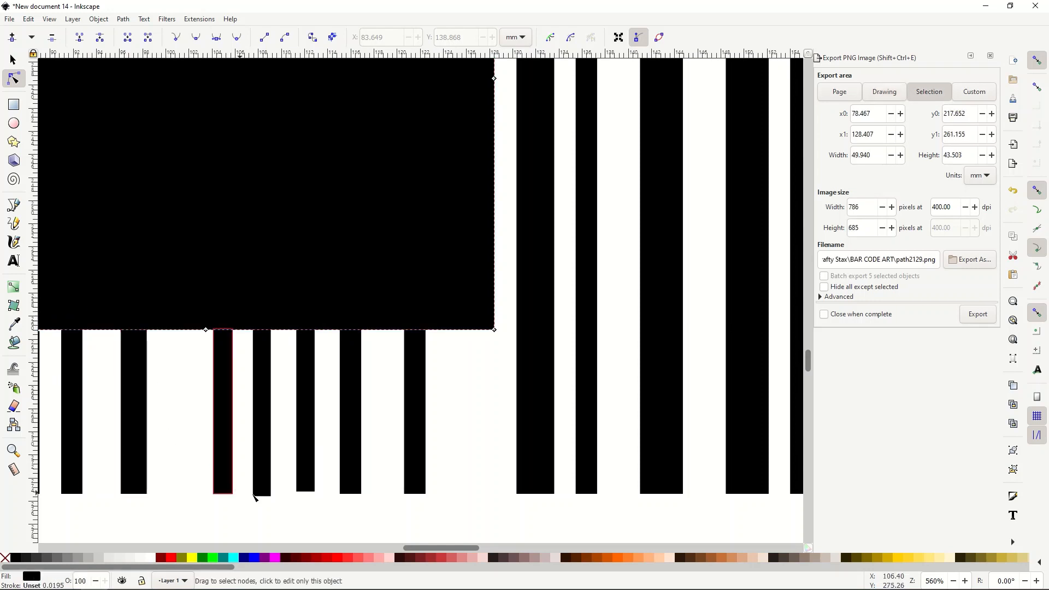
{"action": "left_click", "coordinate": [260, 408]}
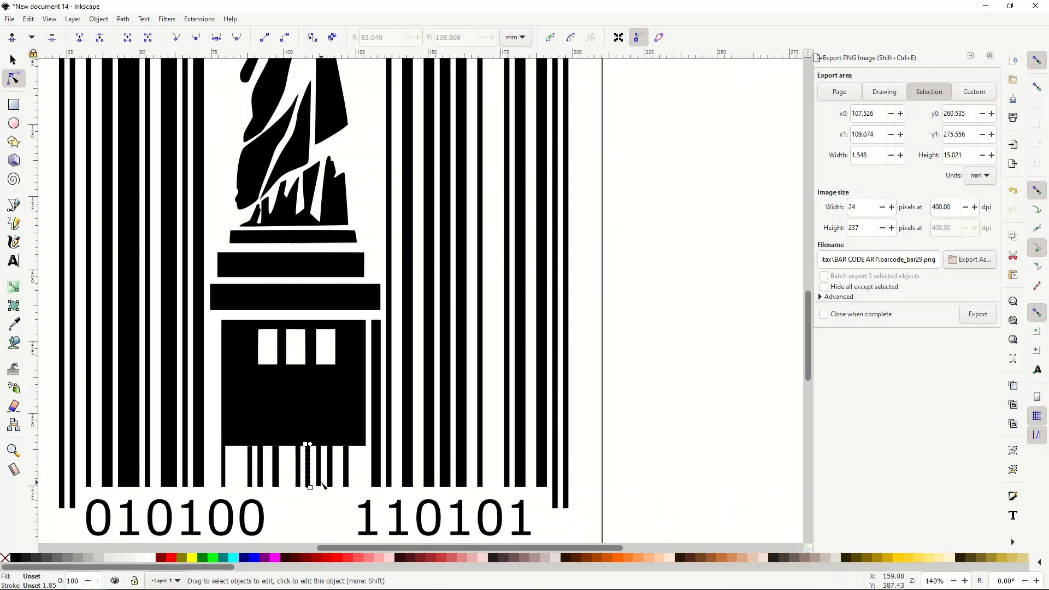
{"action": "scroll", "scroll_direction": "down", "scroll_amount": 3}
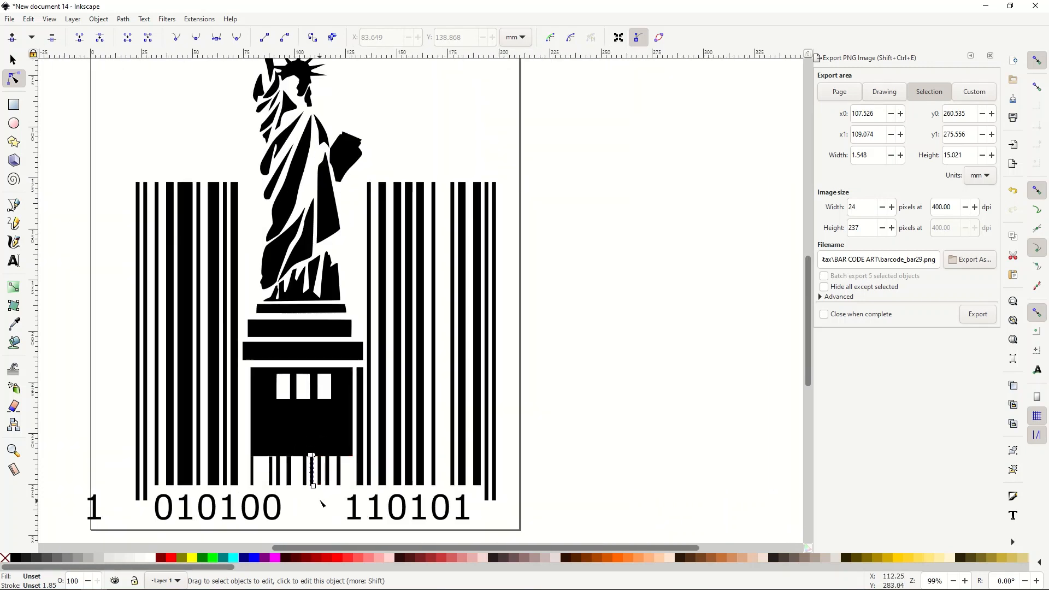
Replace the digit groups under the barcode with the words new and NYC
{"action": "left_click", "coordinate": [12, 261]}
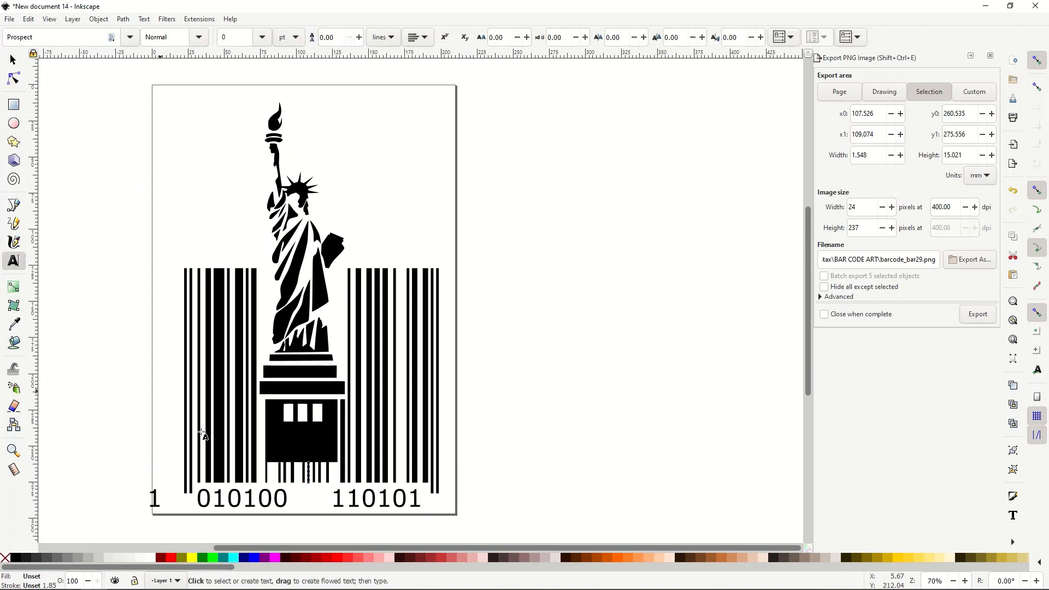
{"action": "left_click", "coordinate": [228, 498]}
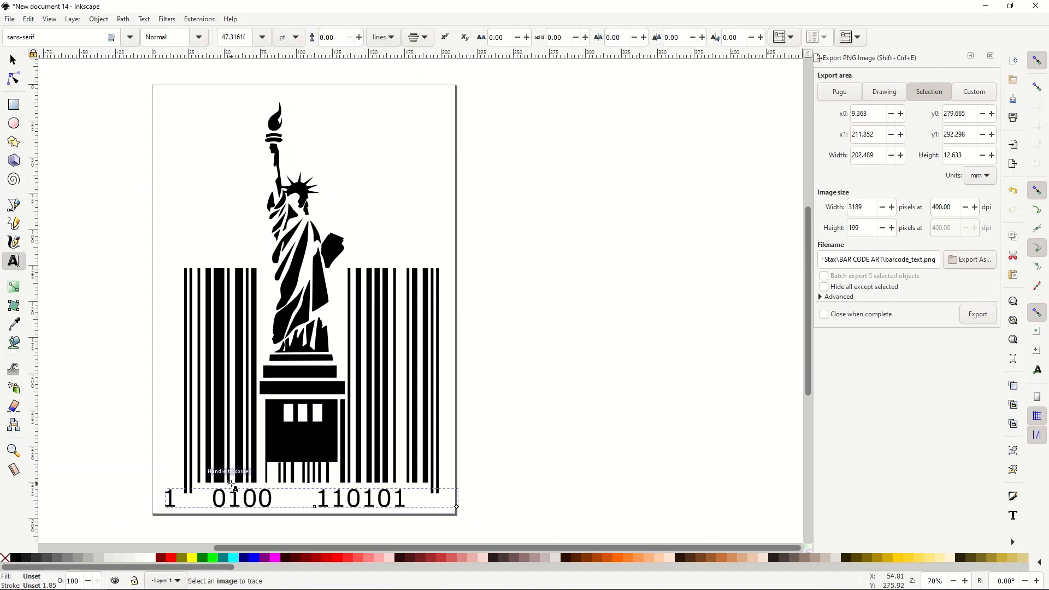
{"action": "type", "text": "new"}
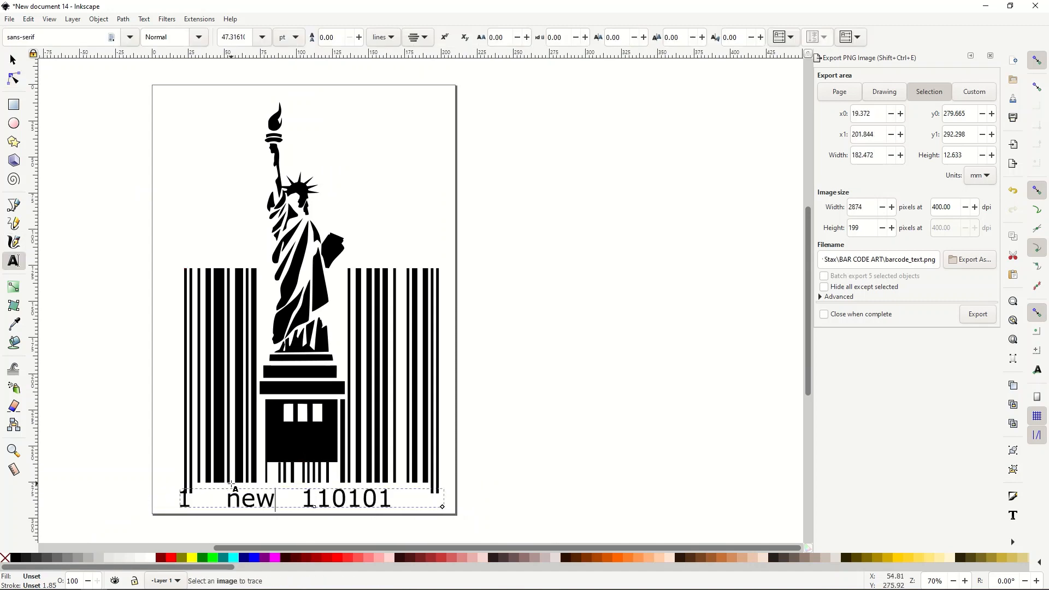
{"action": "type", "text": "NYC"}
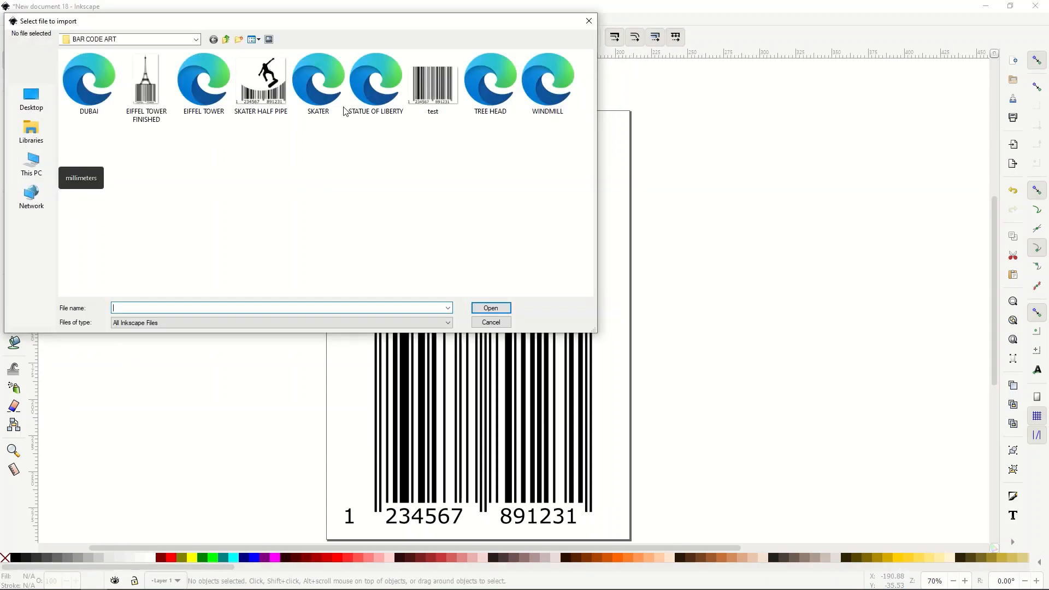
Import the TREE HEAD SVG as editable objects and place it over the barcode's top
{"action": "left_click", "coordinate": [490, 321]}
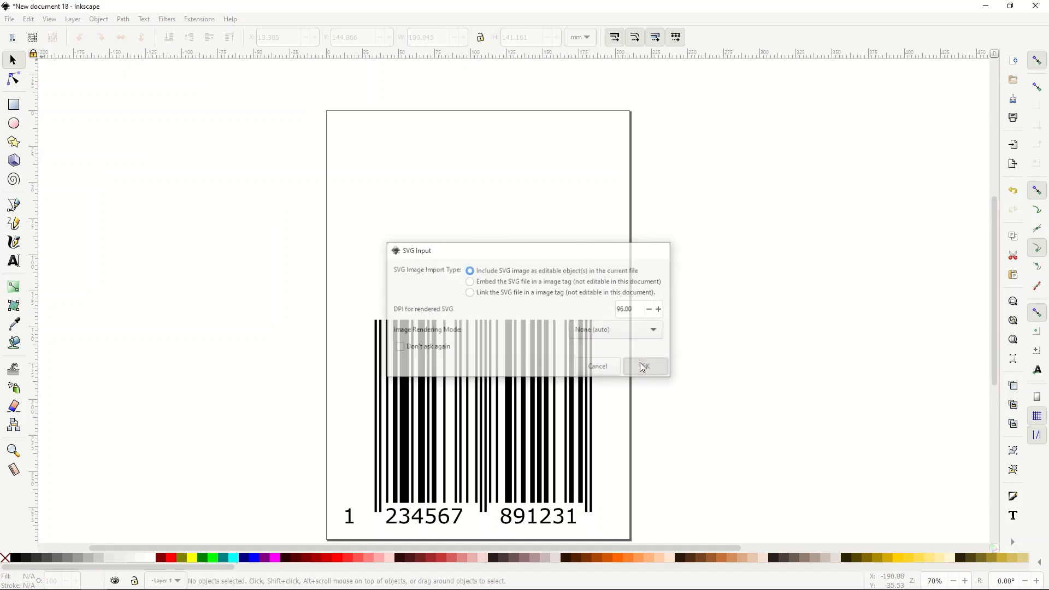
{"action": "left_click", "coordinate": [644, 365]}
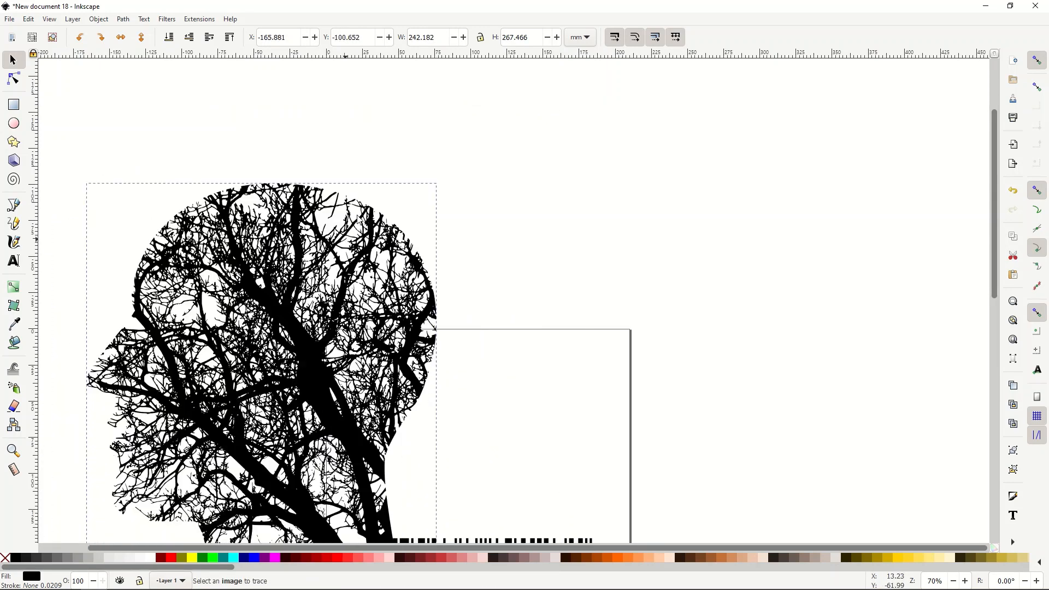
{"action": "scroll", "scroll_direction": "down", "scroll_amount": 3}
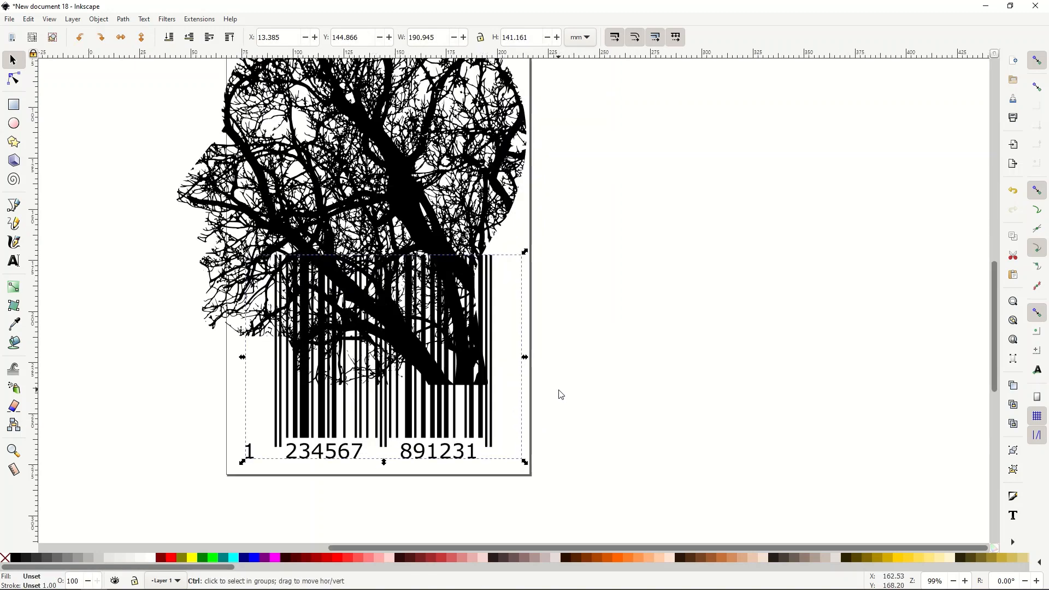
{"action": "scroll", "scroll_direction": "down", "scroll_amount": 3}
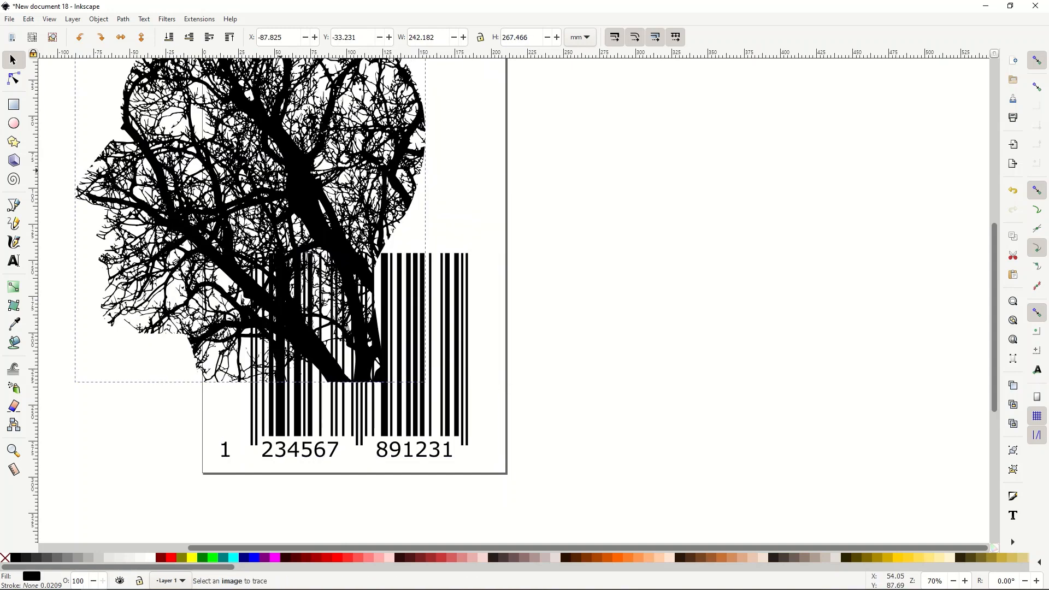
Delete the tree-head silhouette and trace the barcode bitmap into a vector path
{"action": "key", "text": "Delete"}
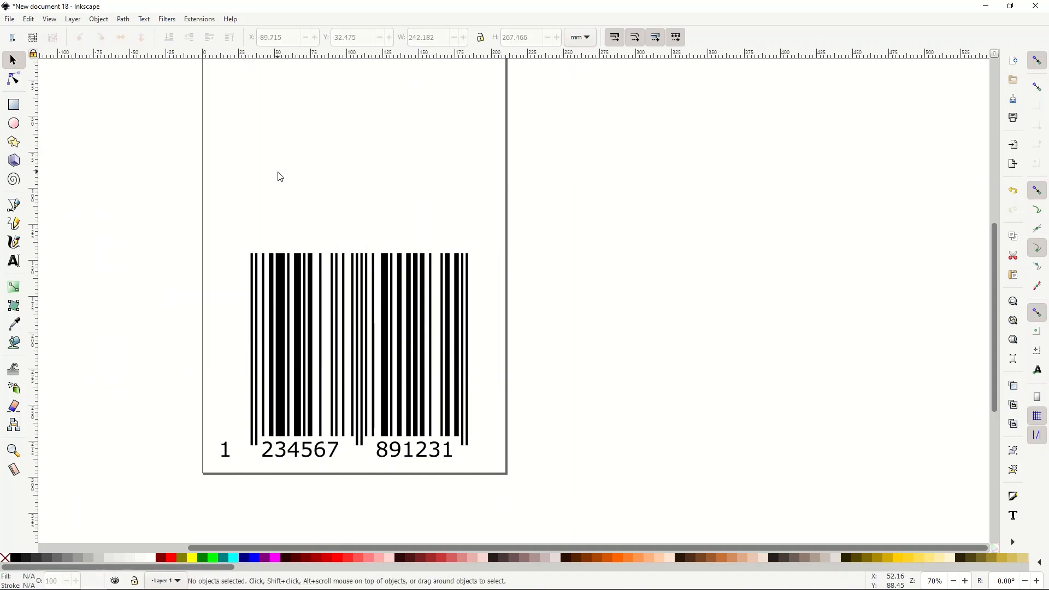
{"action": "left_click", "coordinate": [359, 354]}
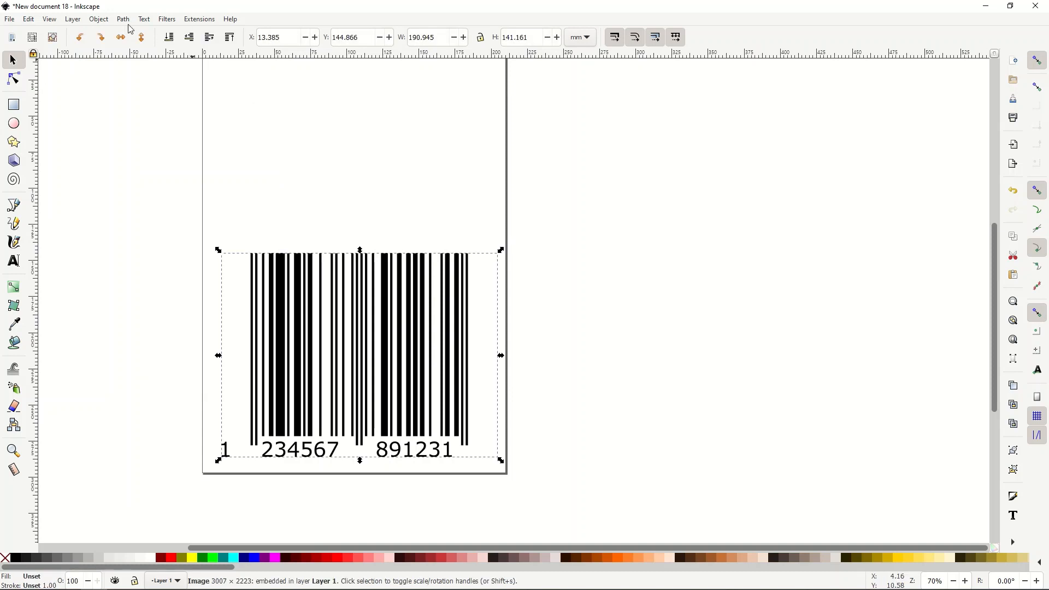
{"action": "left_click", "coordinate": [122, 19]}
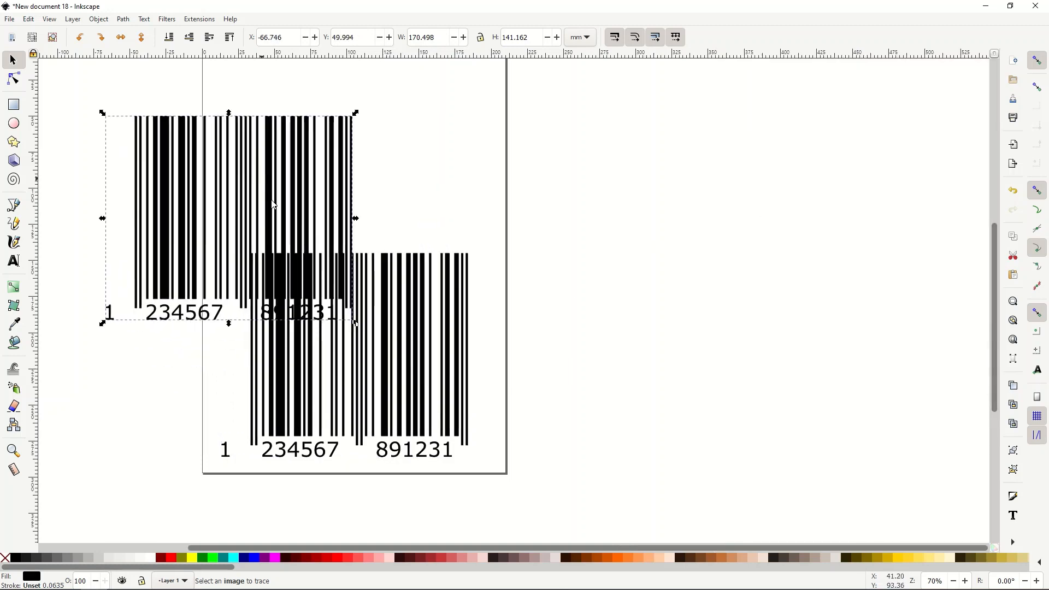
Add a row of nodes across the middle of the barcode bars with the Node tool
{"action": "left_click", "coordinate": [384, 401]}
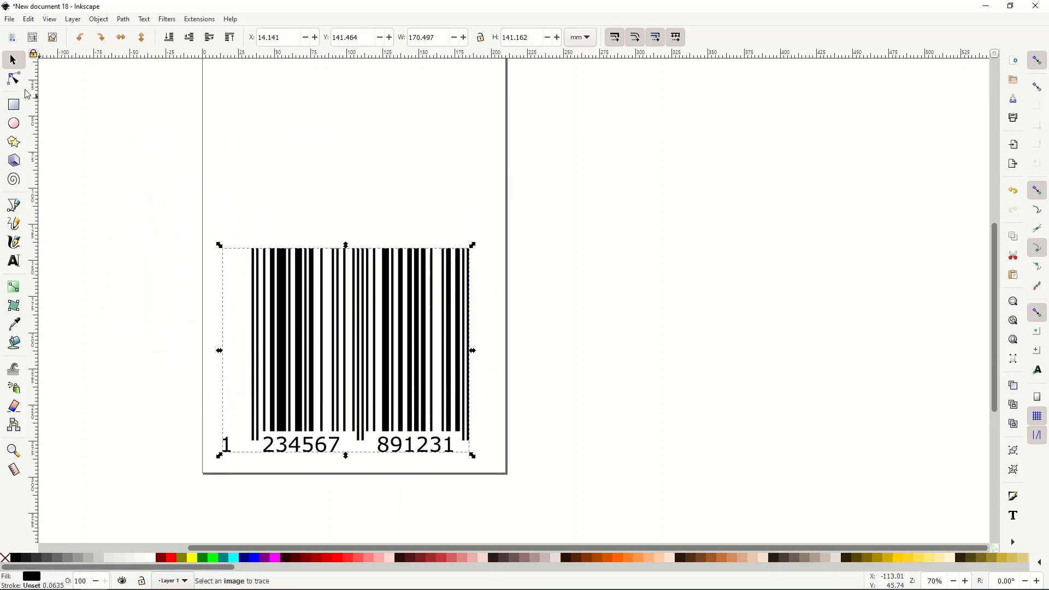
{"action": "left_click", "coordinate": [13, 79]}
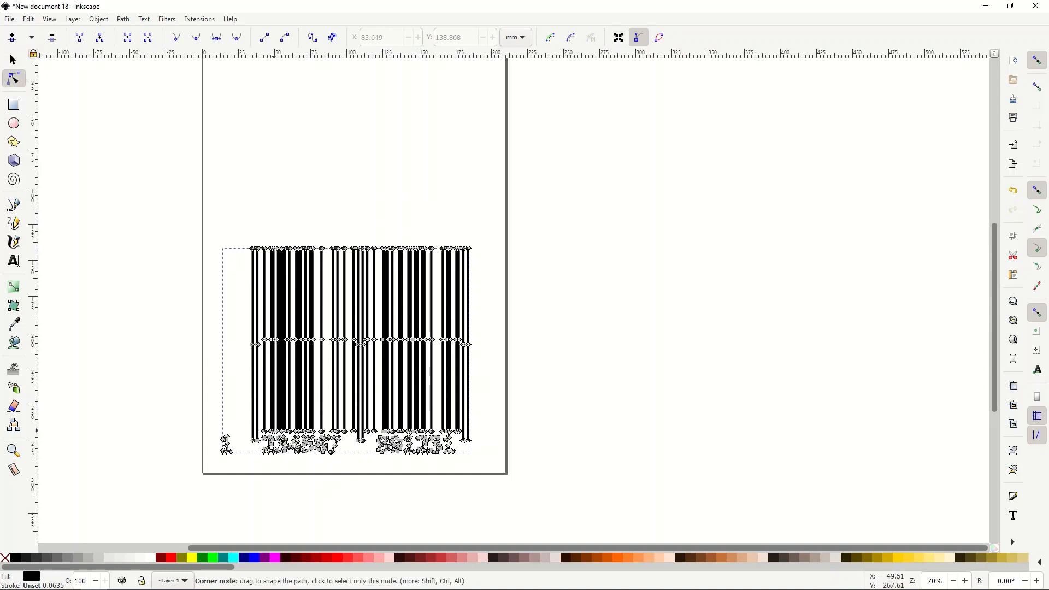
{"action": "left_click", "coordinate": [11, 59]}
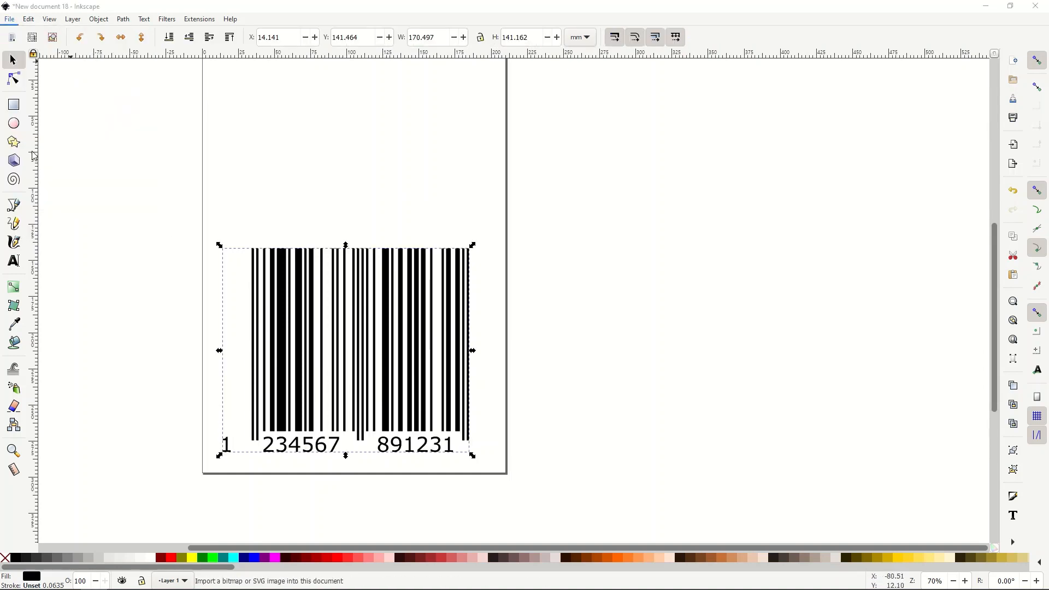
Re-import the TREE HEAD SVG as editable objects over the barcode and colour it red
{"action": "left_click", "coordinate": [1012, 144]}
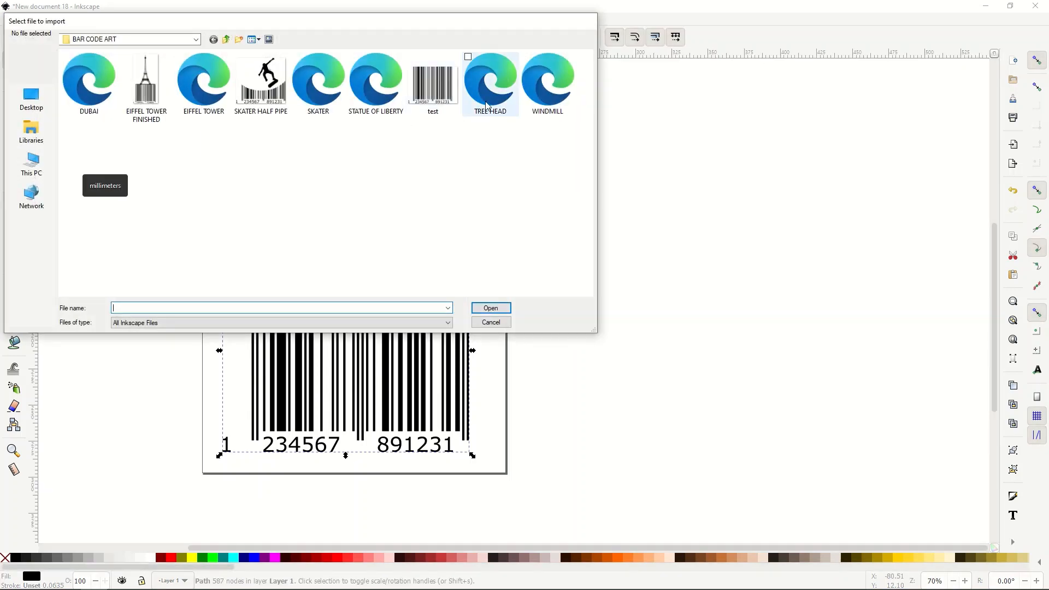
{"action": "left_click", "coordinate": [490, 308]}
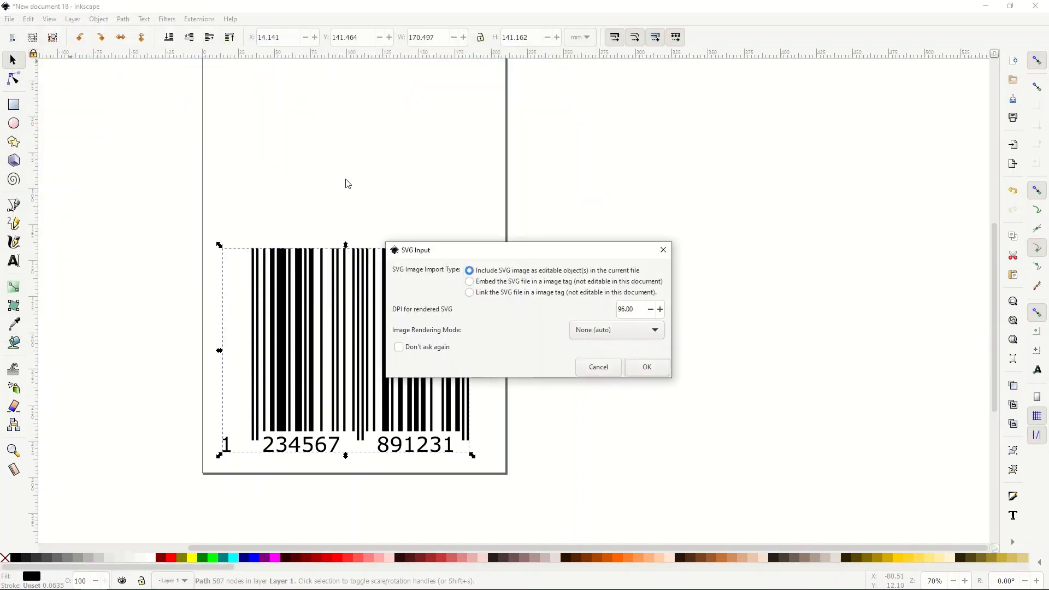
{"action": "left_click", "coordinate": [646, 367]}
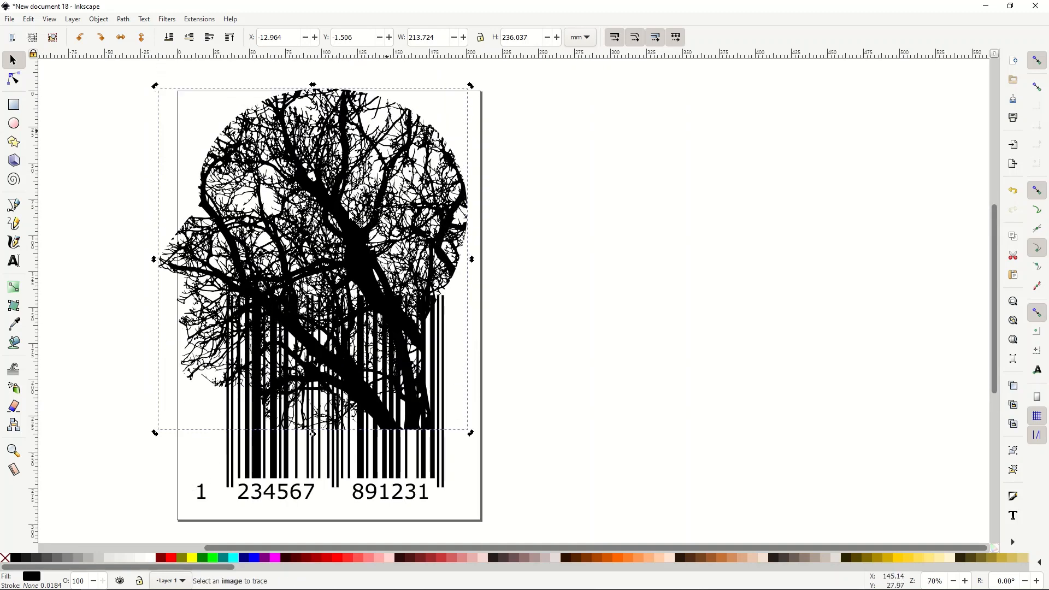
{"action": "left_click", "coordinate": [165, 557]}
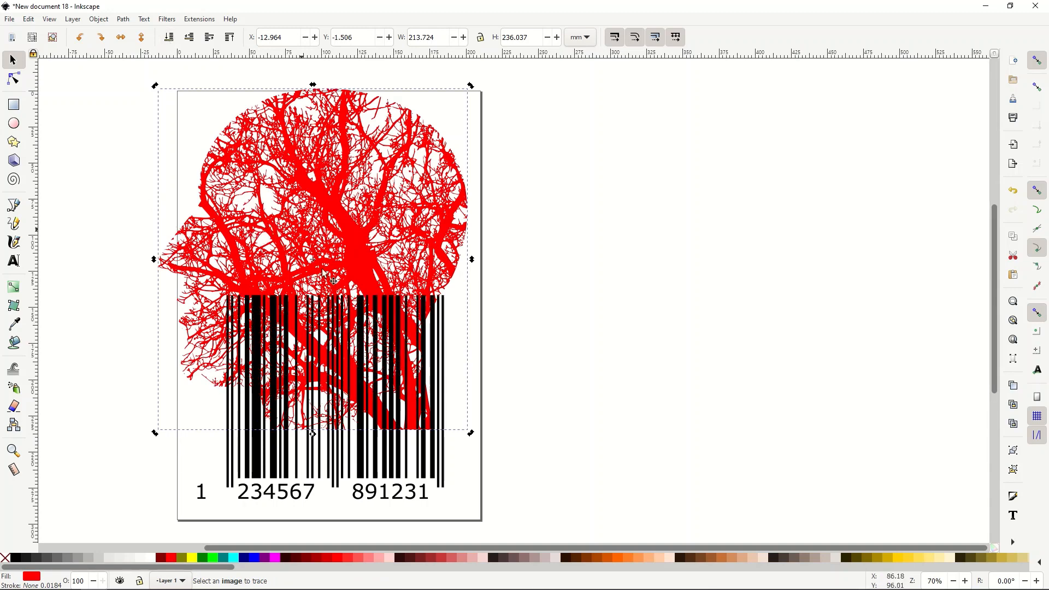
{"action": "left_click", "coordinate": [293, 354]}
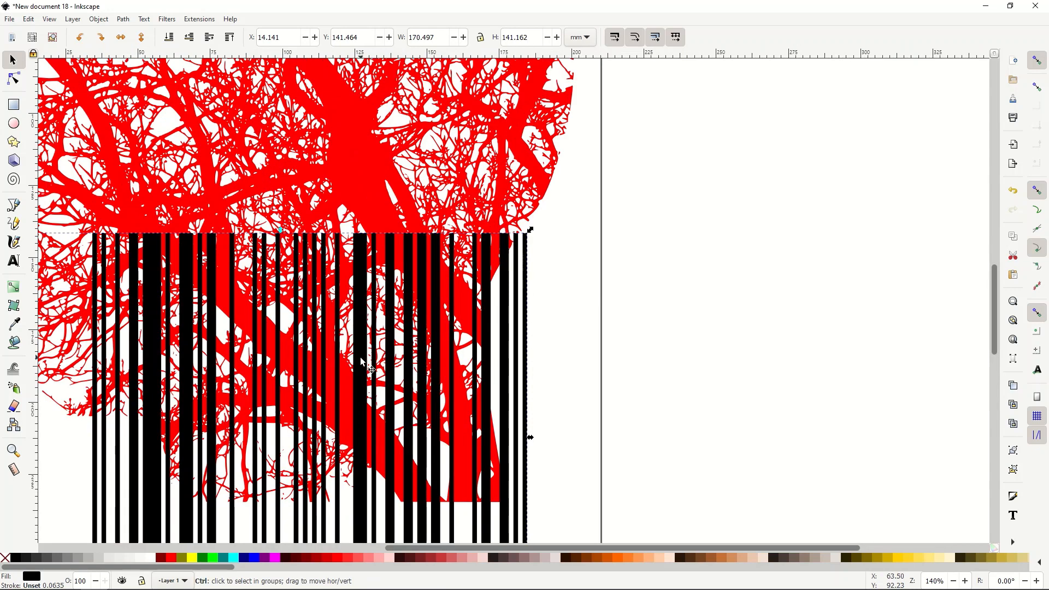
Drag the bars' top nodes up and sideways so they bend into the red tree branches
{"action": "left_click", "coordinate": [361, 364]}
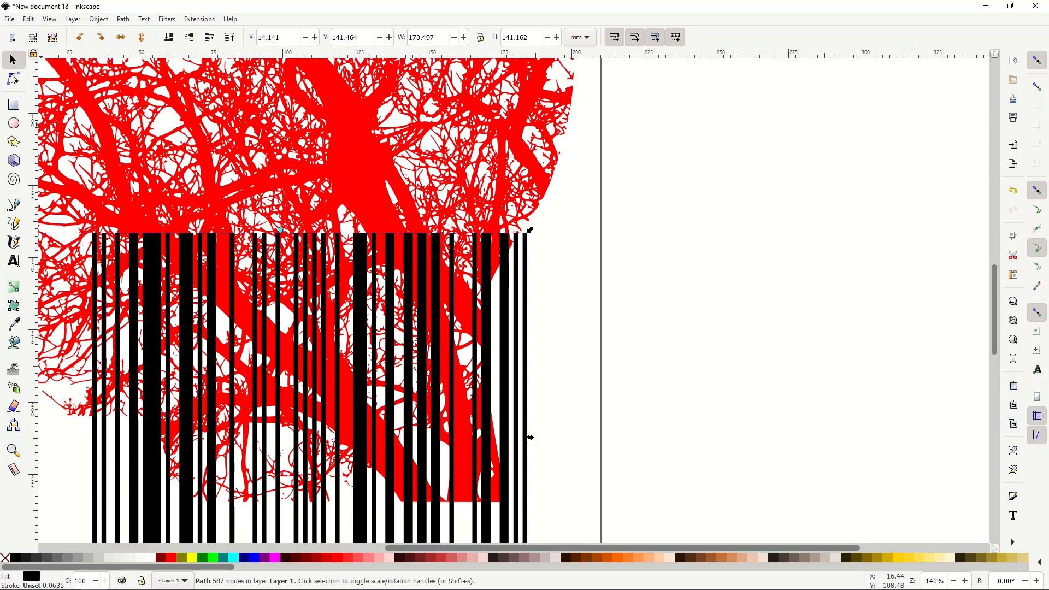
{"action": "left_click", "coordinate": [12, 79]}
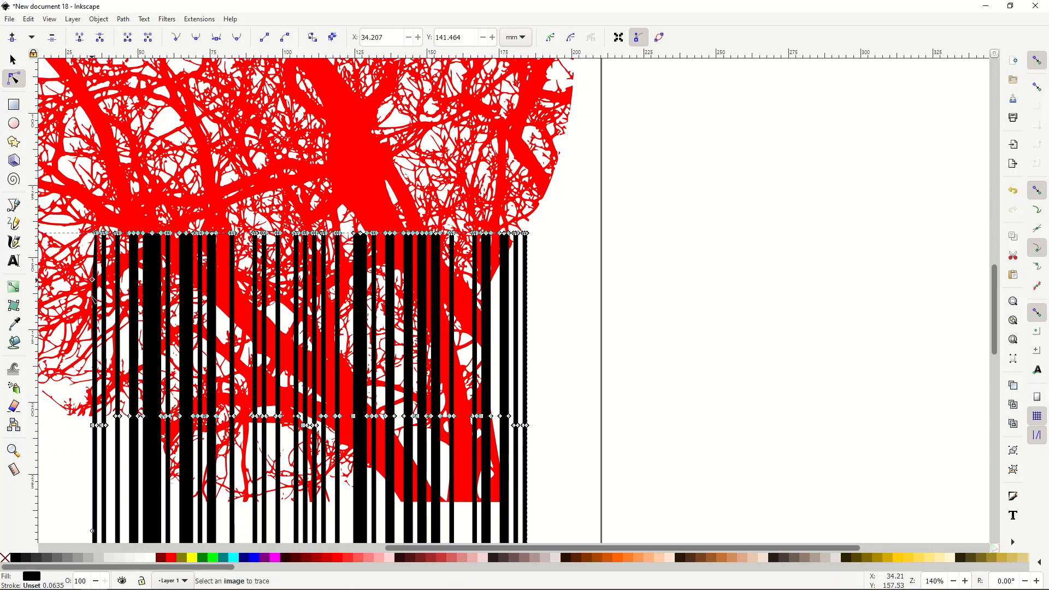
{"action": "mouse_move", "coordinate": [88, 372]}
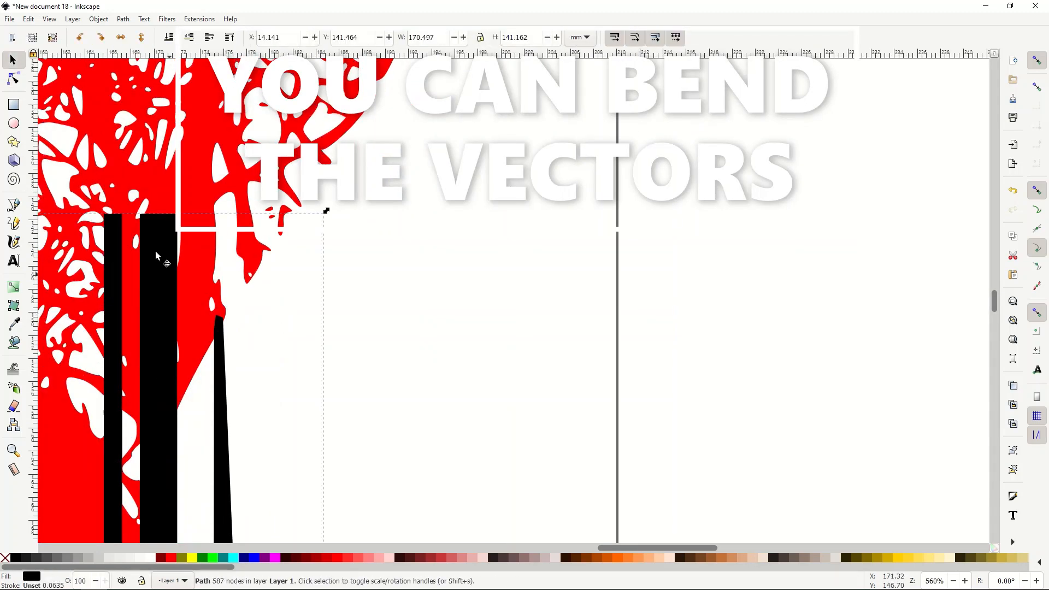
{"action": "left_click", "coordinate": [13, 78]}
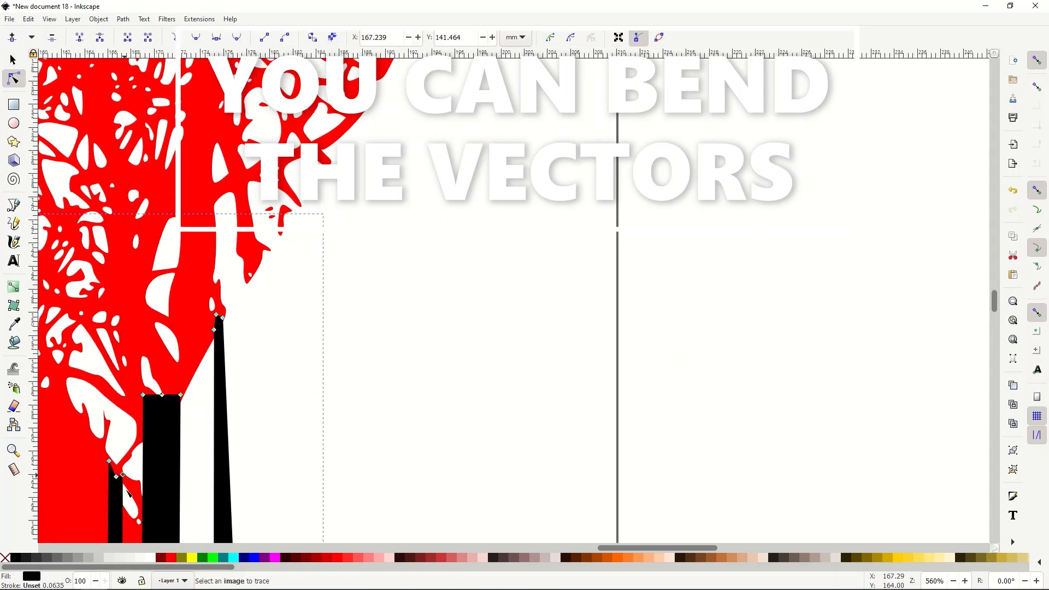
{"action": "scroll", "scroll_direction": "down", "scroll_amount": 3}
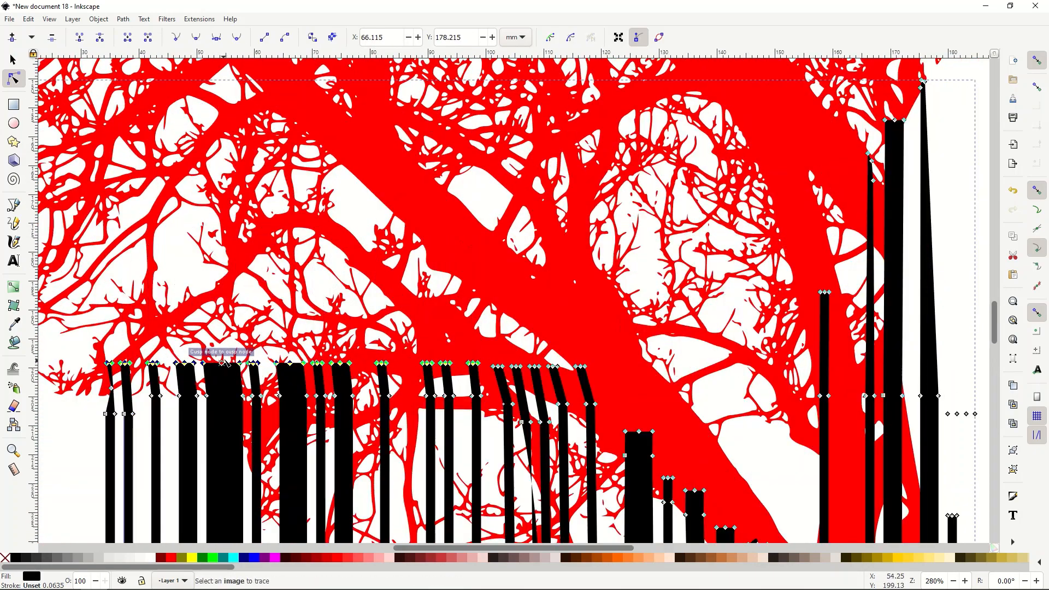
{"action": "left_click", "coordinate": [11, 59]}
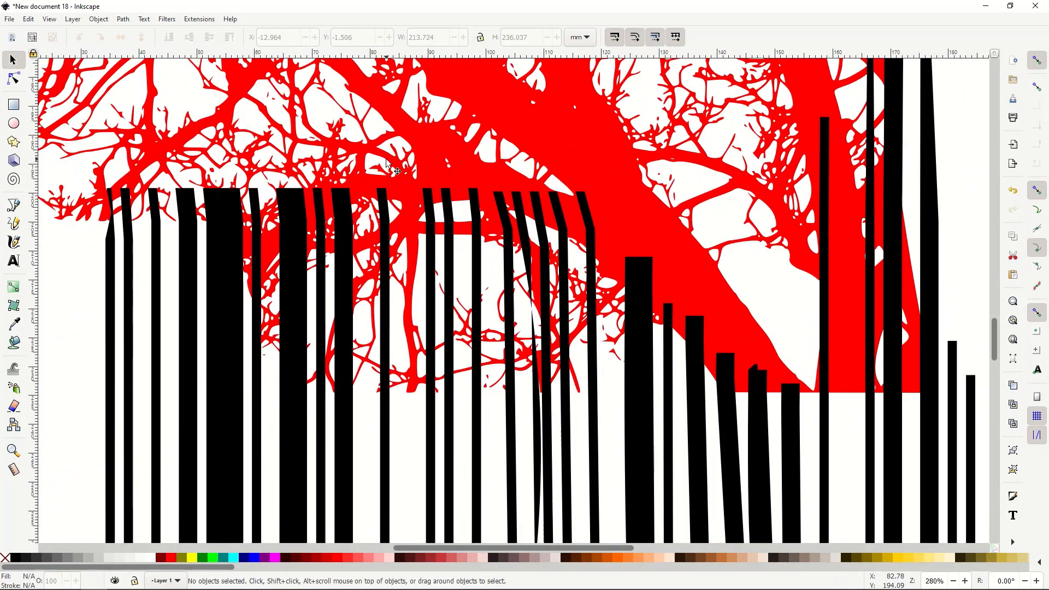
{"action": "mouse_move", "coordinate": [280, 187]}
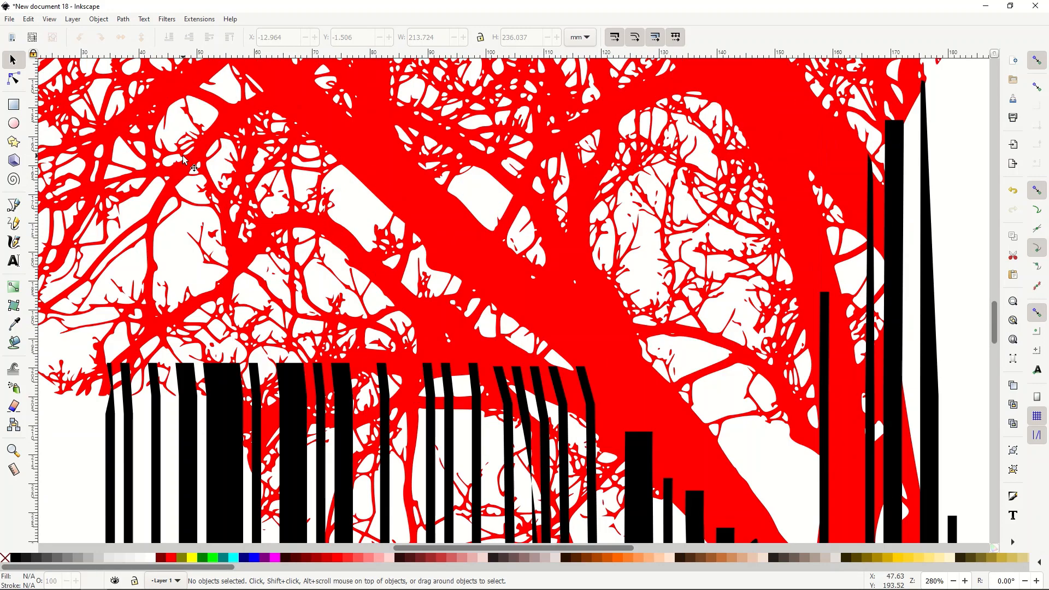
{"action": "key", "text": "3"}
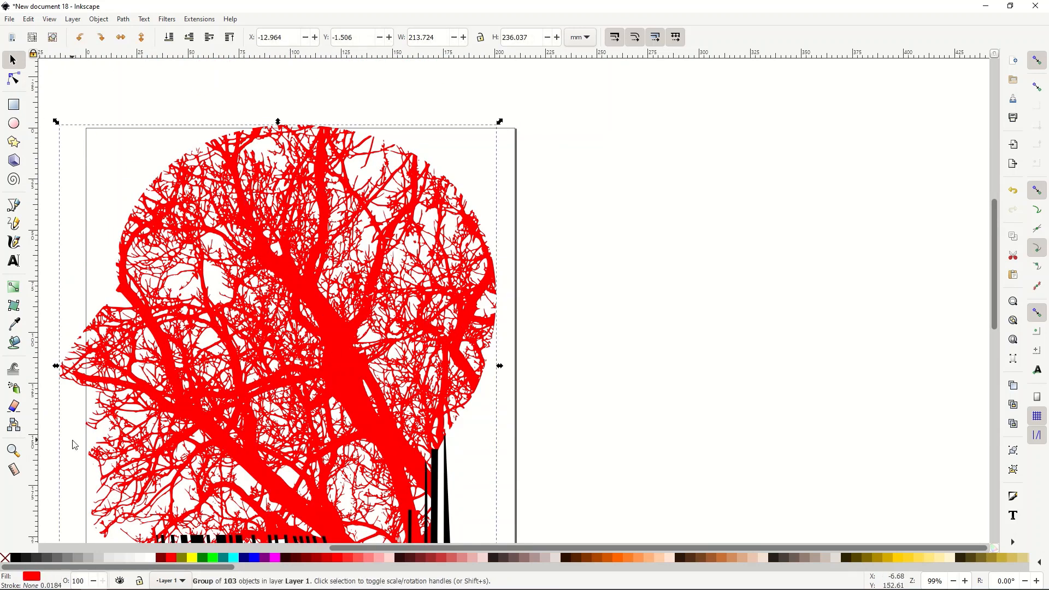
{"action": "mouse_move", "coordinate": [329, 557]}
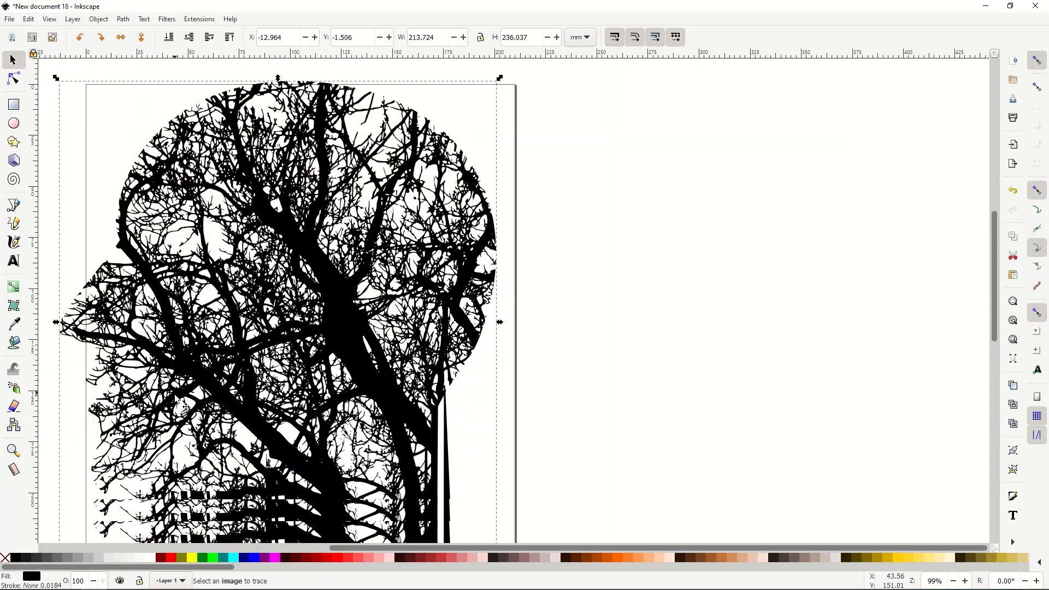
Scroll over the page to review the black tree head merged with the bent bars
{"action": "scroll", "scroll_direction": "down", "scroll_amount": 3}
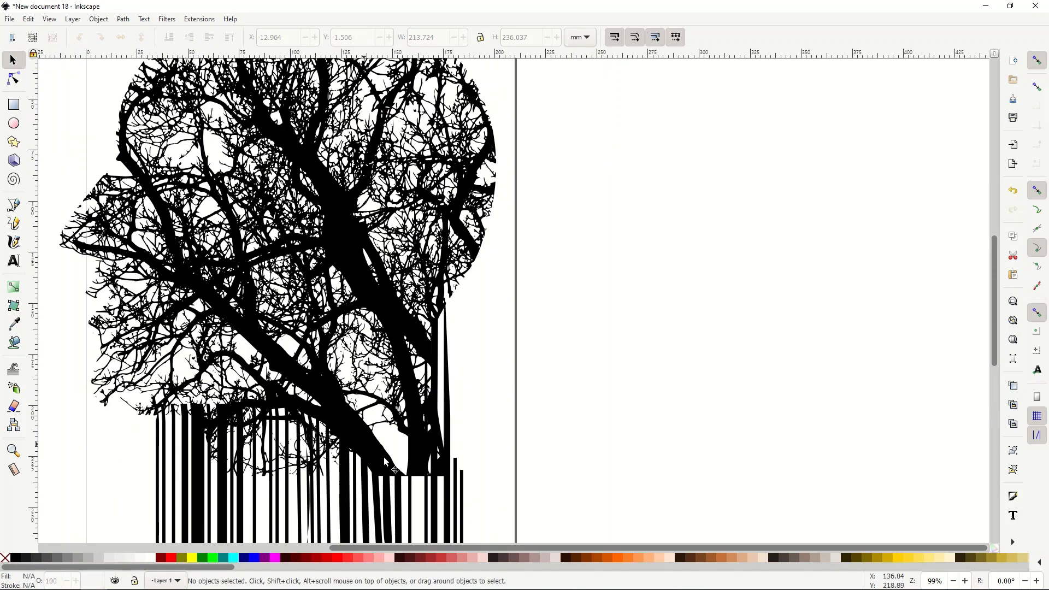
{"action": "scroll", "scroll_direction": "down", "scroll_amount": 3}
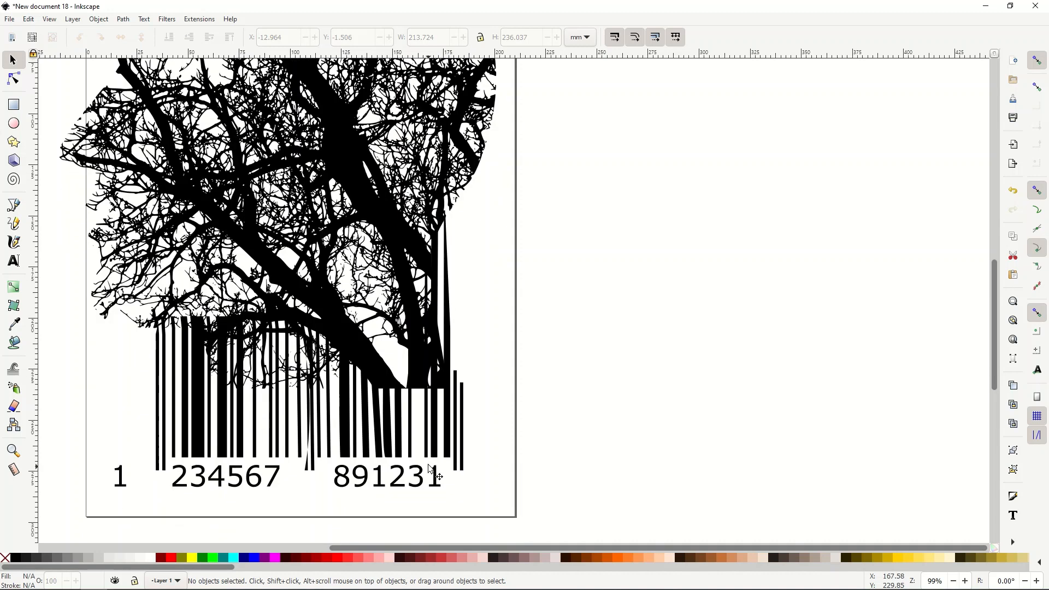
{"action": "mouse_move", "coordinate": [294, 345]}
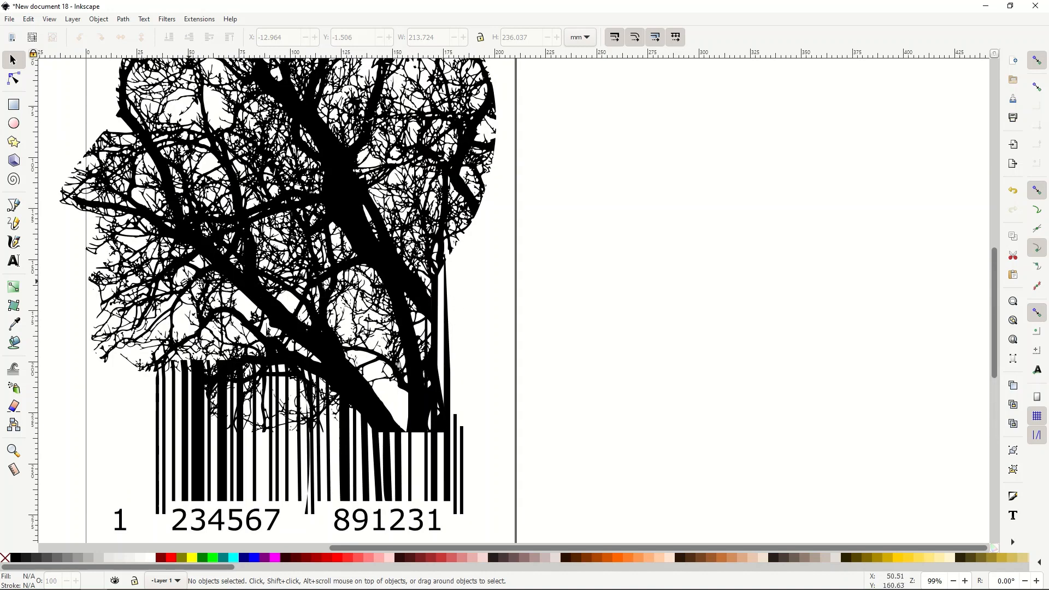
{"action": "mouse_move", "coordinate": [174, 375]}
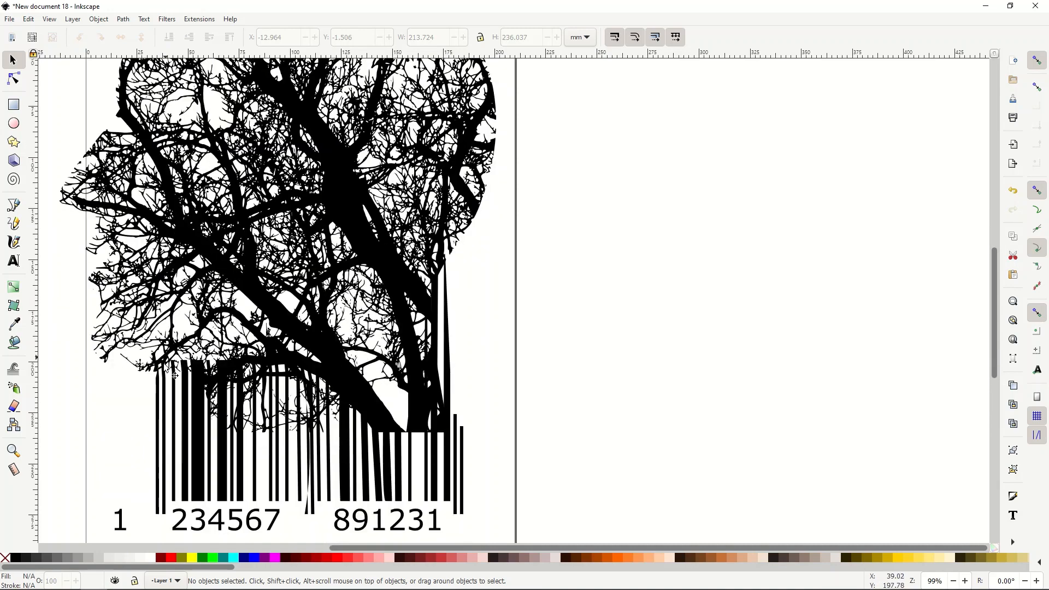
{"action": "mouse_move", "coordinate": [267, 331]}
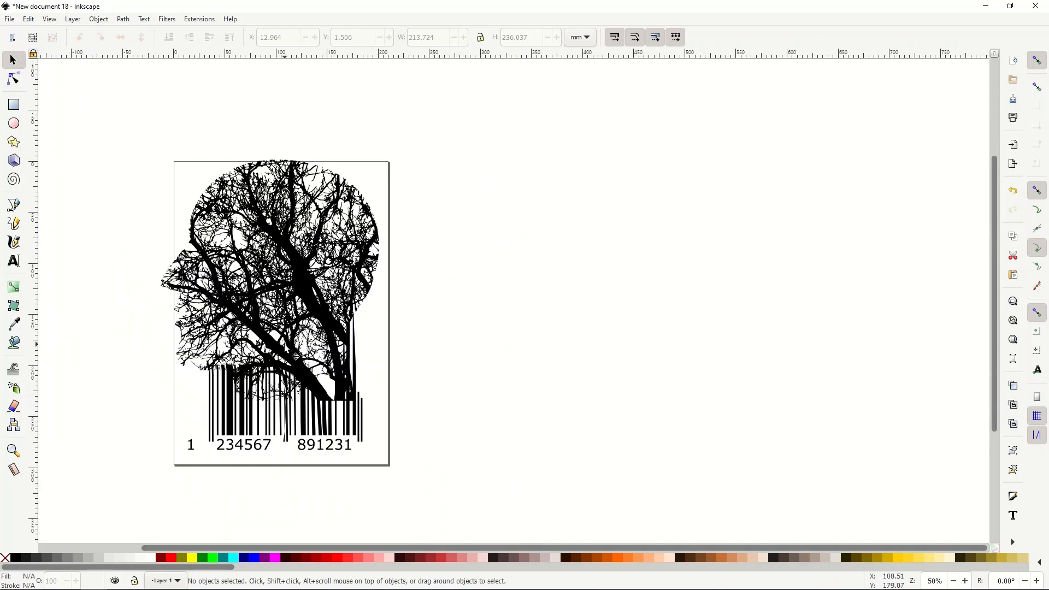
{"action": "mouse_move", "coordinate": [454, 376]}
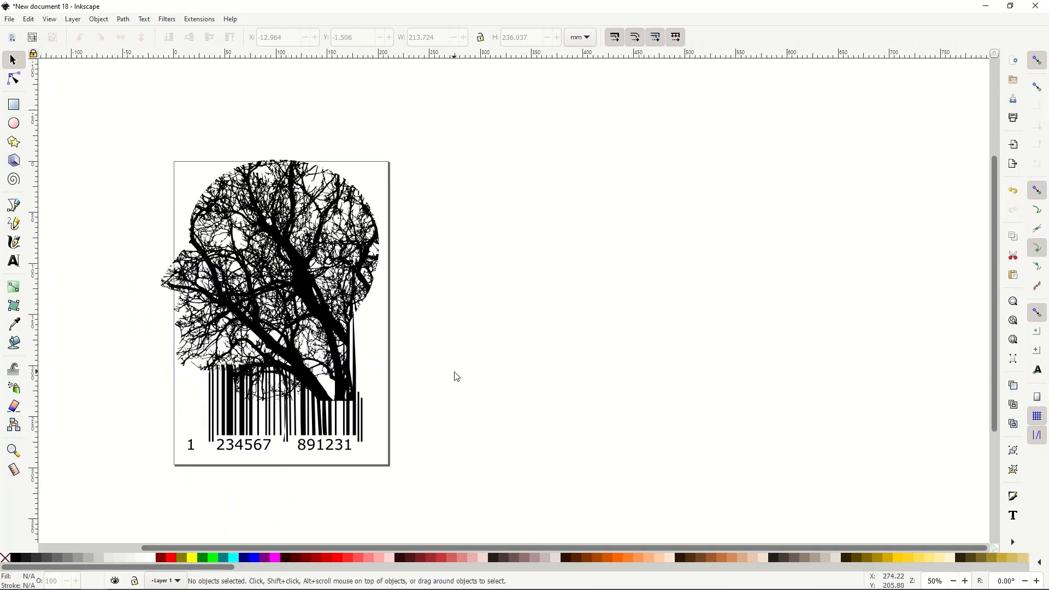
{"action": "scroll", "scroll_direction": "up", "scroll_amount": 3}
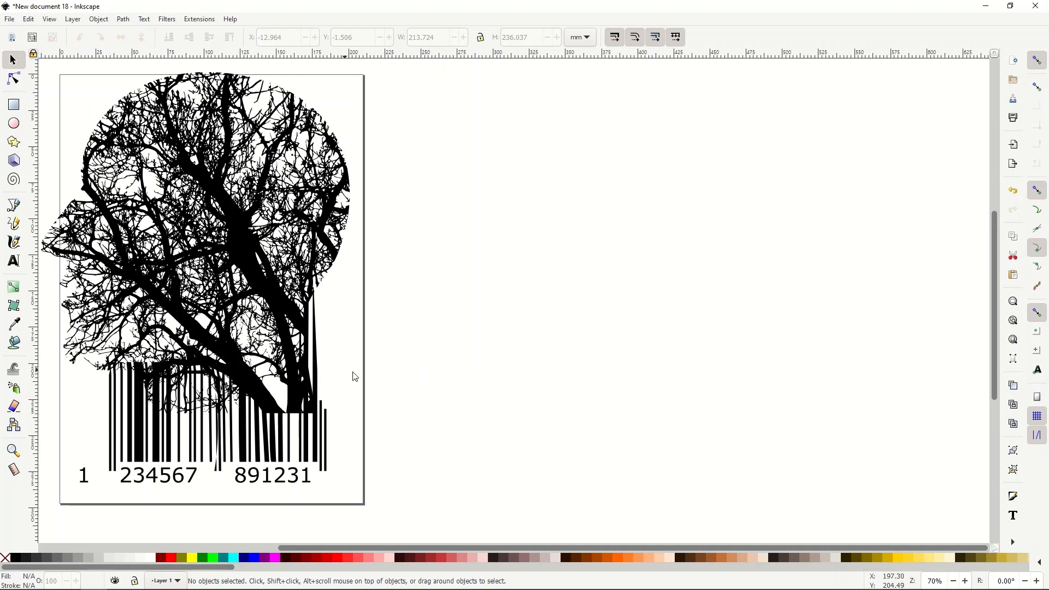
{"action": "mouse_move", "coordinate": [370, 548]}
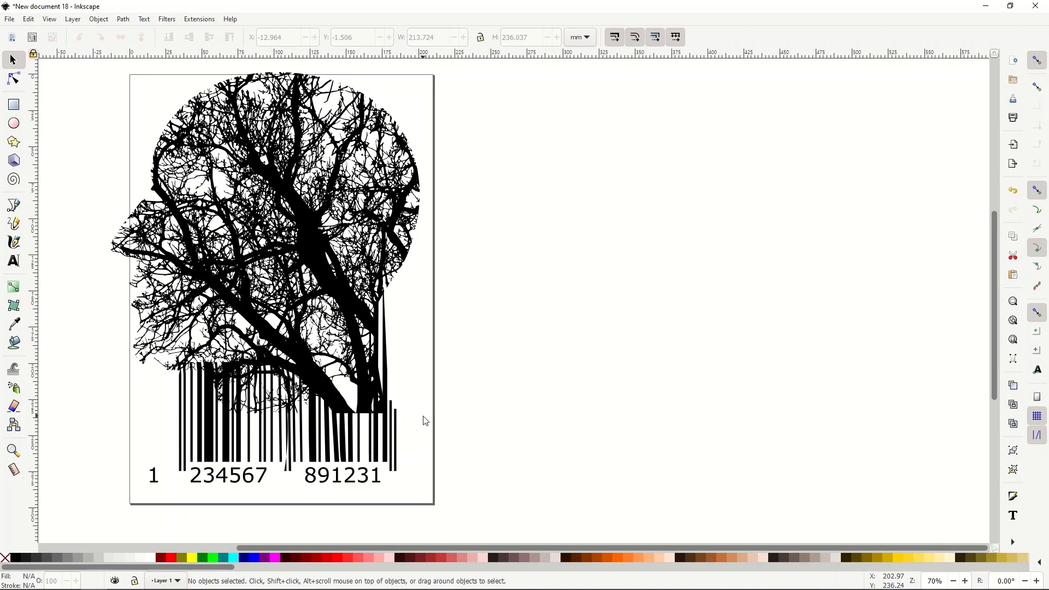
{"action": "mouse_move", "coordinate": [327, 473]}
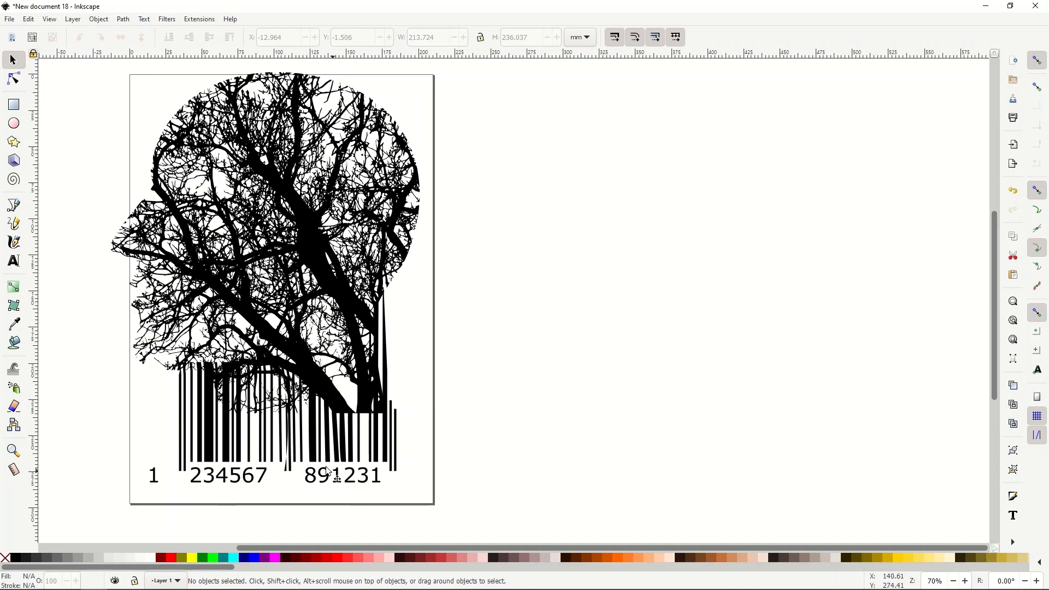
{"action": "mouse_move", "coordinate": [186, 404]}
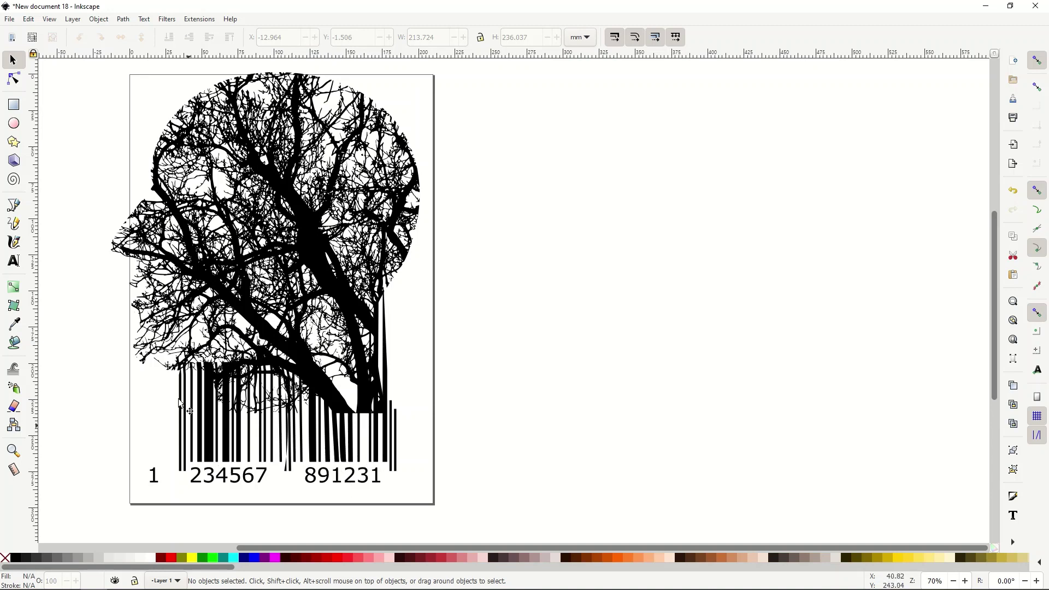
{"action": "mouse_move", "coordinate": [378, 381]}
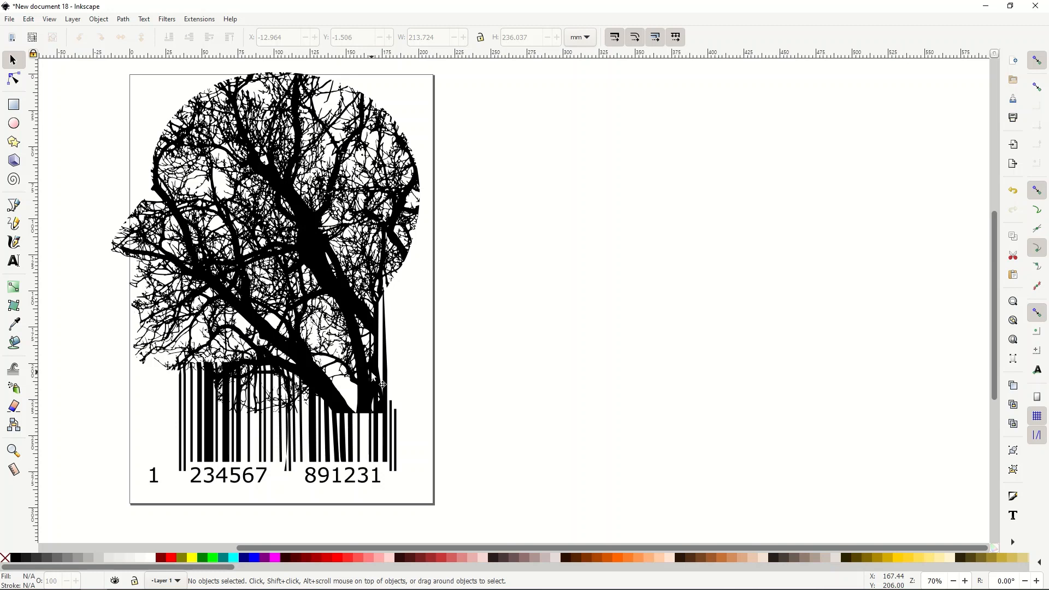